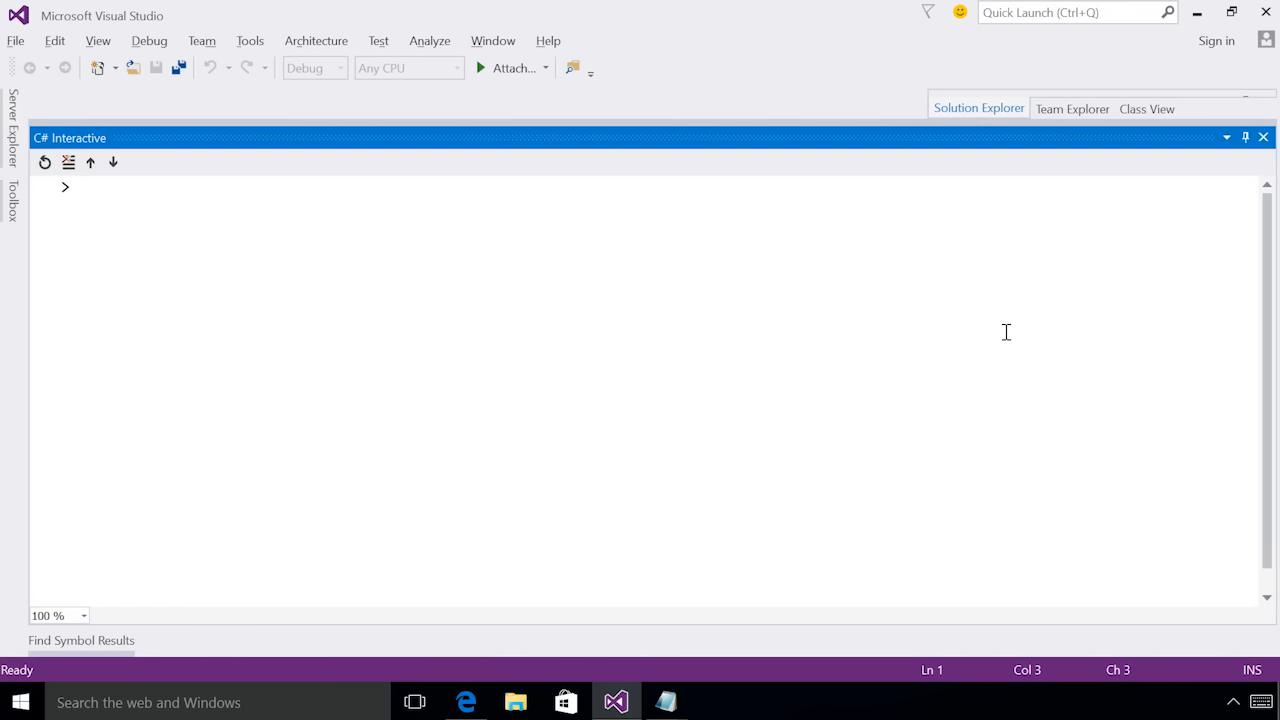
- Evaluate 2+2 as 4 and run Console.WriteLine("hello world!") in C# Interactive
{"action": "type", "text": "2+2"}
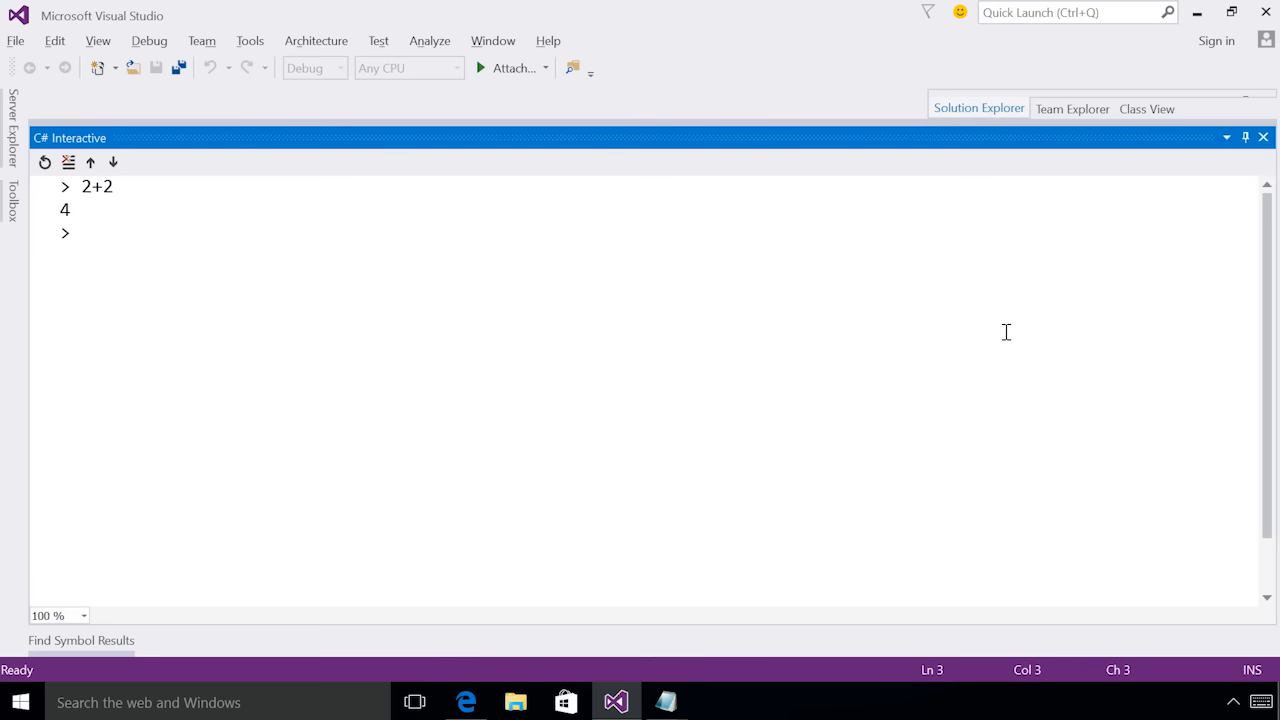
{"action": "type", "text": "C"}
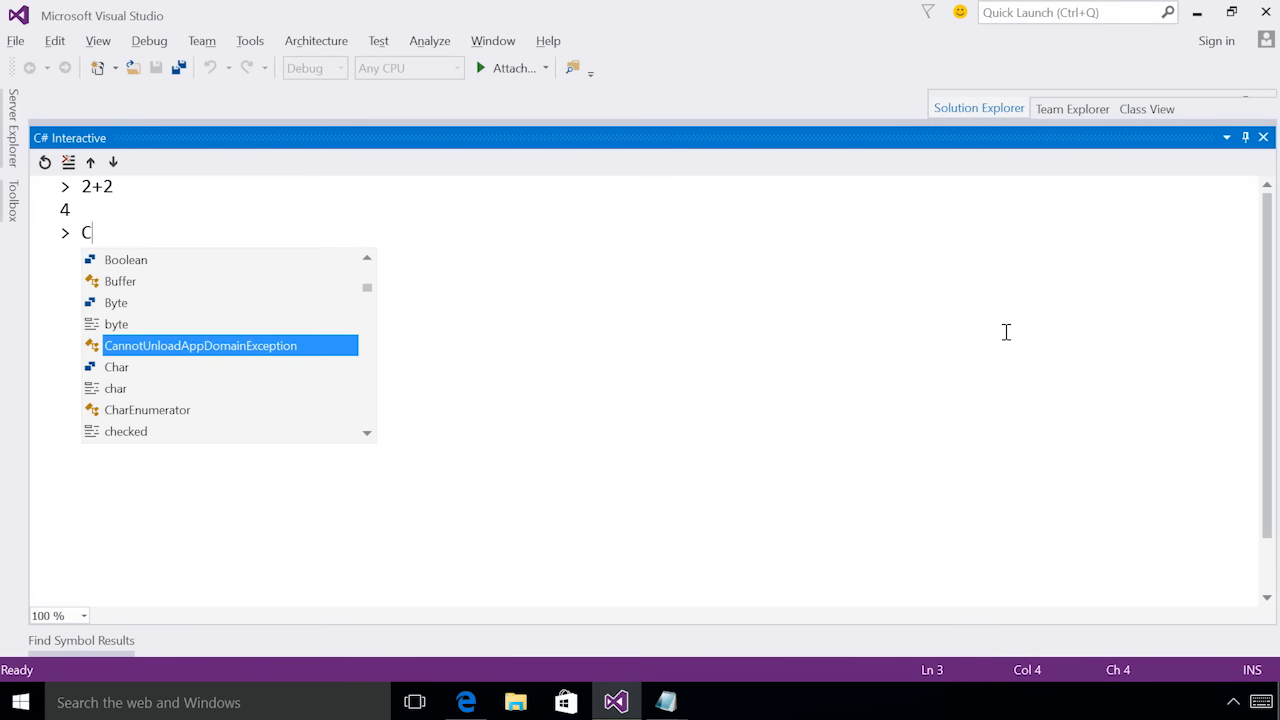
{"action": "type", "text": "onsole."}
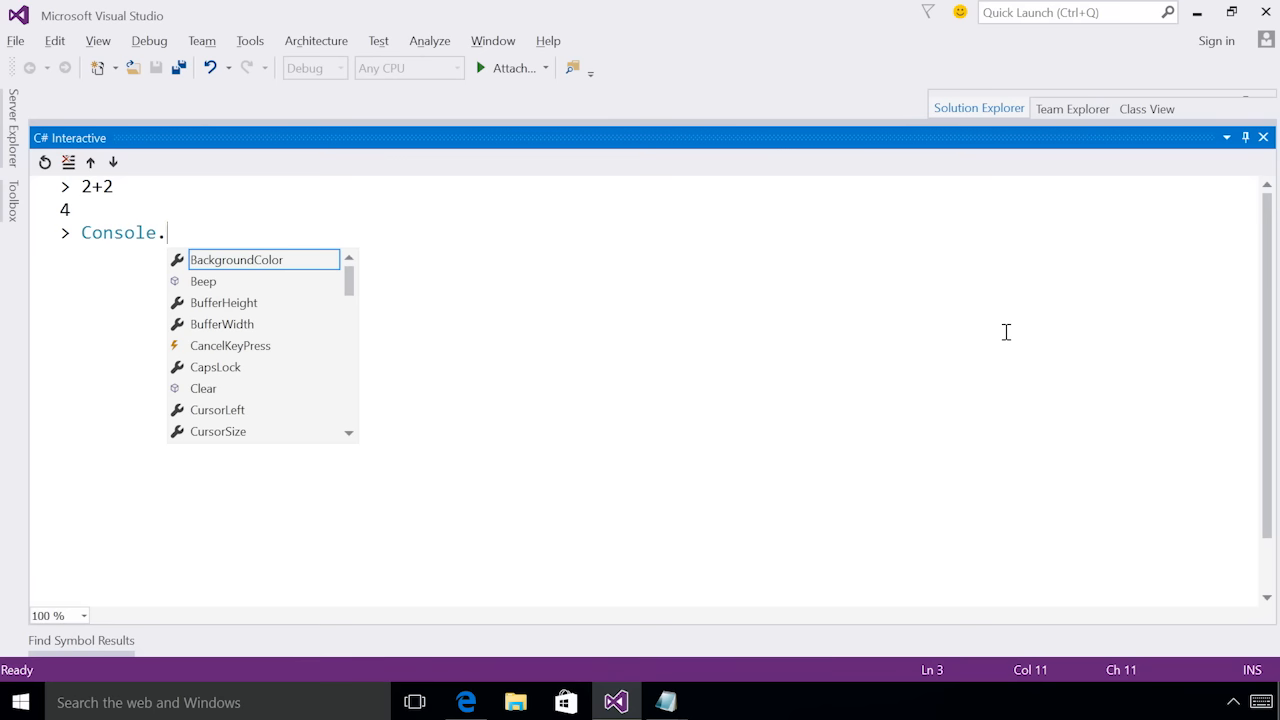
{"action": "type", "text": "WriteLine(\"hello world!"}
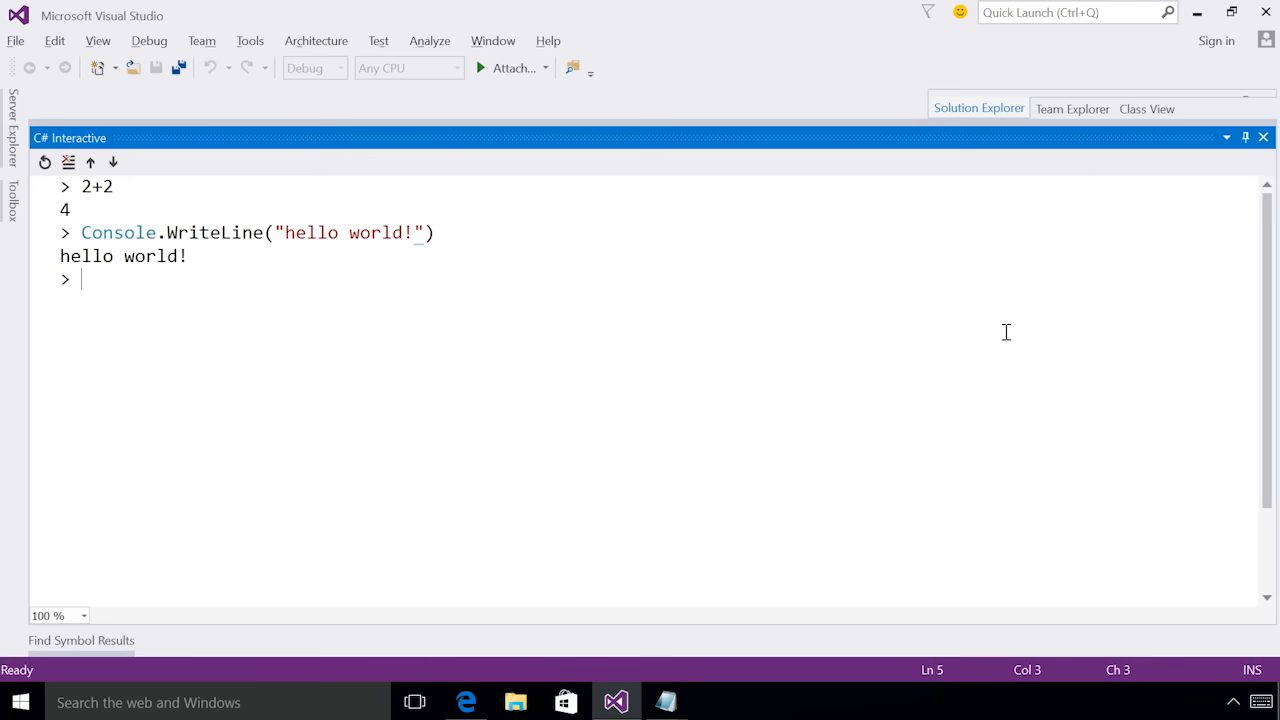
- Define public int AddTwo(int x) => x + 2; and confirm AddTwo(5) returns 7
{"action": "type", "text": "public"}
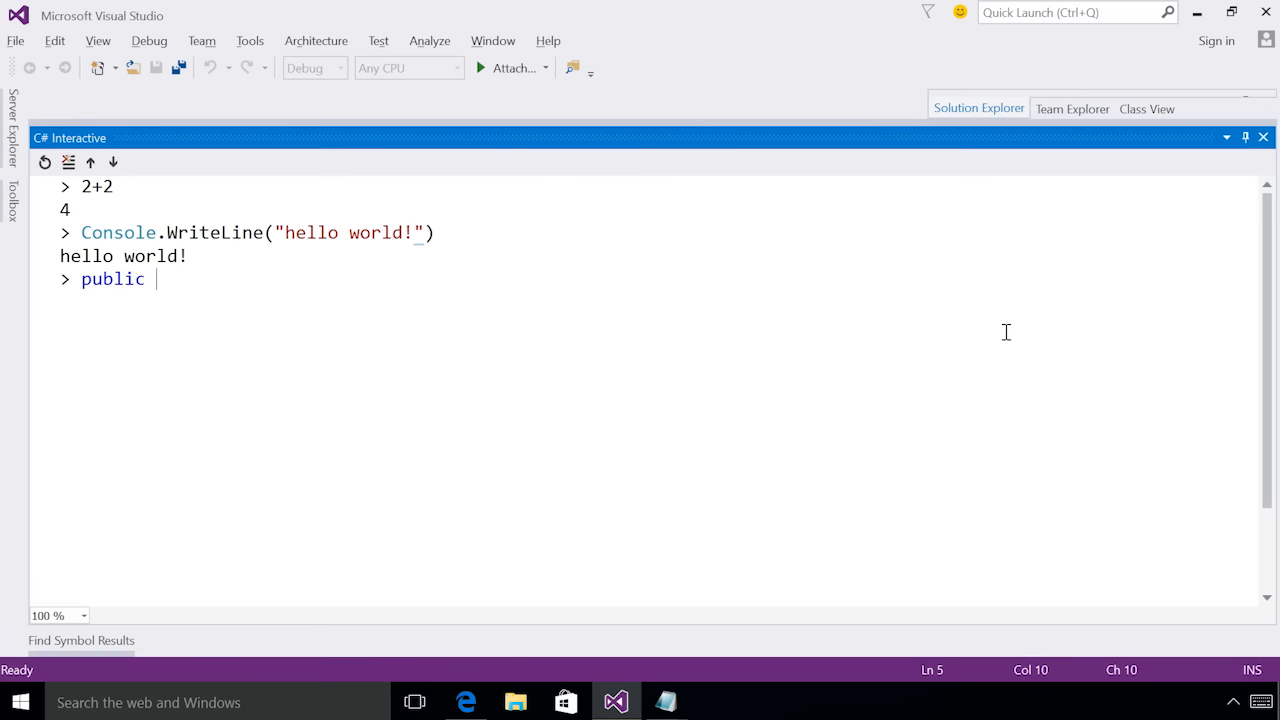
{"action": "type", "text": "int AddTwo(int x"}
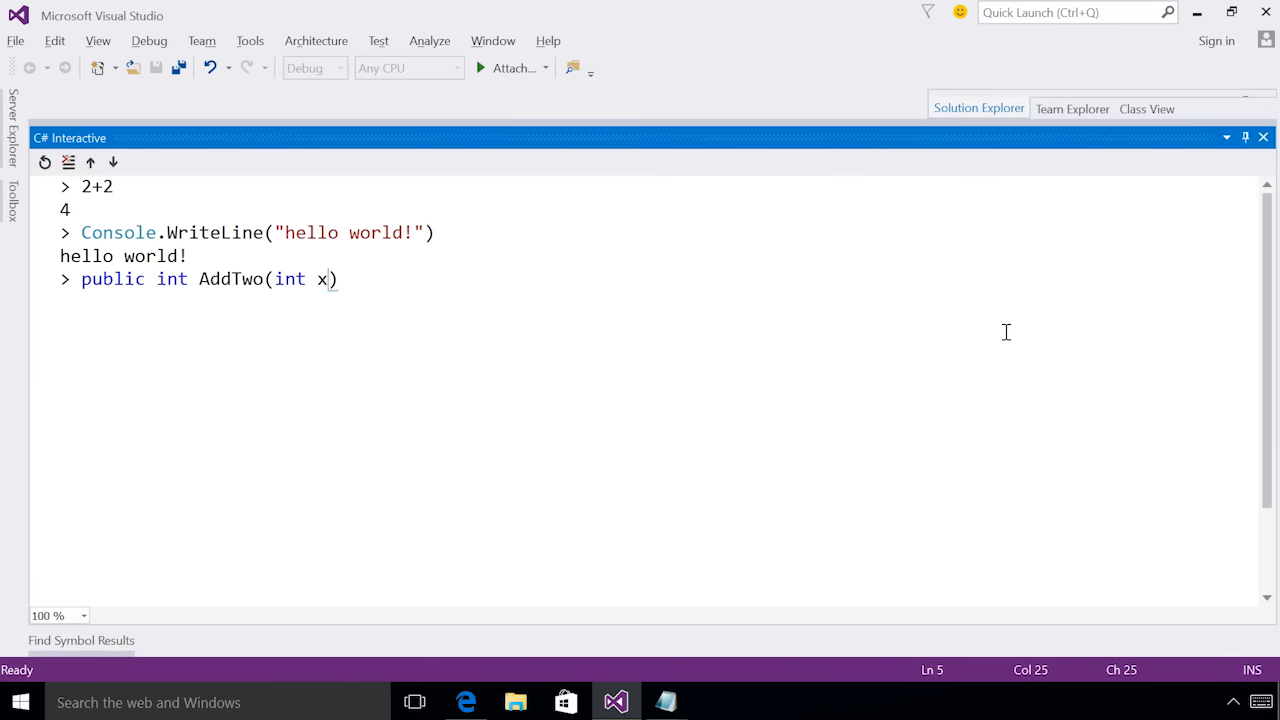
{"action": "type", "text": "=>"}
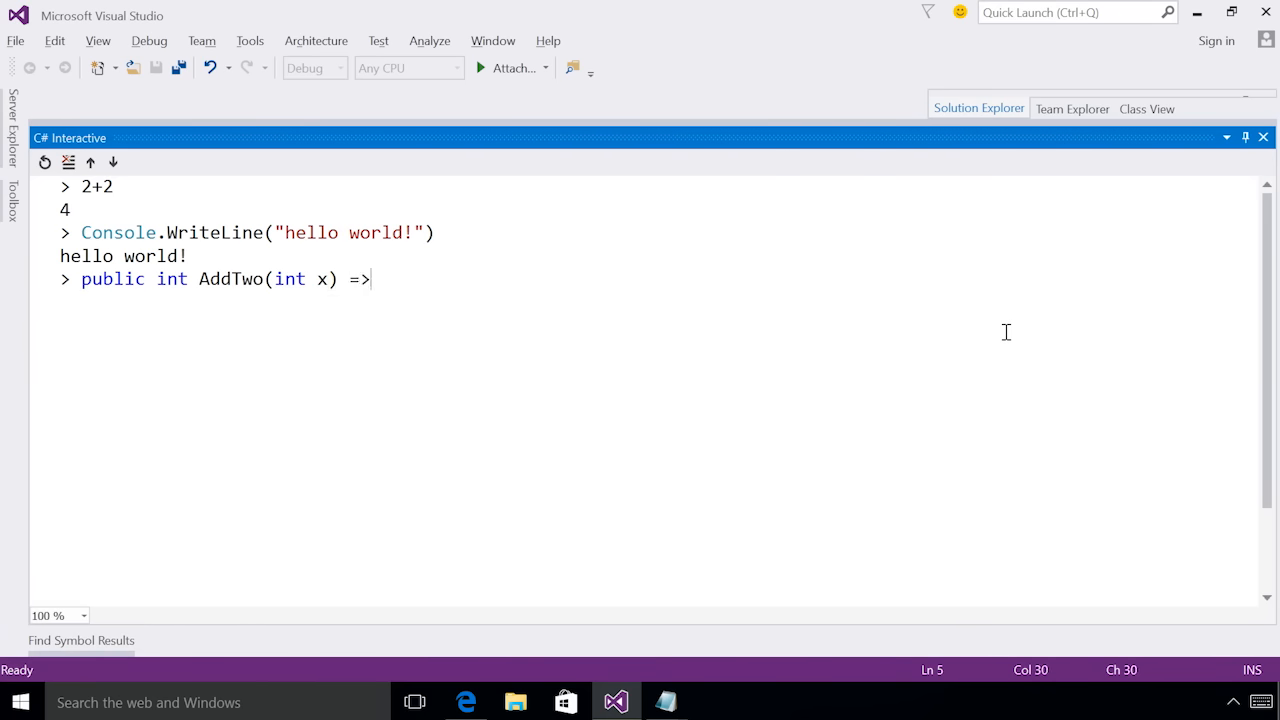
{"action": "type", "text": "x+2"}
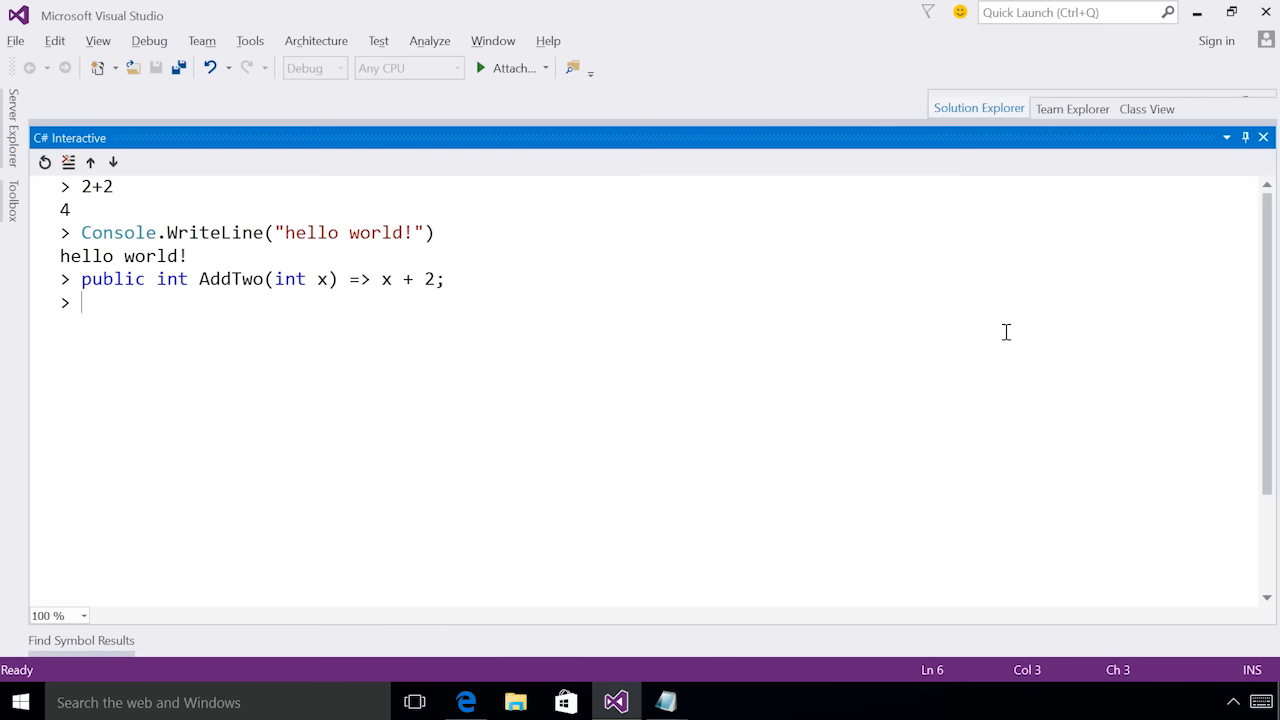
{"action": "type", "text": "AddTwo("}
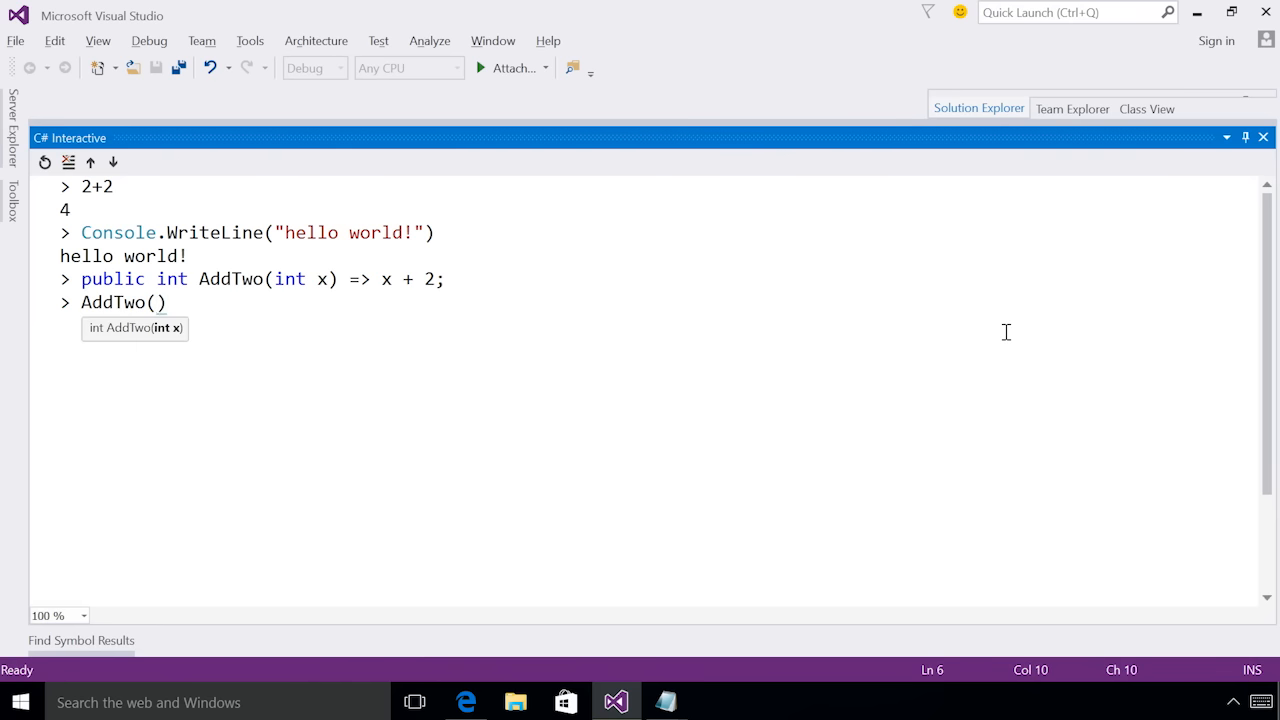
{"action": "type", "text": "5"}
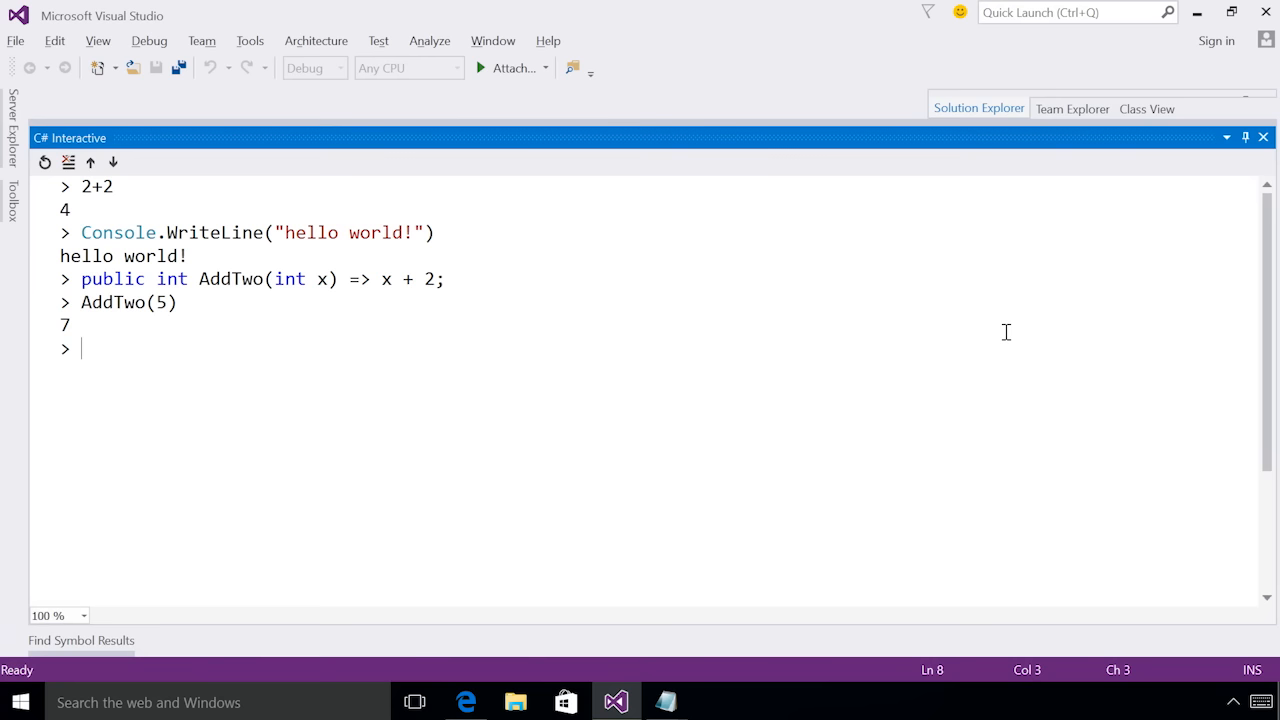
- Clear the interactive session back to an empty prompt with #clear
{"action": "type", "text": "#clear"}
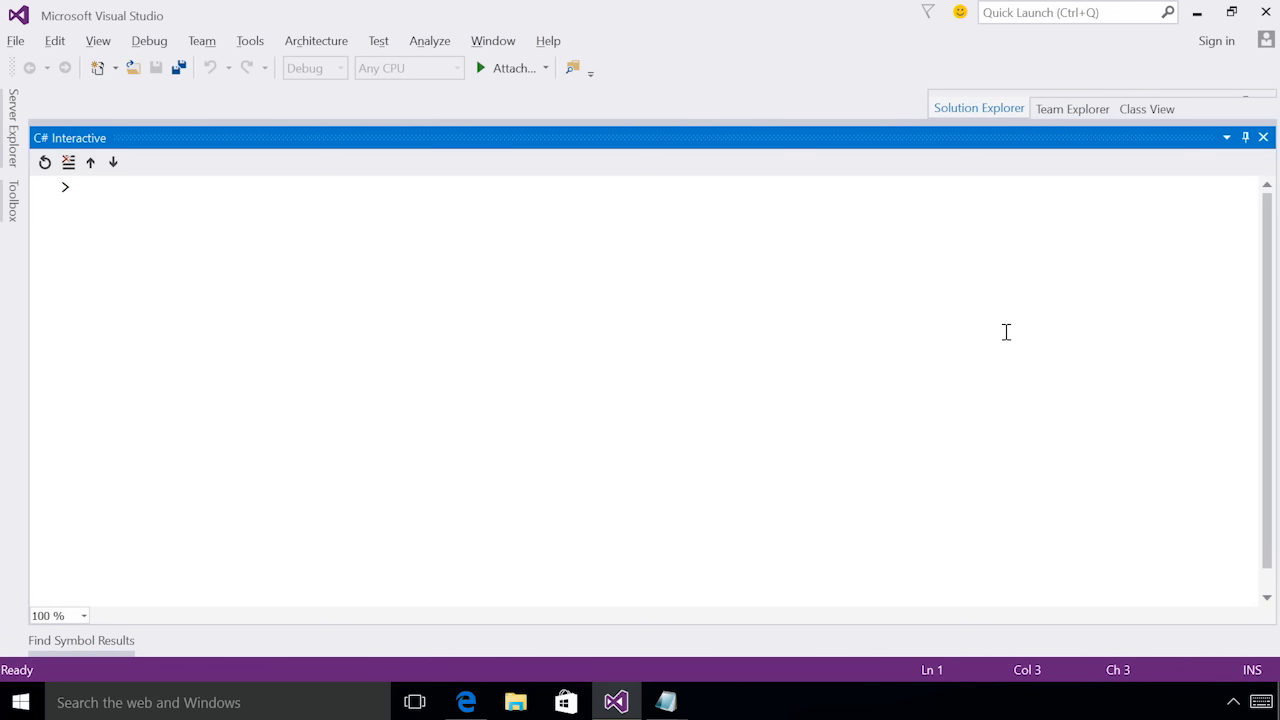
- Reference the Octokit 0.16.0 net45 DLL with a #r directive at the interactive prompt
{"action": "left_click", "coordinate": [82, 188]}
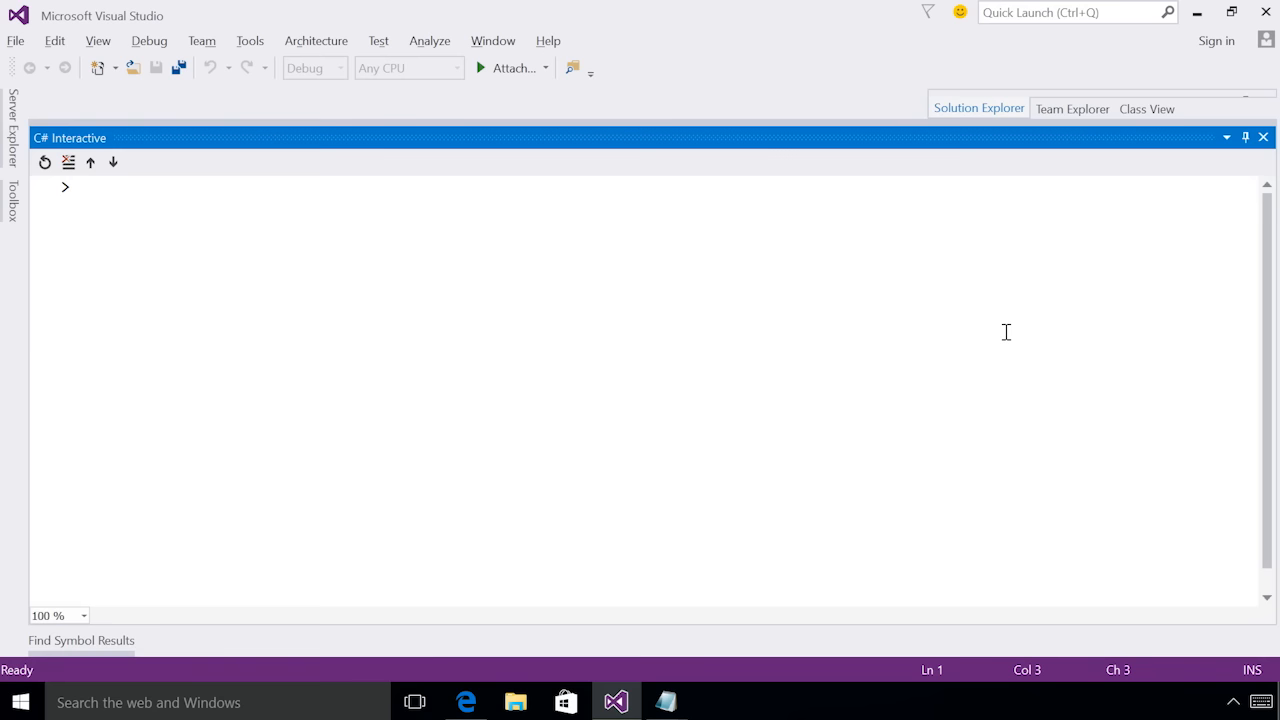
{"action": "left_click", "coordinate": [84, 188]}
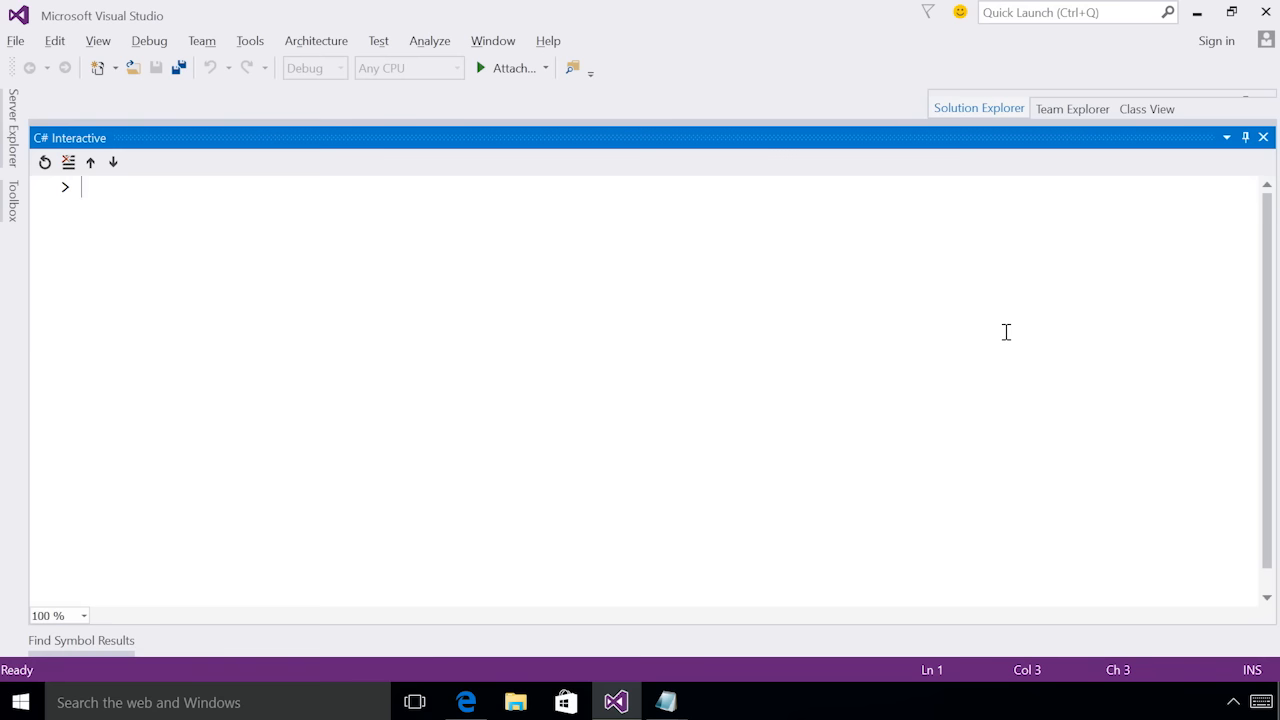
{"action": "type", "text": "#r"}
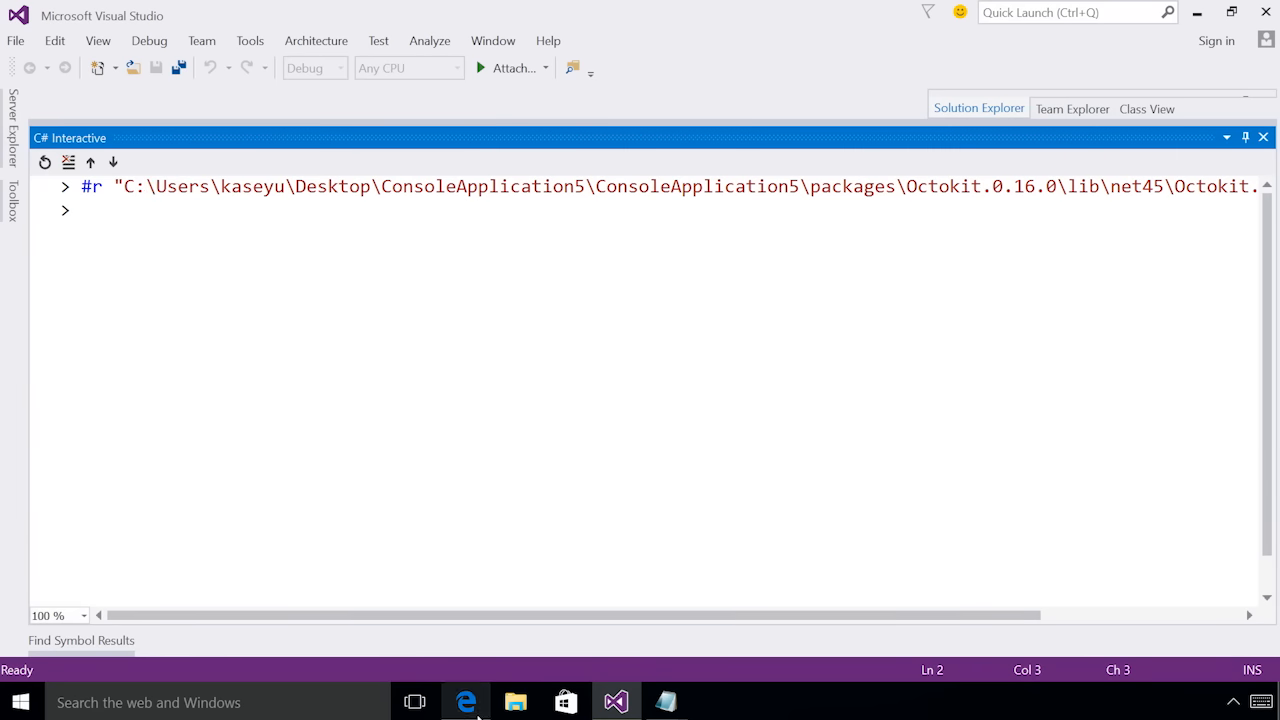
- Copy the Octokit usage example from the GitHub readme in Edge and return to Visual Studio
{"action": "left_click", "coordinate": [466, 700]}
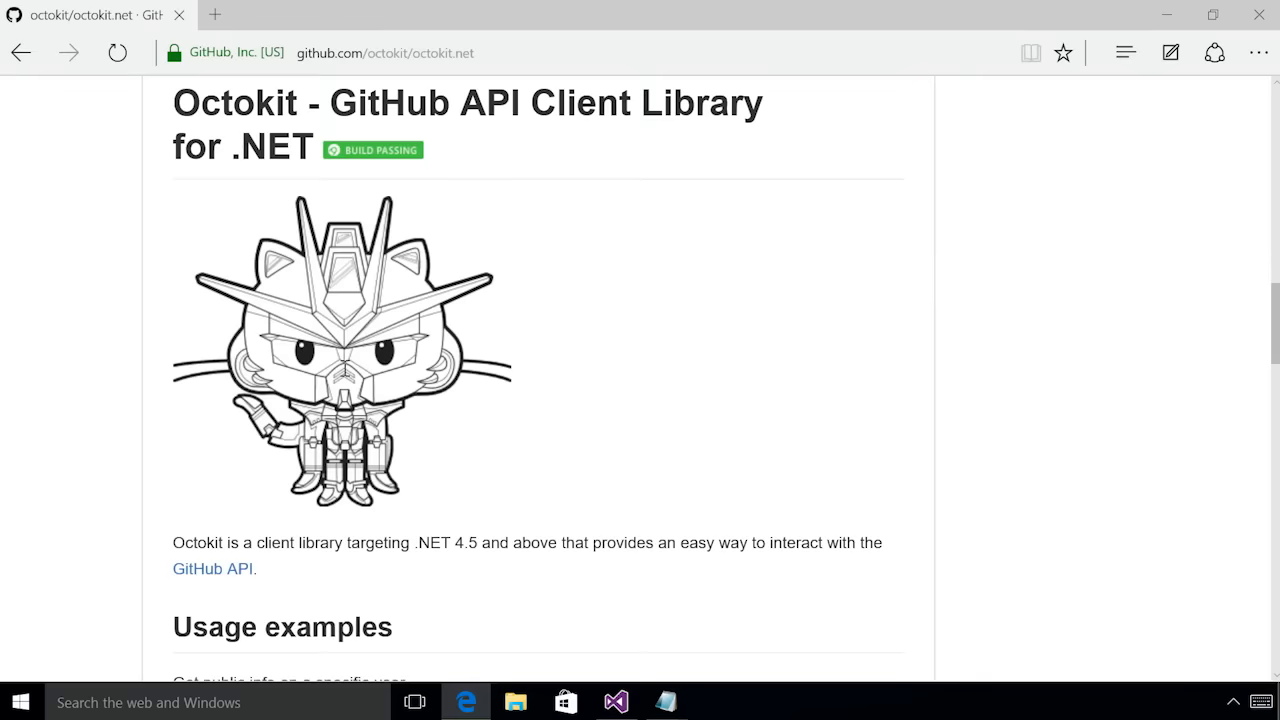
{"action": "mouse_move", "coordinate": [588, 364]}
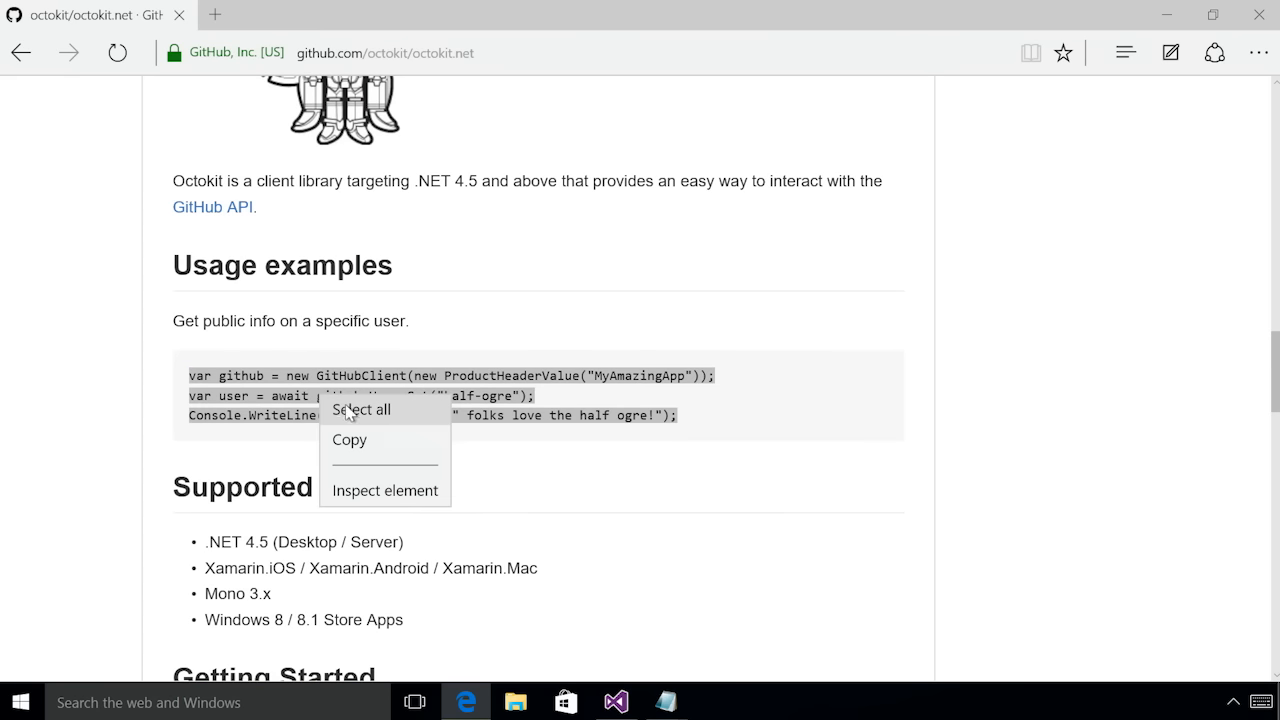
{"action": "left_click", "coordinate": [360, 410]}
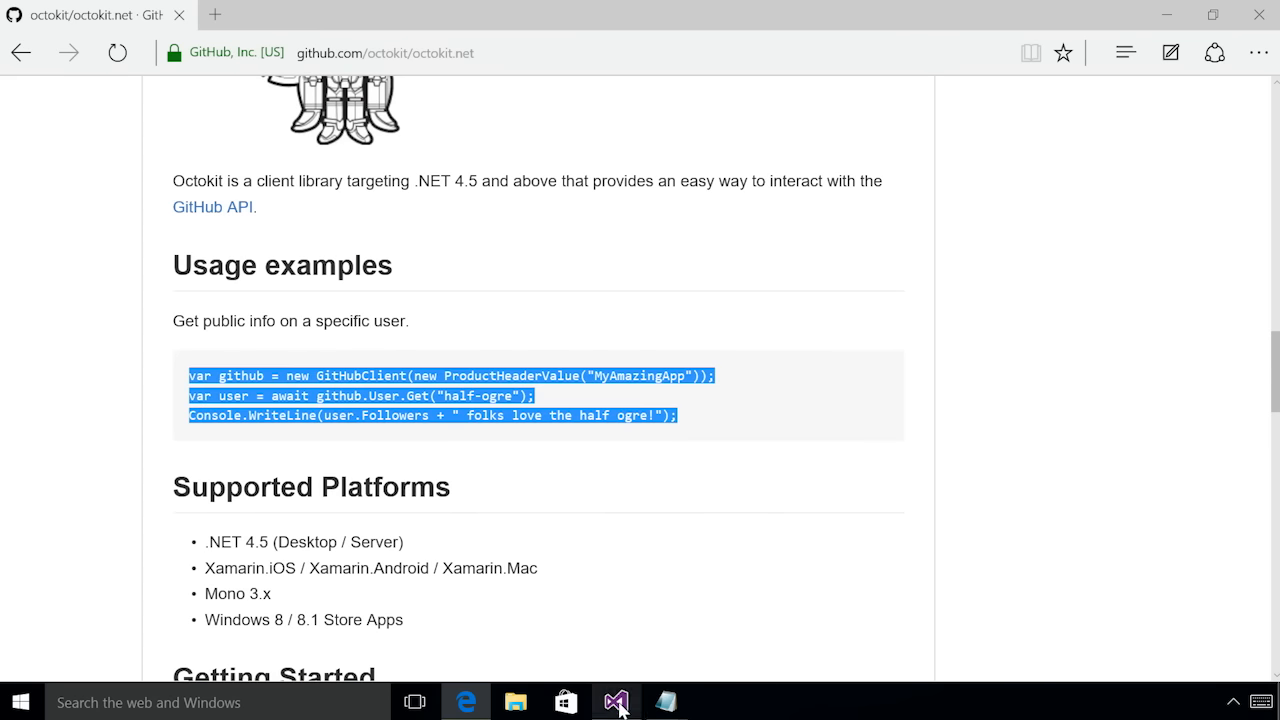
{"action": "left_click", "coordinate": [616, 700]}
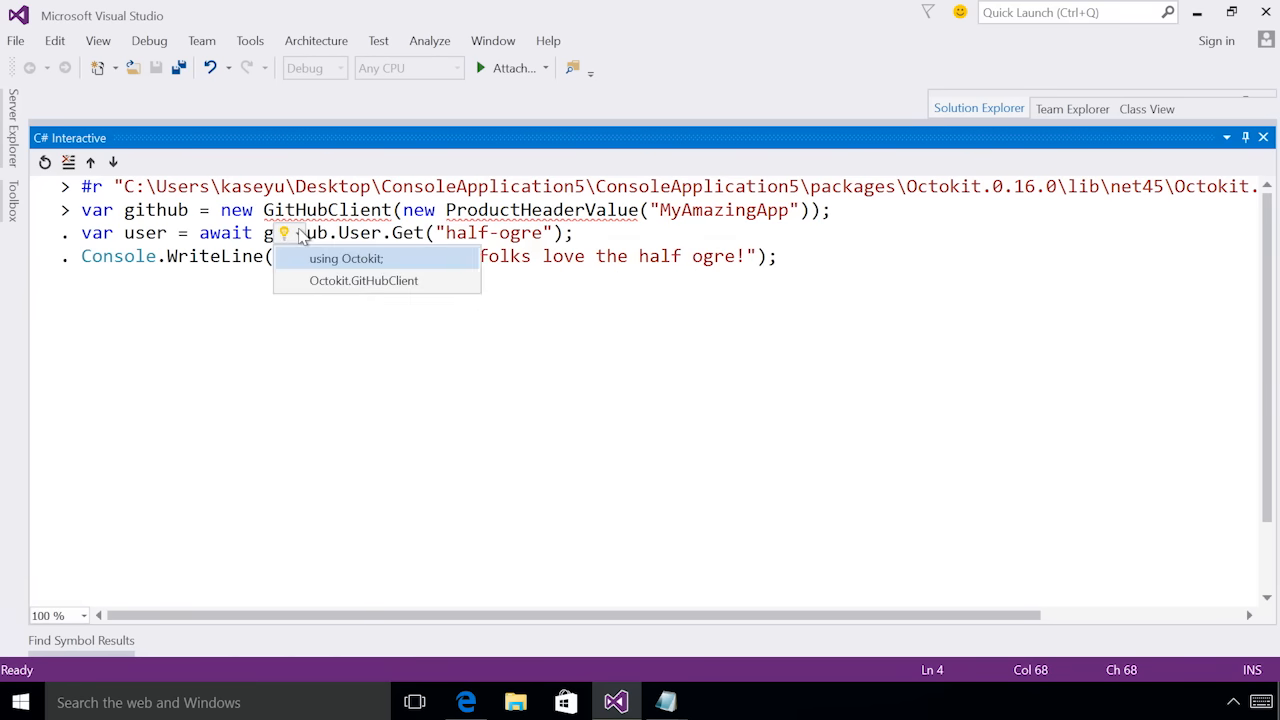
{"action": "mouse_move", "coordinate": [348, 258]}
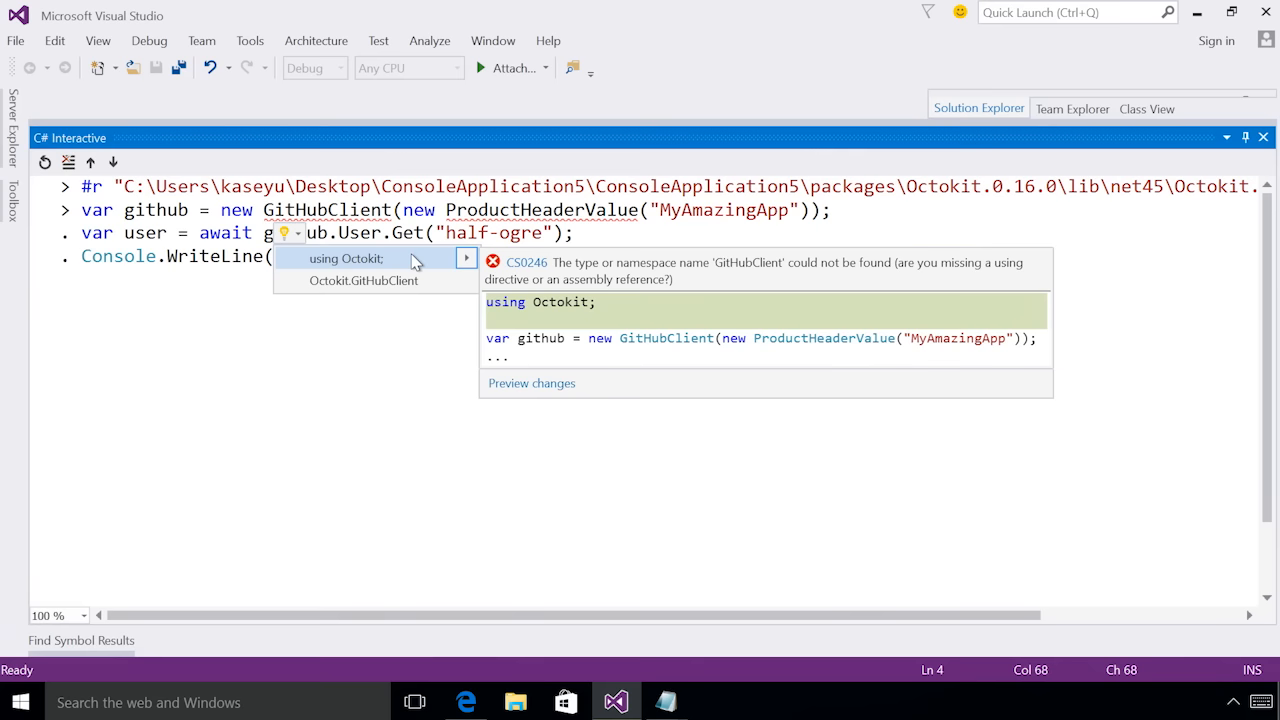
- Add the using Octokit; quick fix and run the snippet, printing "75 folks love the half ogre!"
{"action": "left_click", "coordinate": [348, 258]}
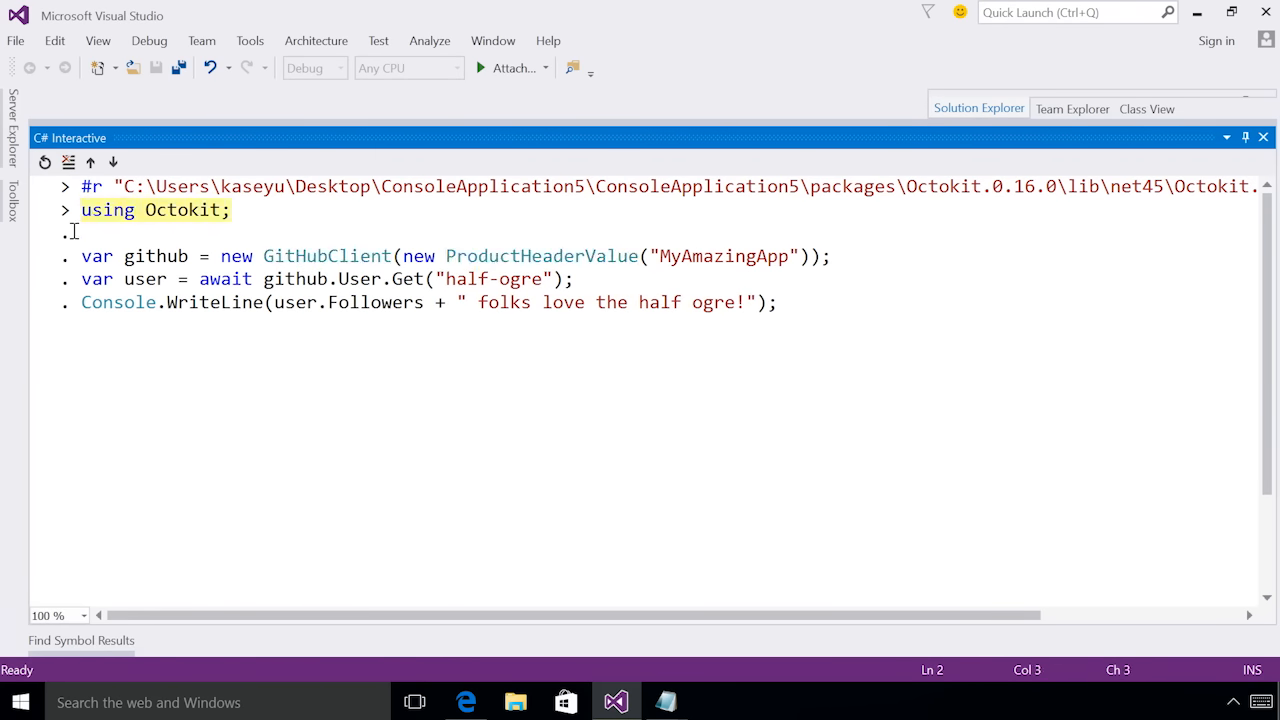
{"action": "left_click", "coordinate": [776, 302]}
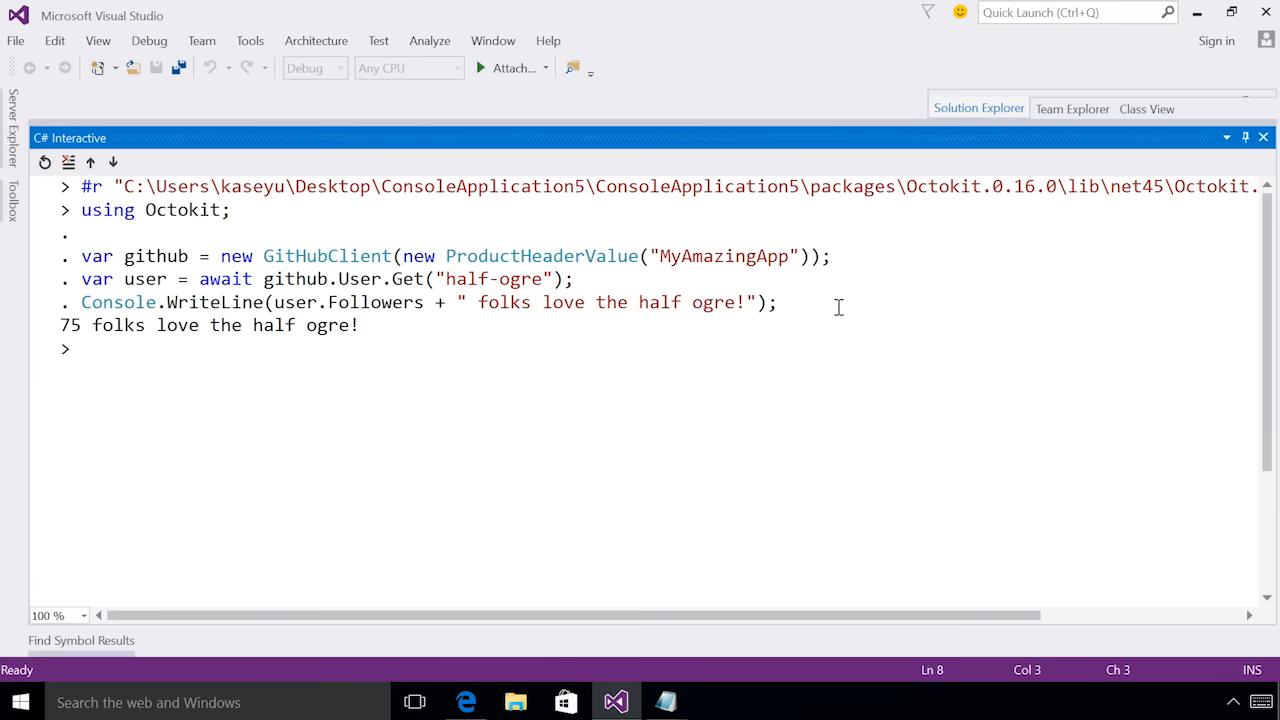
- Seed the session with #load "C:/temp/octokitOauth.csx"
{"action": "type", "text": "#load \""}
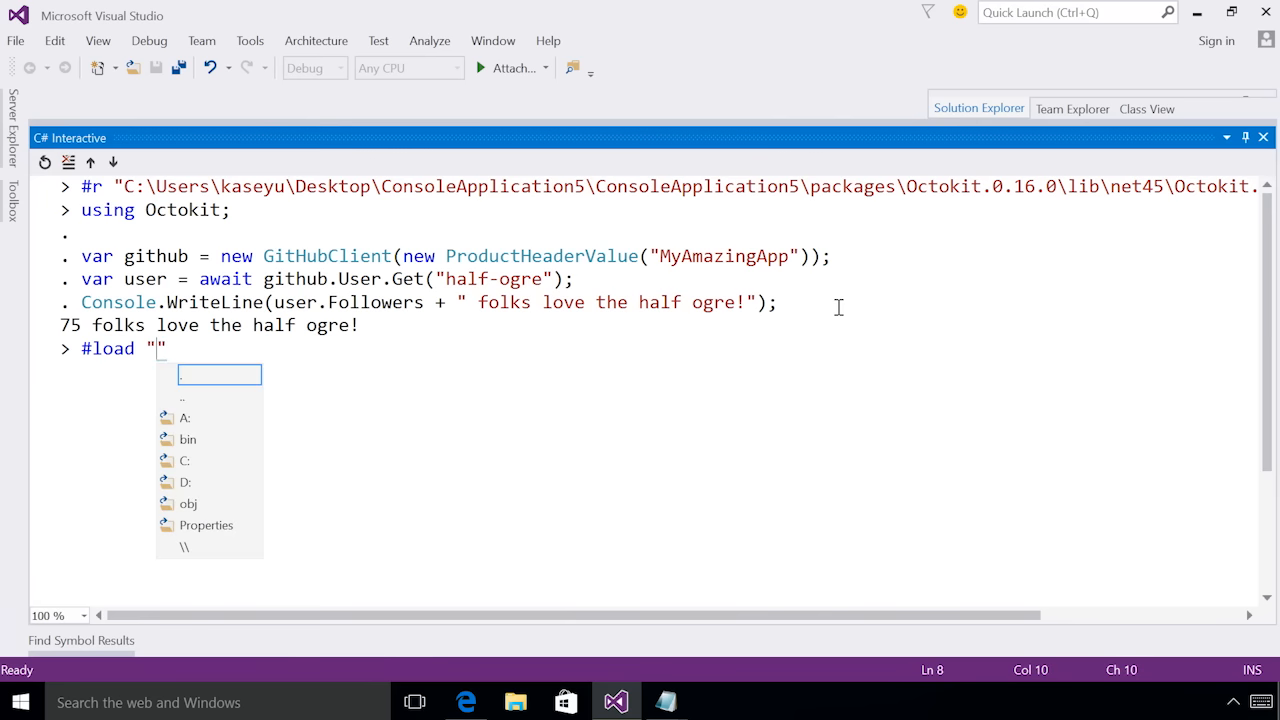
{"action": "type", "text": "C:/"}
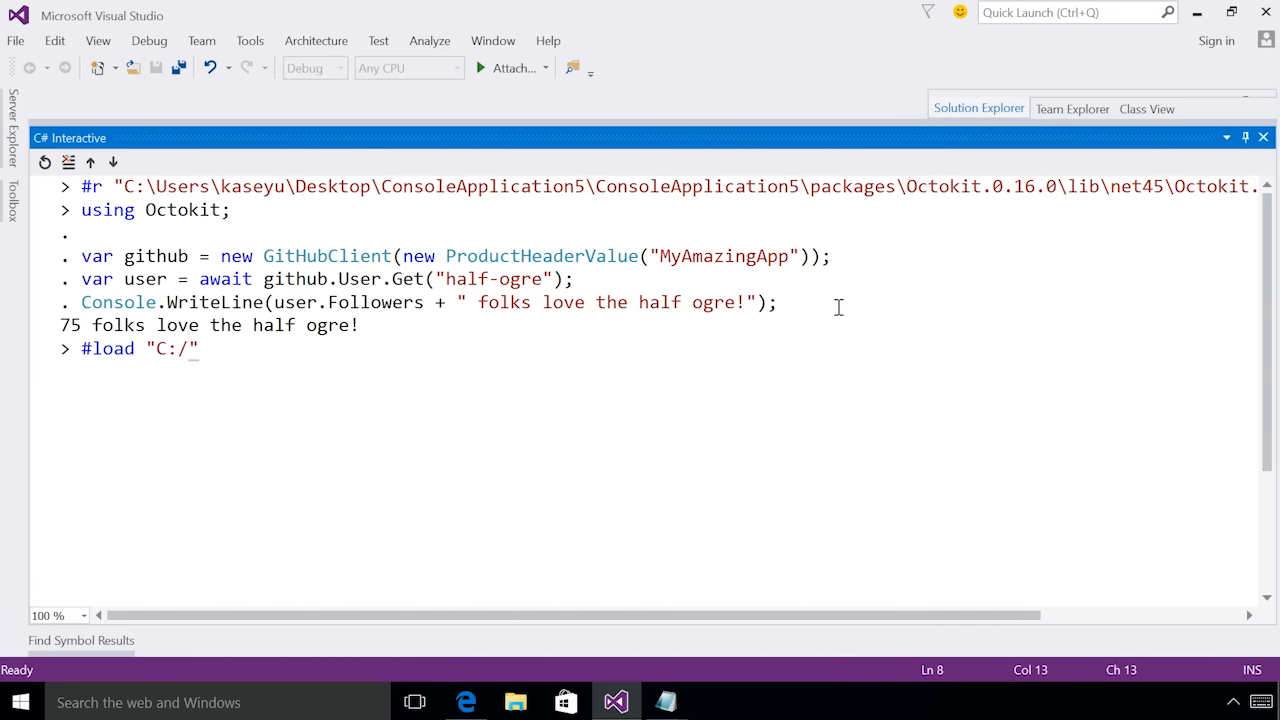
{"action": "type", "text": "temp/"}
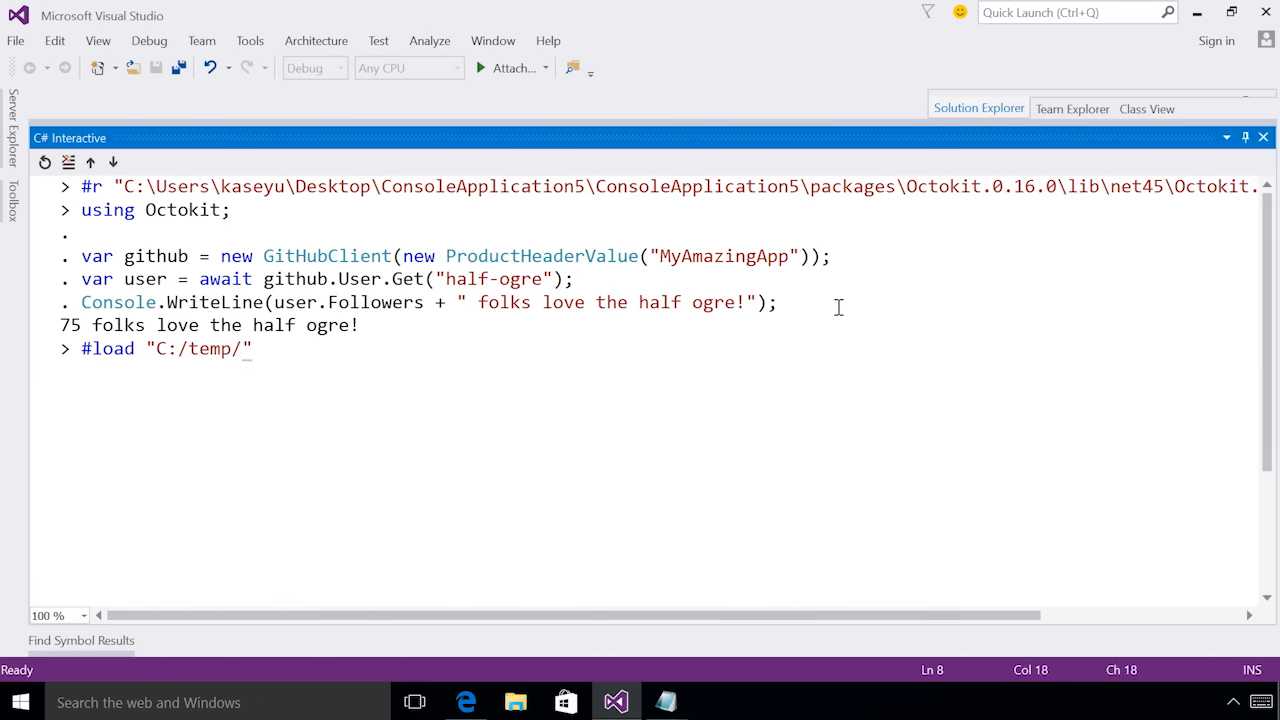
{"action": "type", "text": "octokitOauth.csx"}
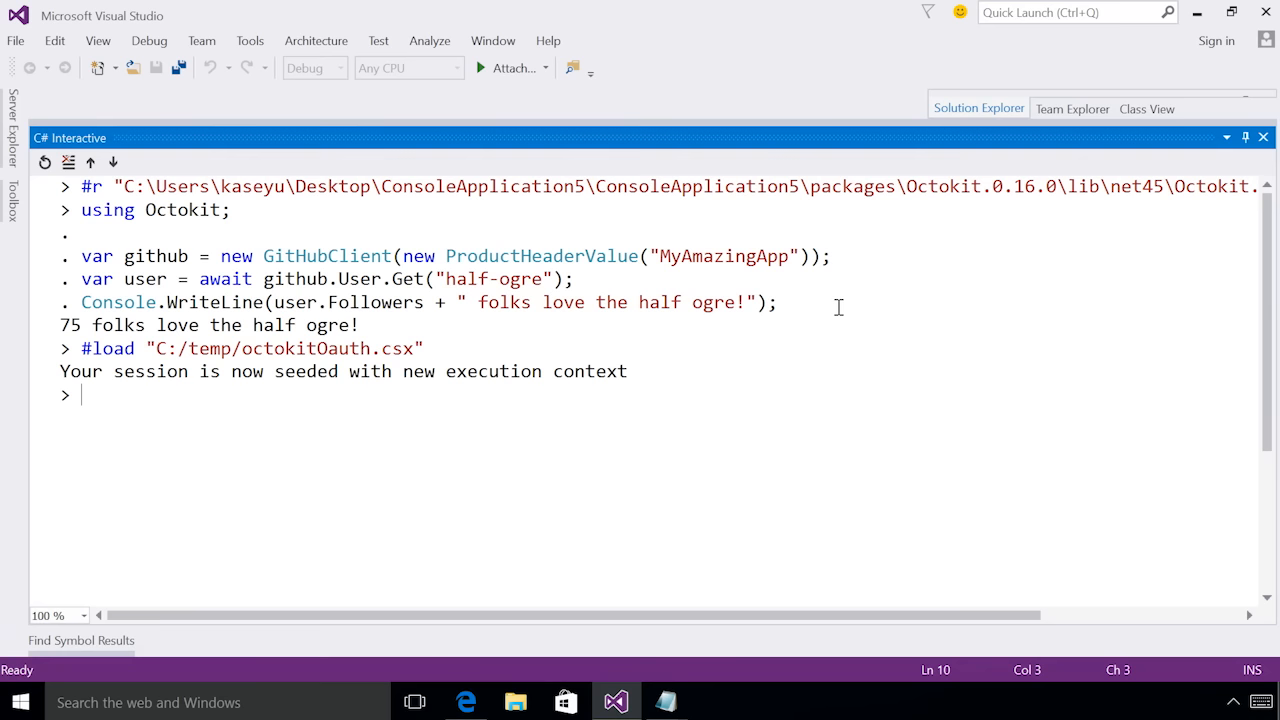
- Run client.PullRequest.GetAllForRepository("dotnet", "roslyn"), returning a pending Task
{"action": "type", "text": "client"}
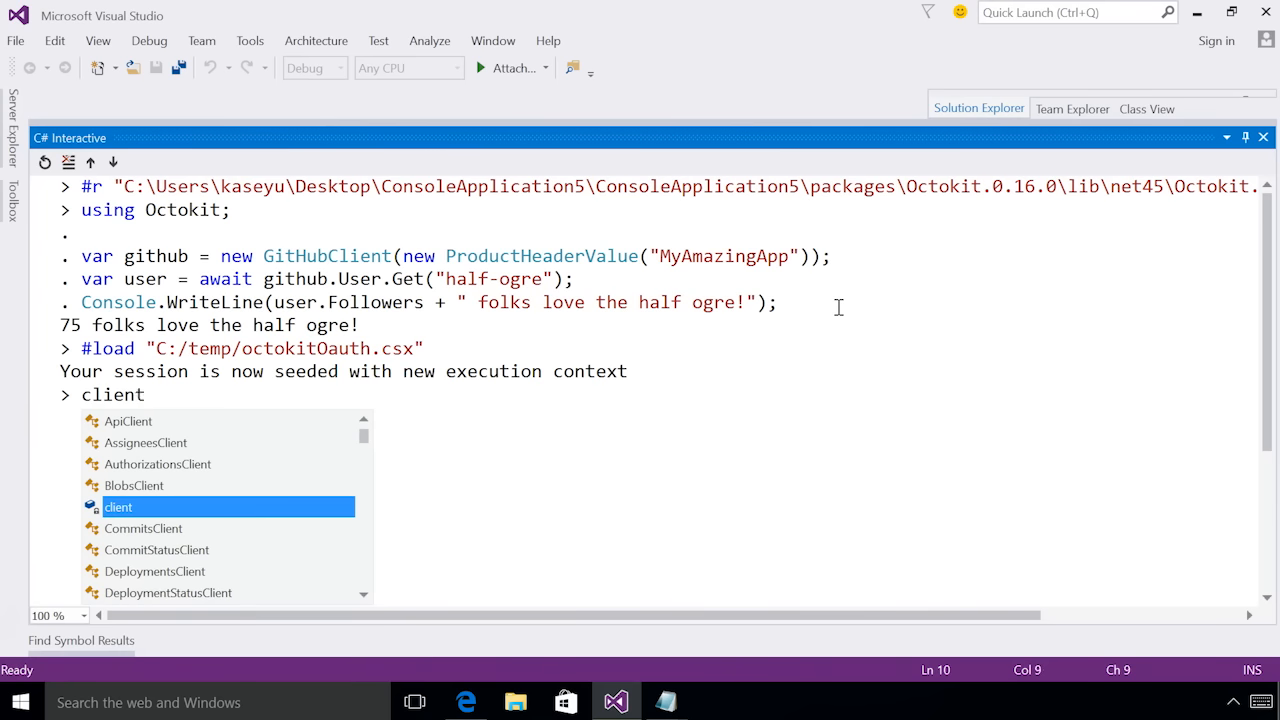
{"action": "type", "text": "."}
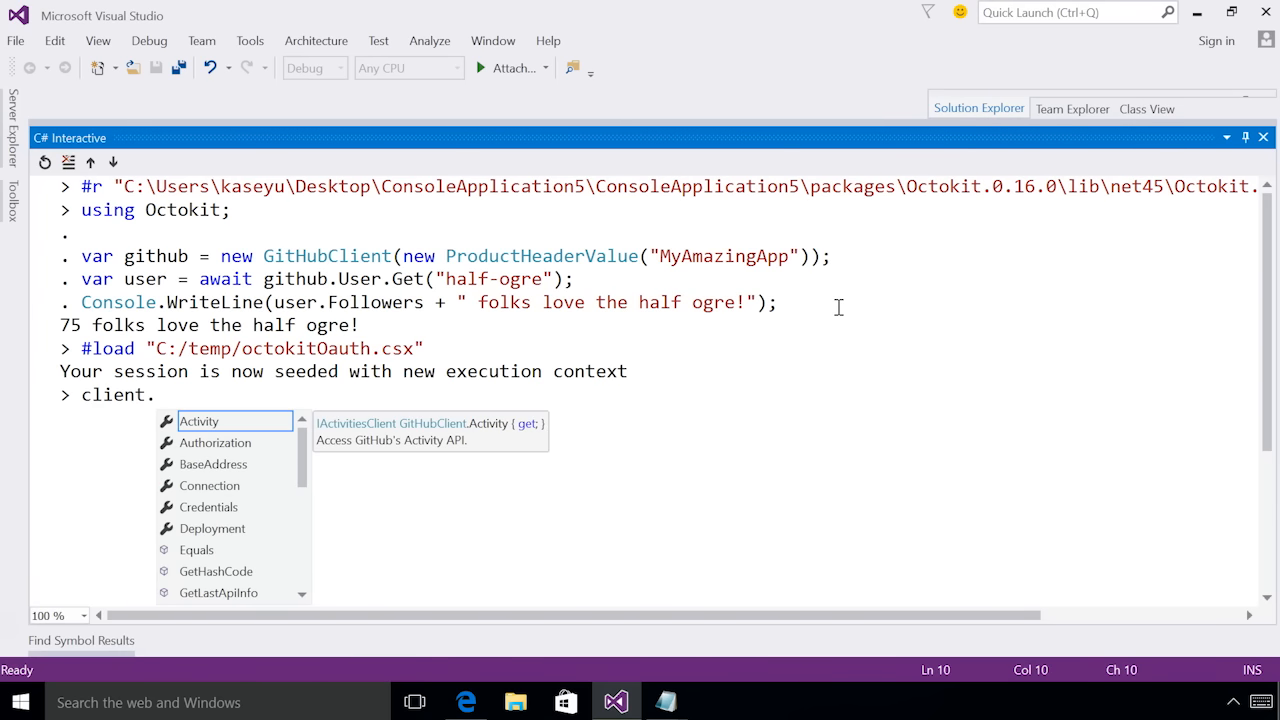
{"action": "type", "text": "PullRequest"}
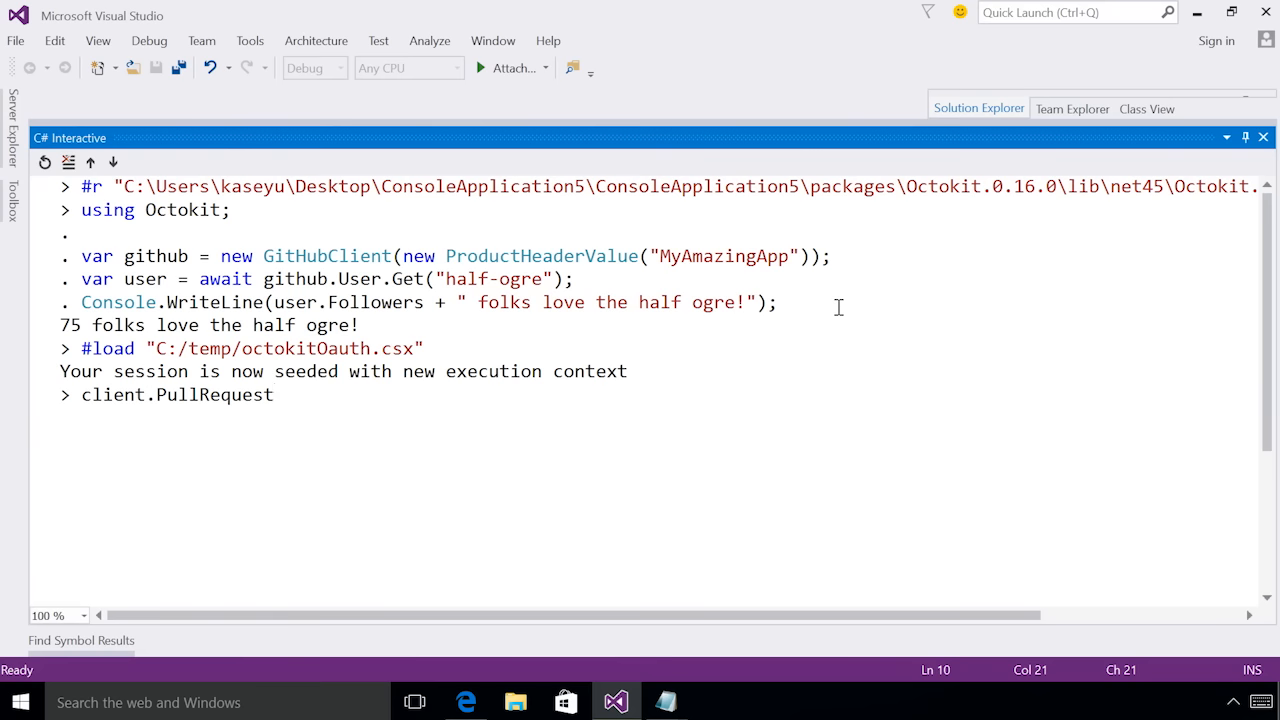
{"action": "type", "text": "."}
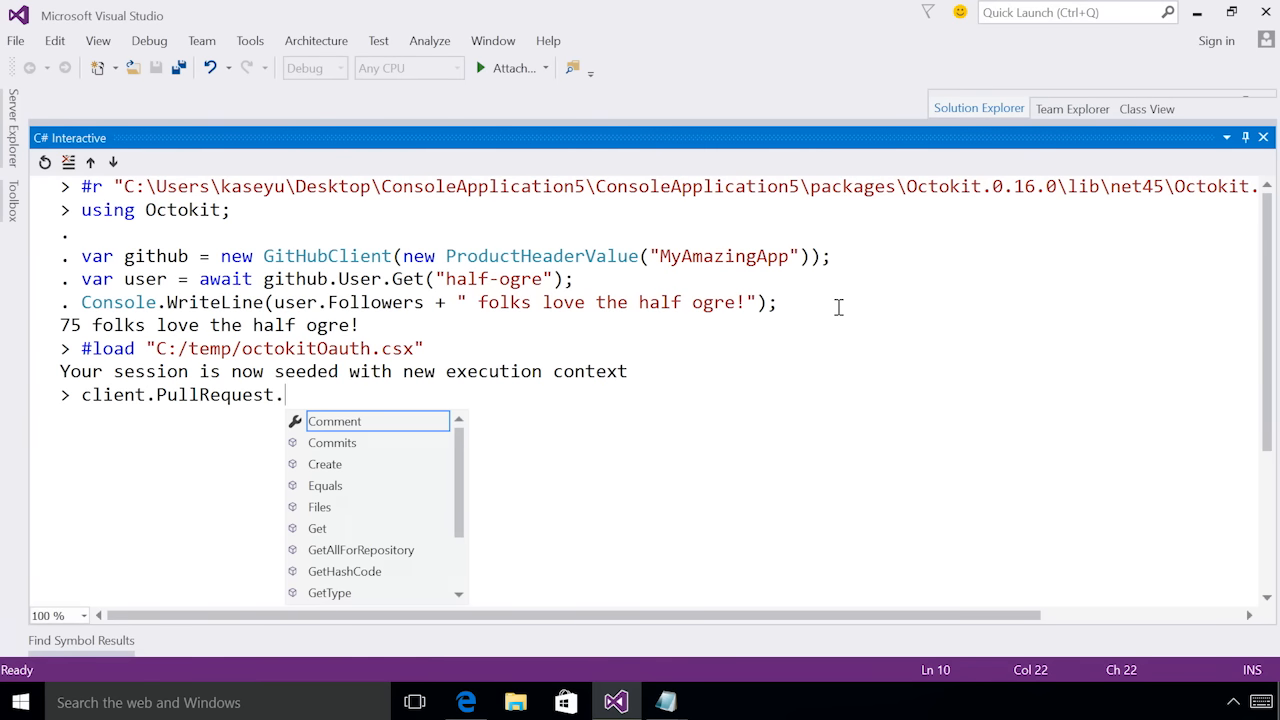
{"action": "type", "text": "GetAllForRepository"}
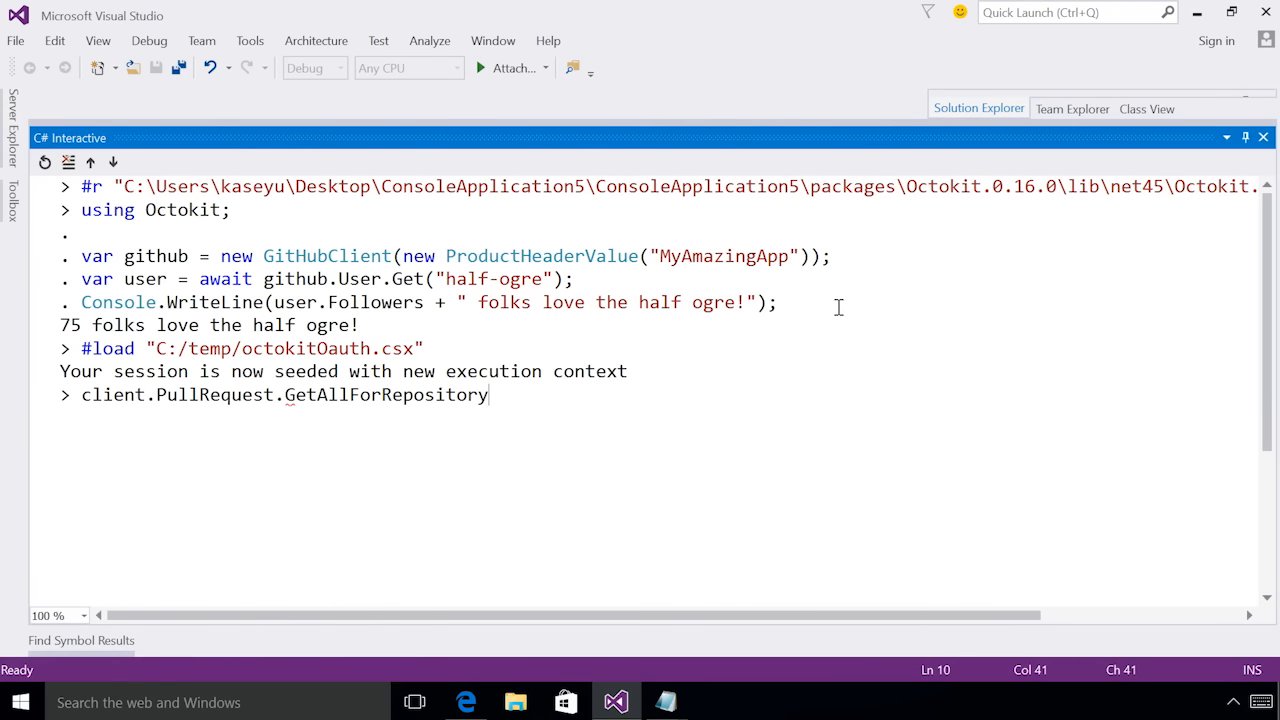
{"action": "type", "text": "(\"dot"}
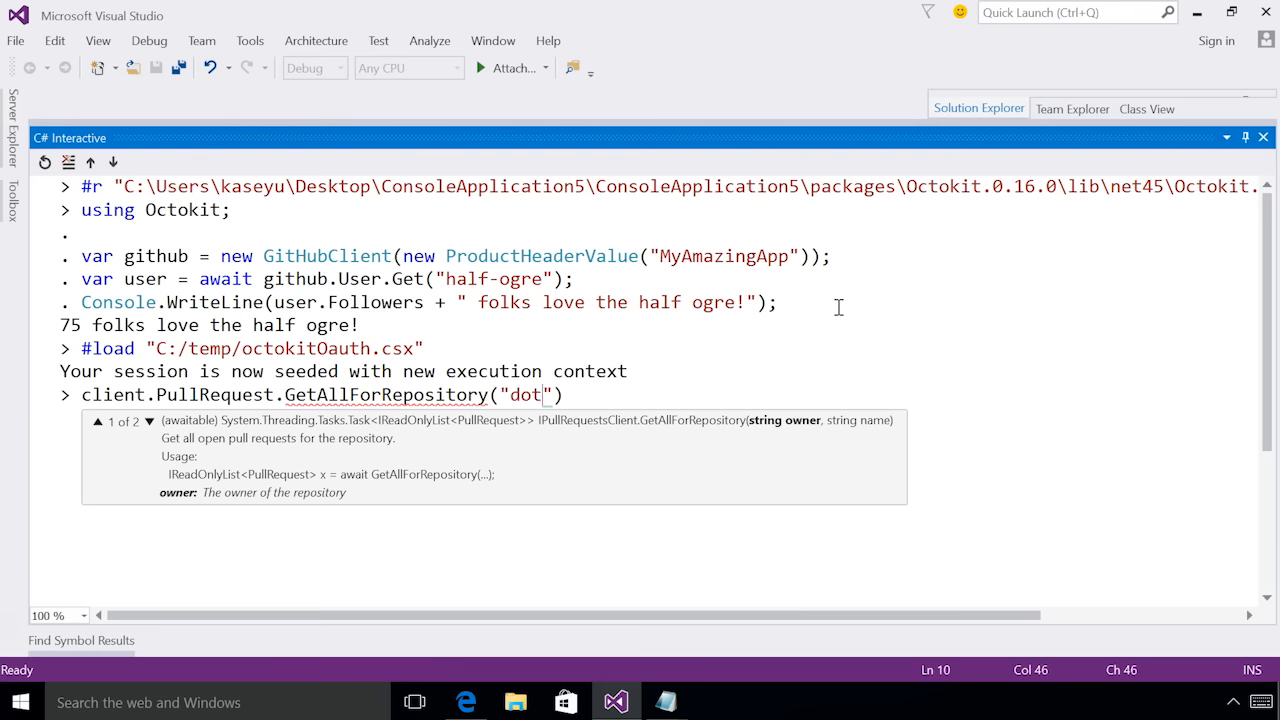
{"action": "type", "text": "net\","}
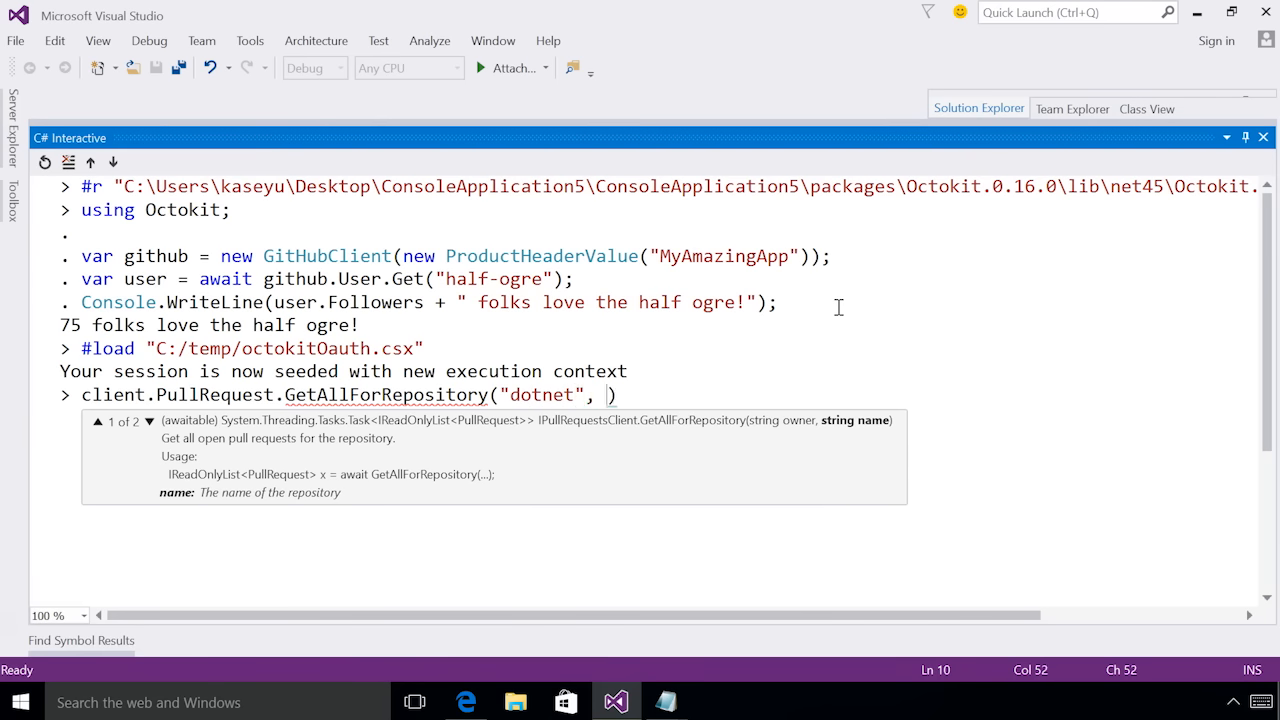
{"action": "type", "text": "\"roslyn\""}
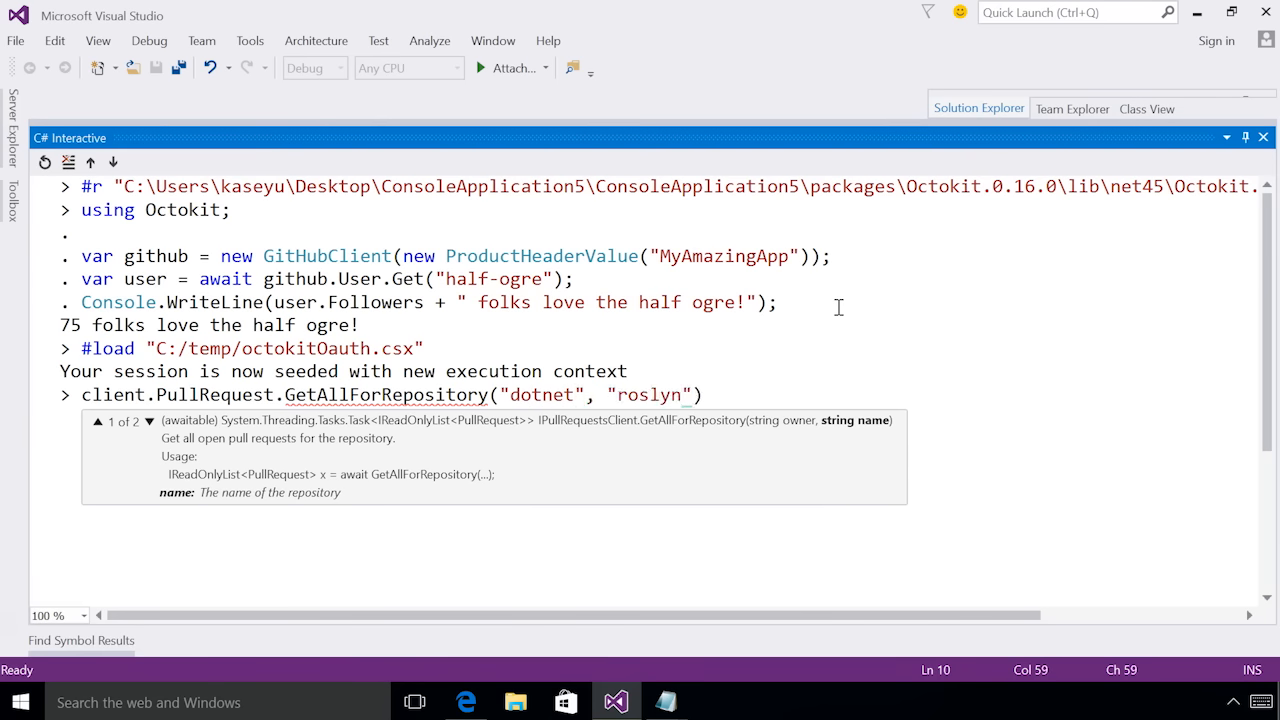
{"action": "key", "text": "enter"}
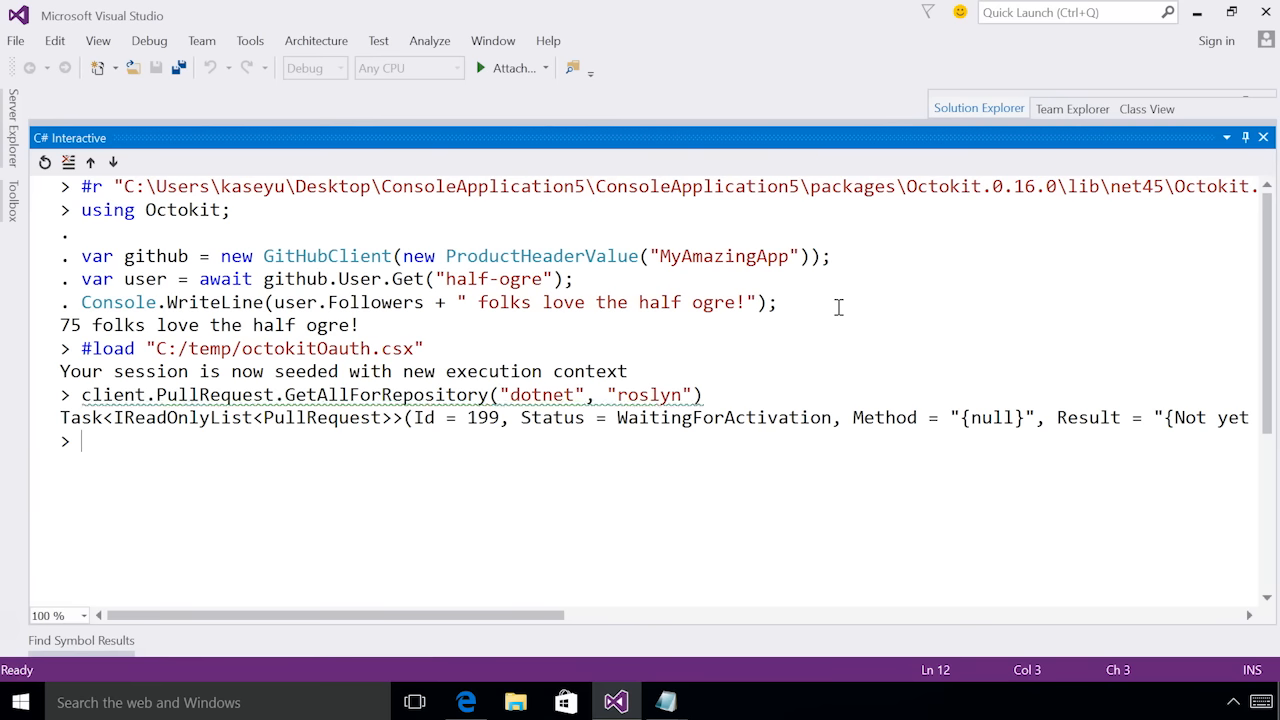
{"action": "type", "text": "var pullRequest"}
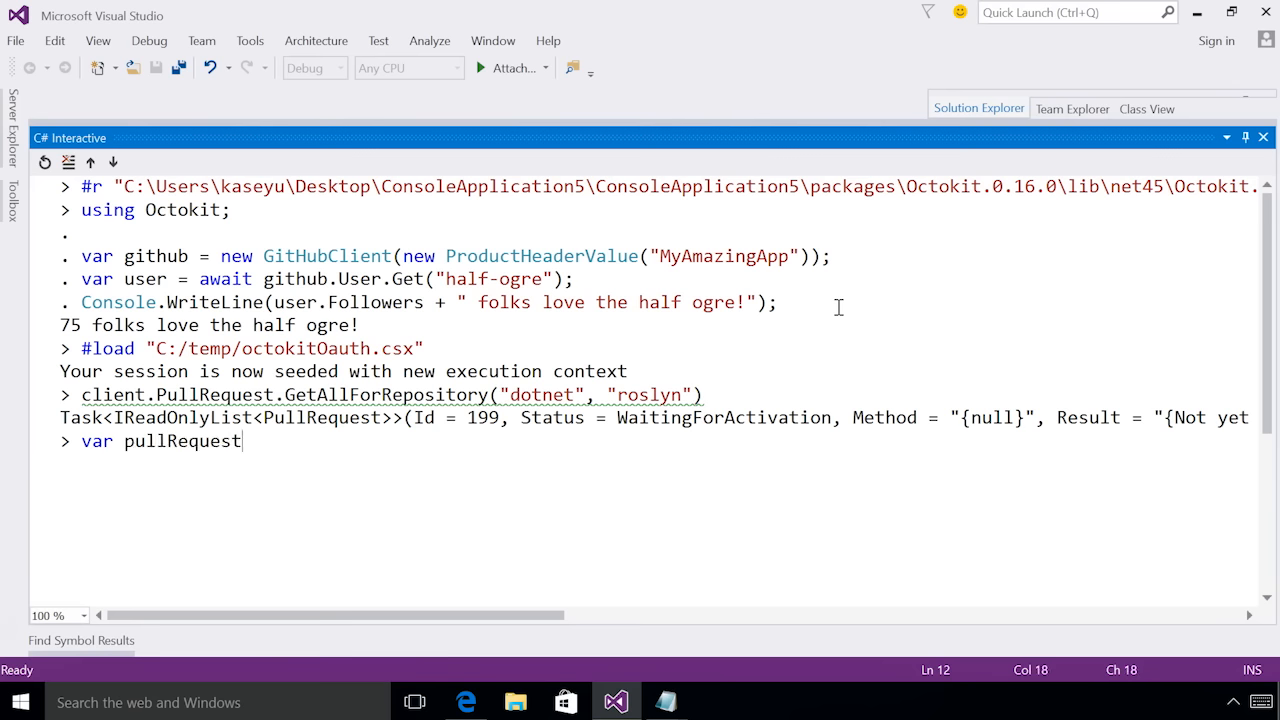
- Store await client.PullRequest.GetAllForRepository("dotnet", "roslyn") in var pullRequest
{"action": "type", "text": "= awai"}
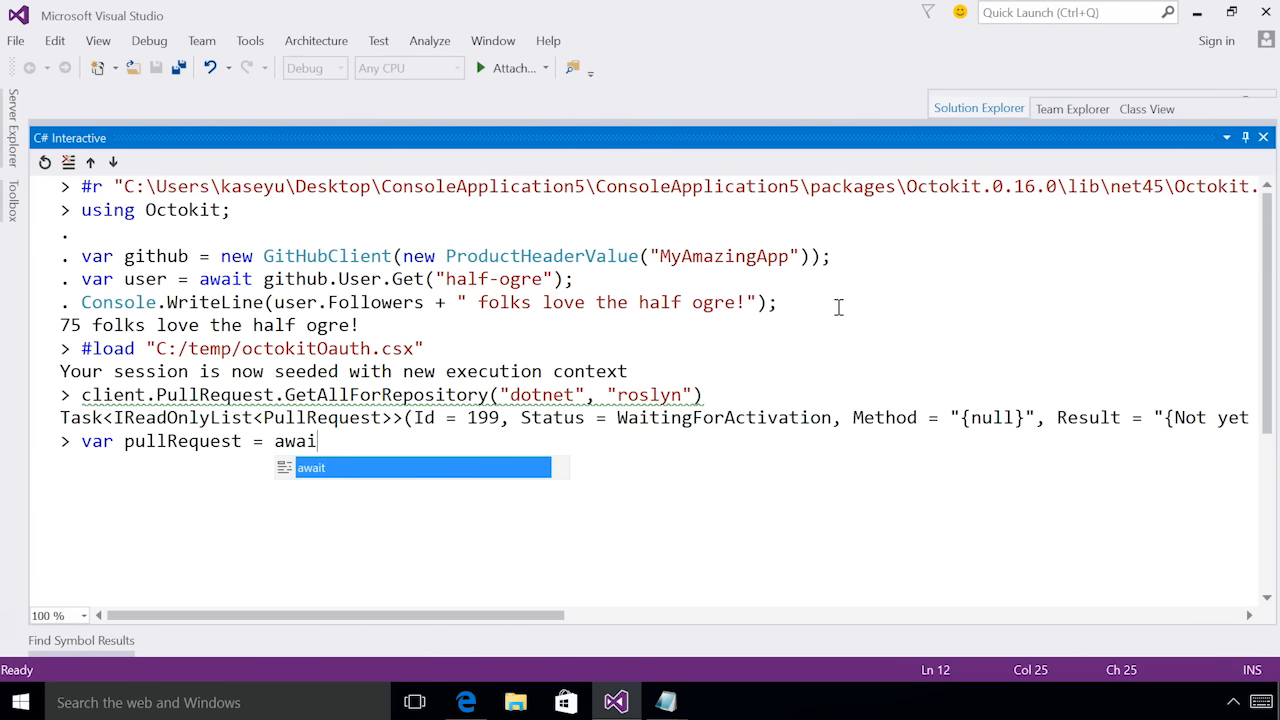
{"action": "type", "text": "await"}
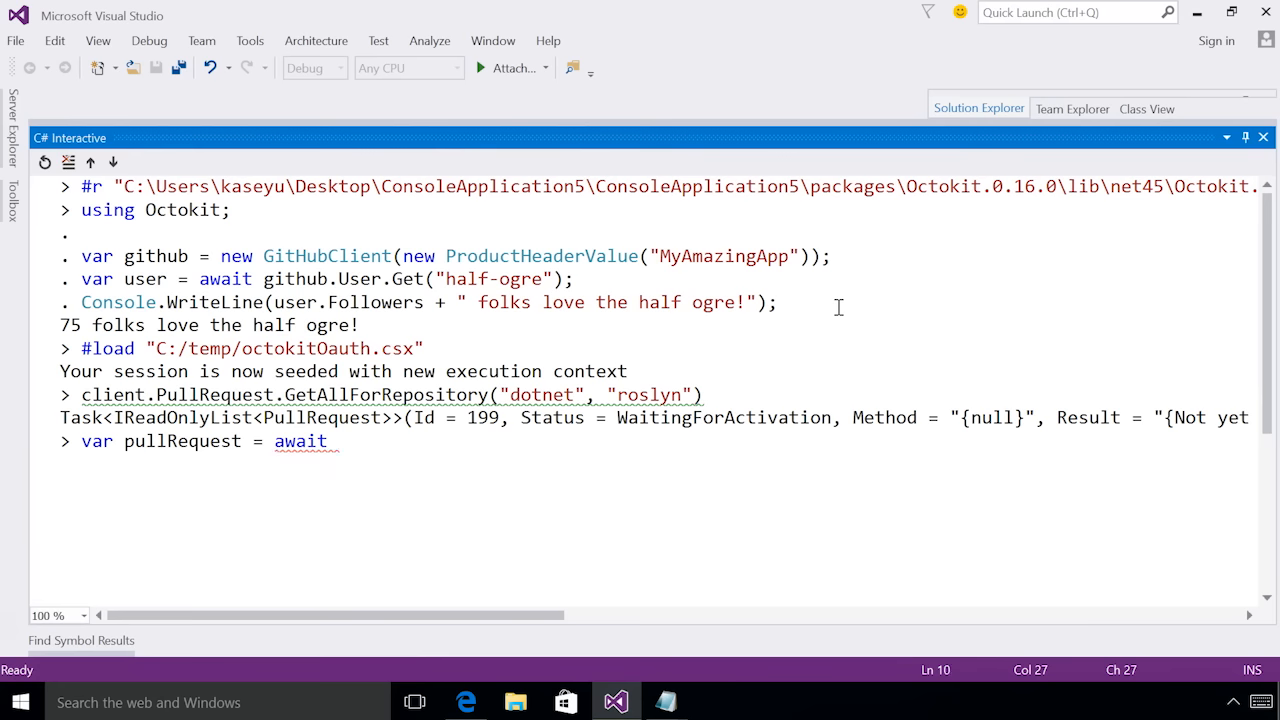
{"action": "double_click", "coordinate": [380, 394]}
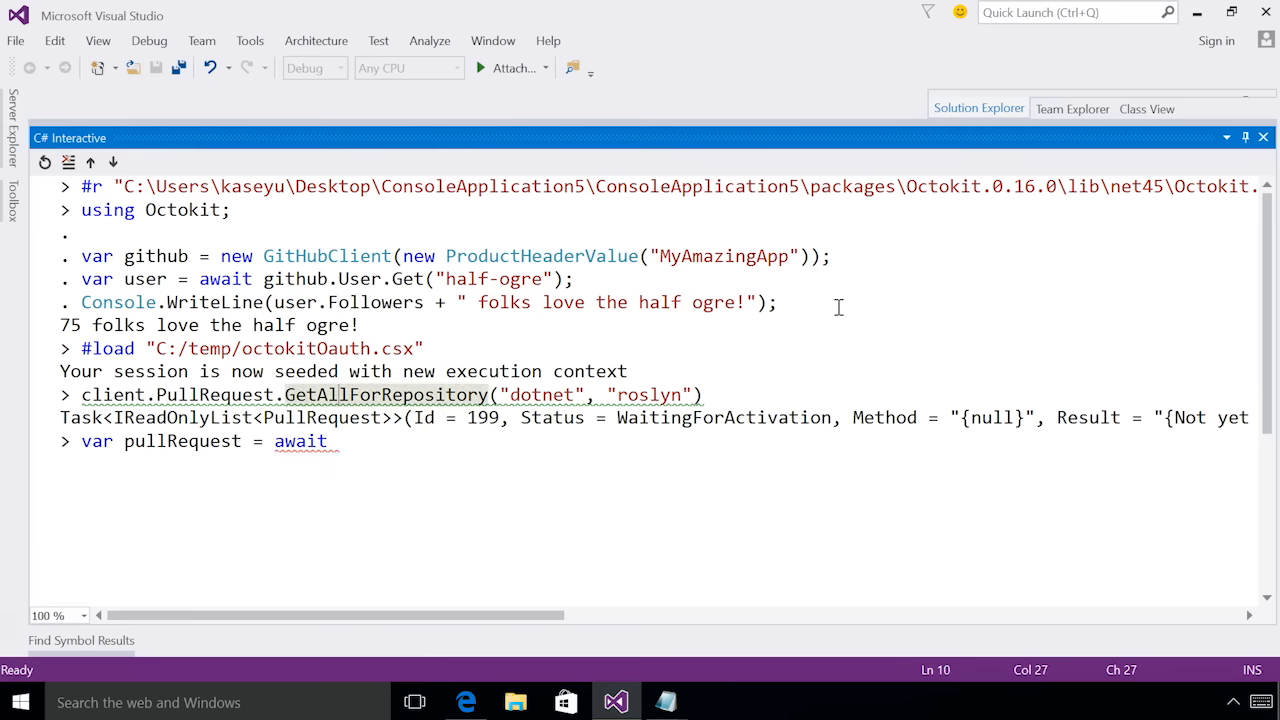
{"action": "type", "text": "client.PullRequest.GetAllForRepository(\"dotnet\", \"roslyn\");"}
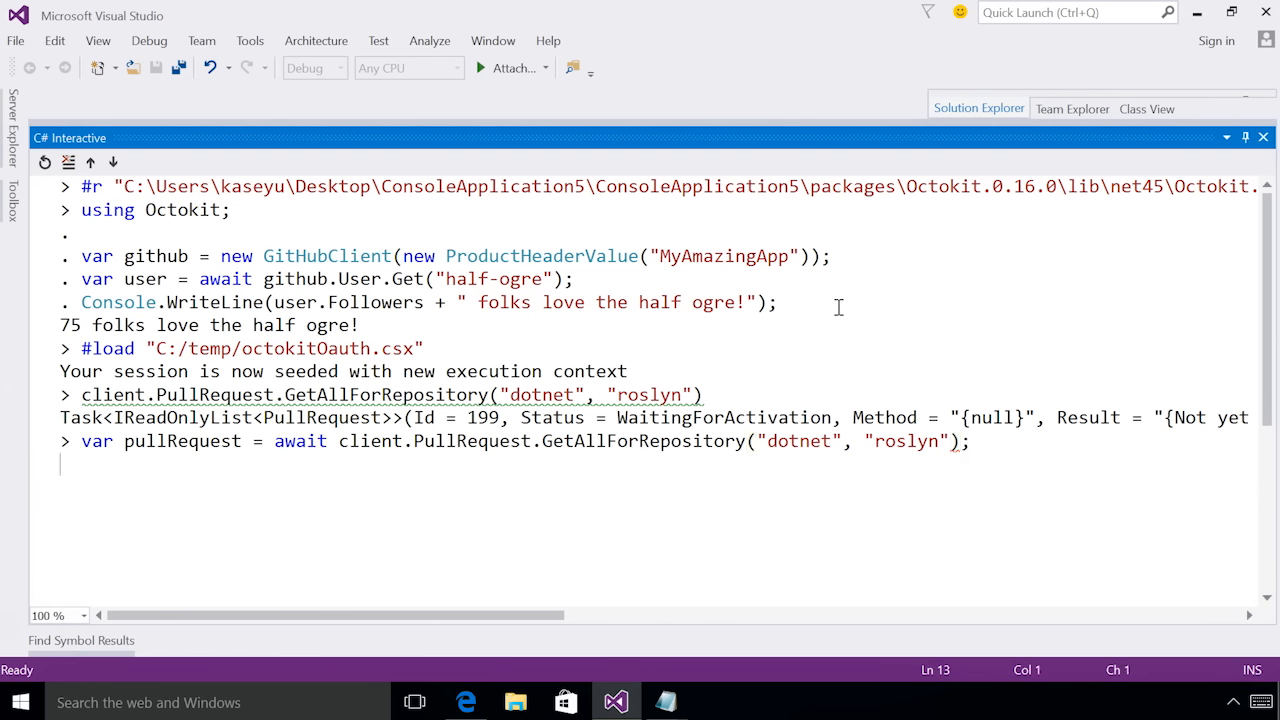
{"action": "key", "text": "enter"}
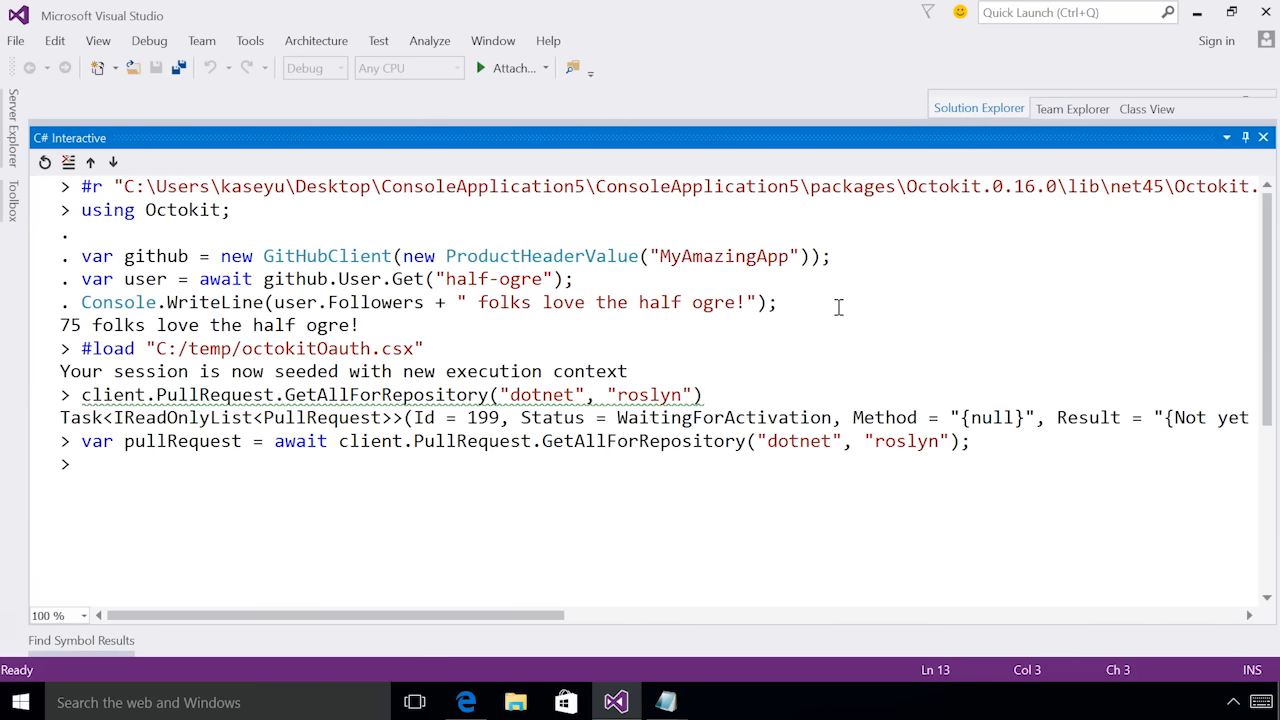
{"action": "type", "text": "var query ="}
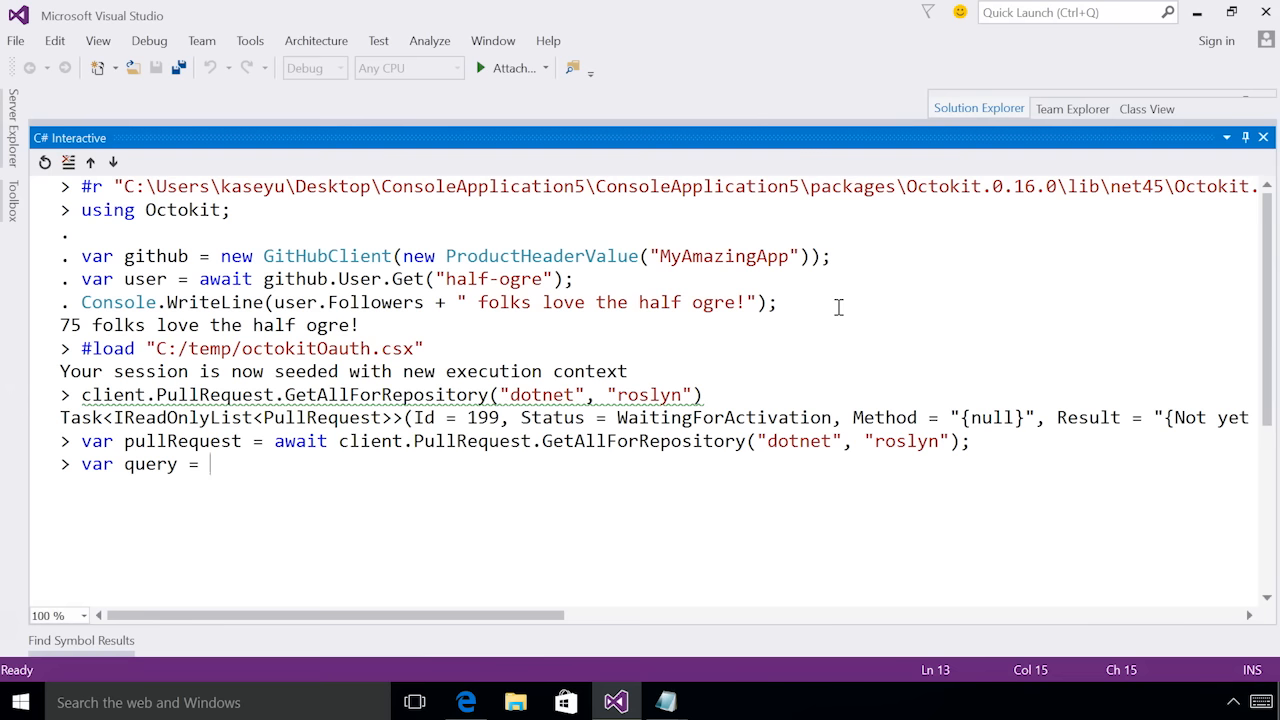
- Define var query as pullRequest.Where CreatedAt is after DateTimeOffset.Now minus TimeSpan.FromDays(14)
{"action": "type", "text": "pullRequest."}
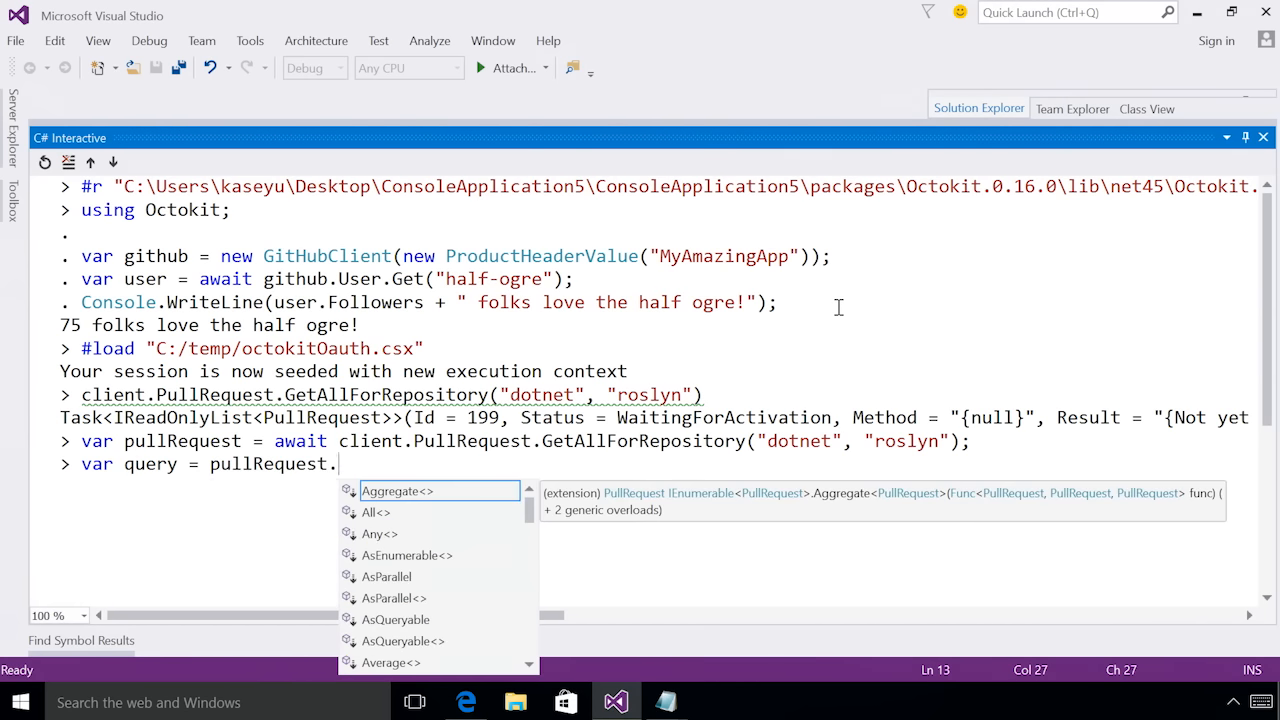
{"action": "type", "text": "Where(x"}
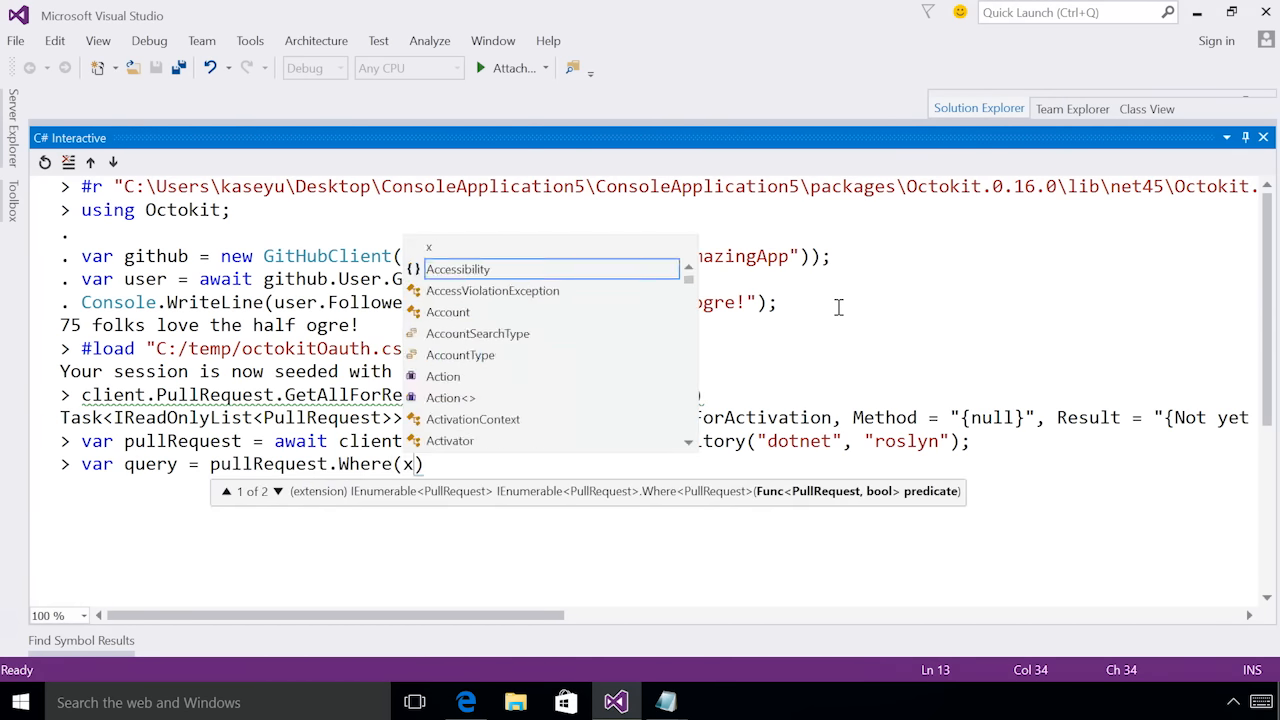
{"action": "type", "text": "."}
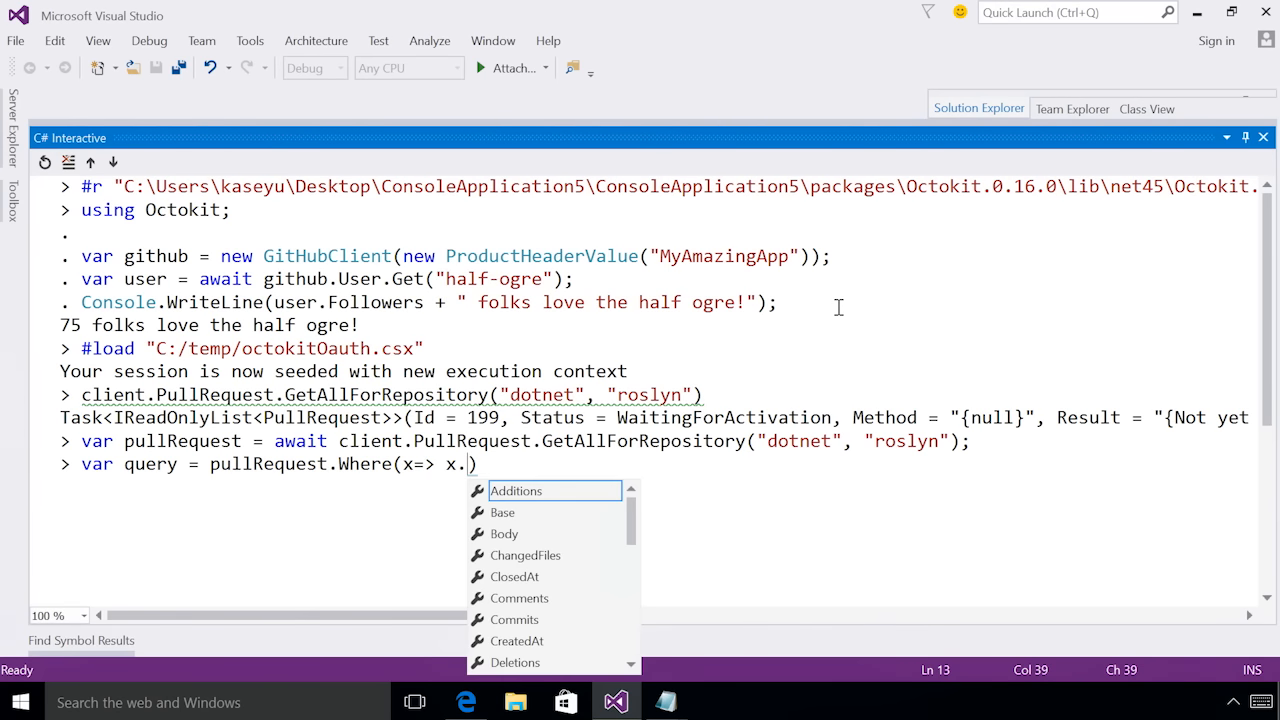
{"action": "type", "text": "CreatedAt"}
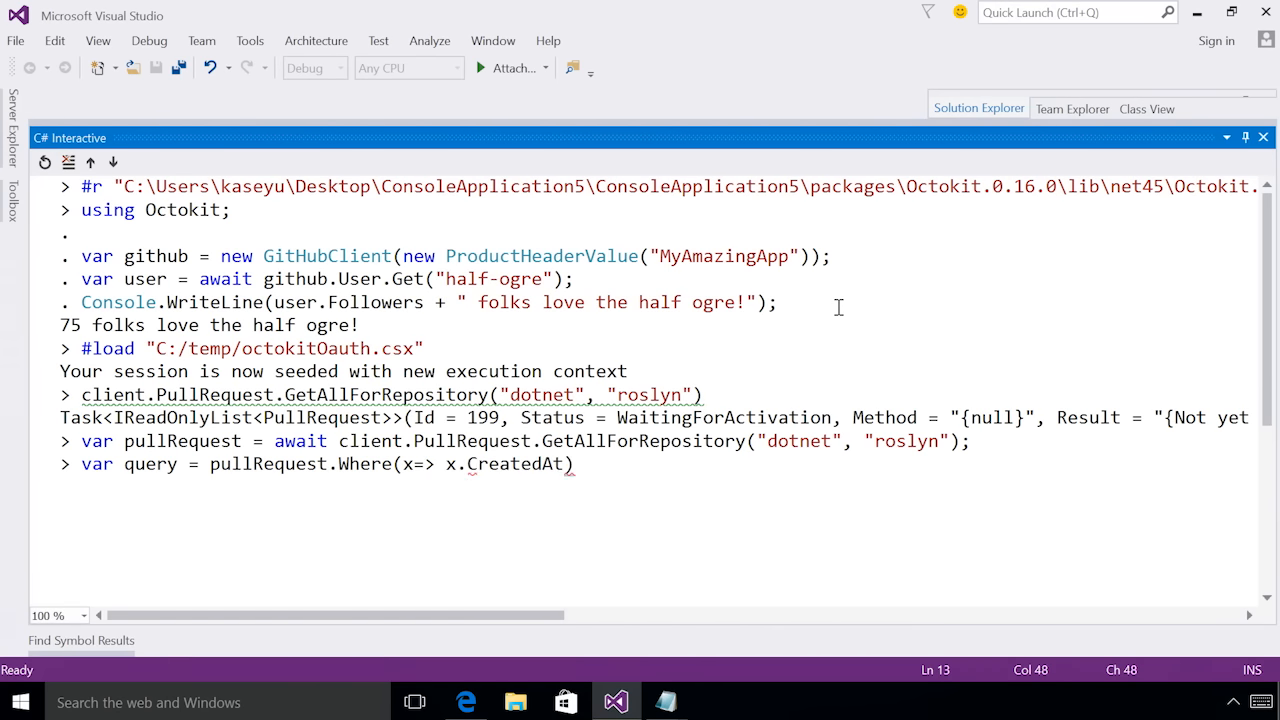
{"action": "type", "text": ">"}
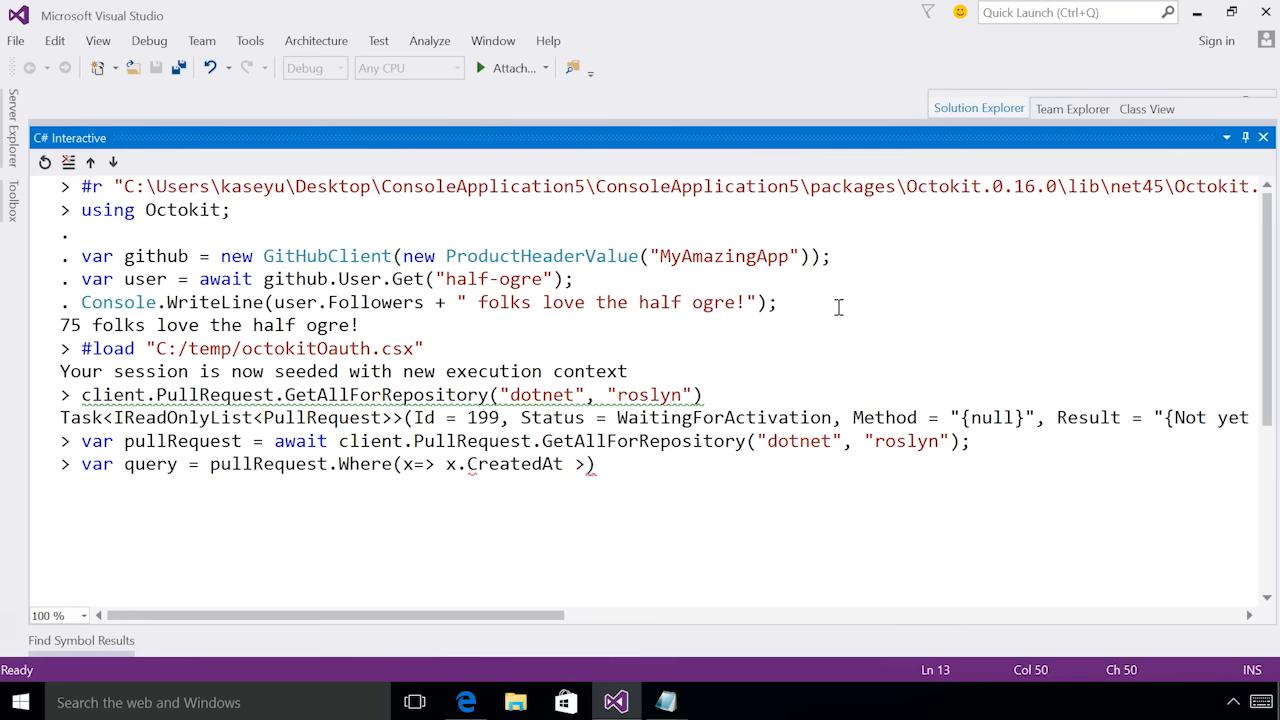
{"action": "type", "text": "DateTimeOffset"}
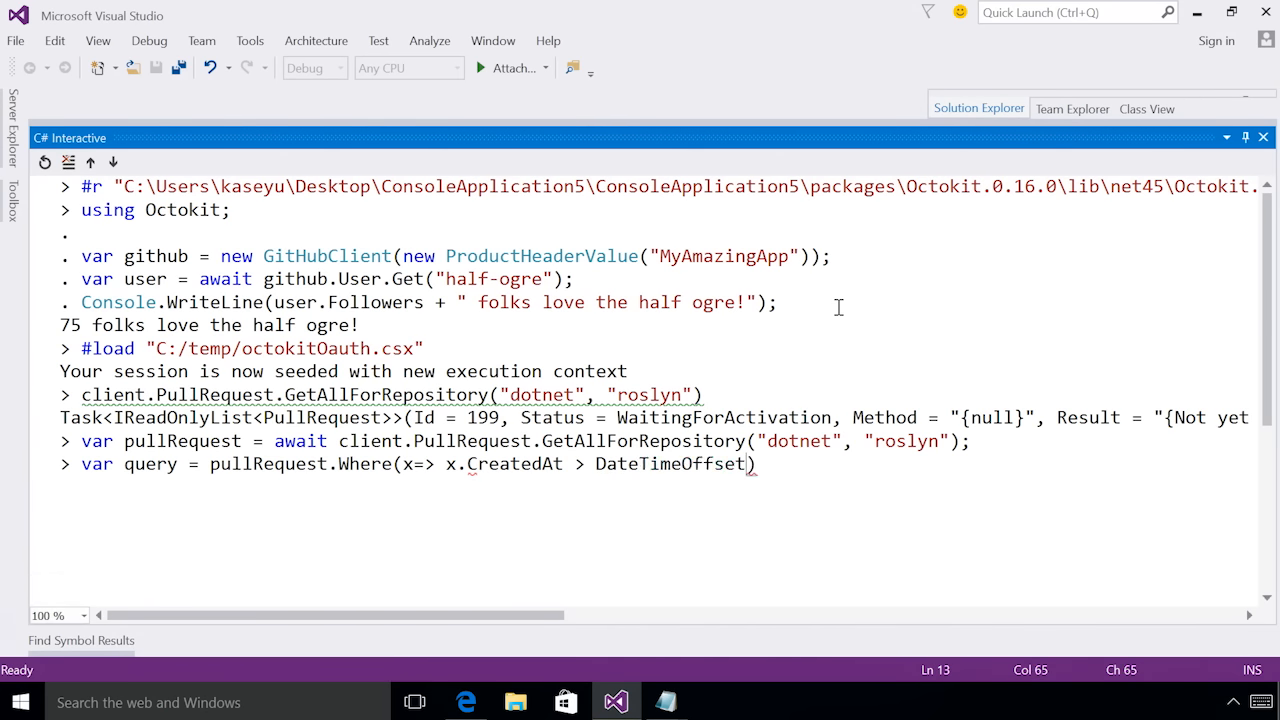
{"action": "type", "text": ".Now.Subtract(TimeSpan."}
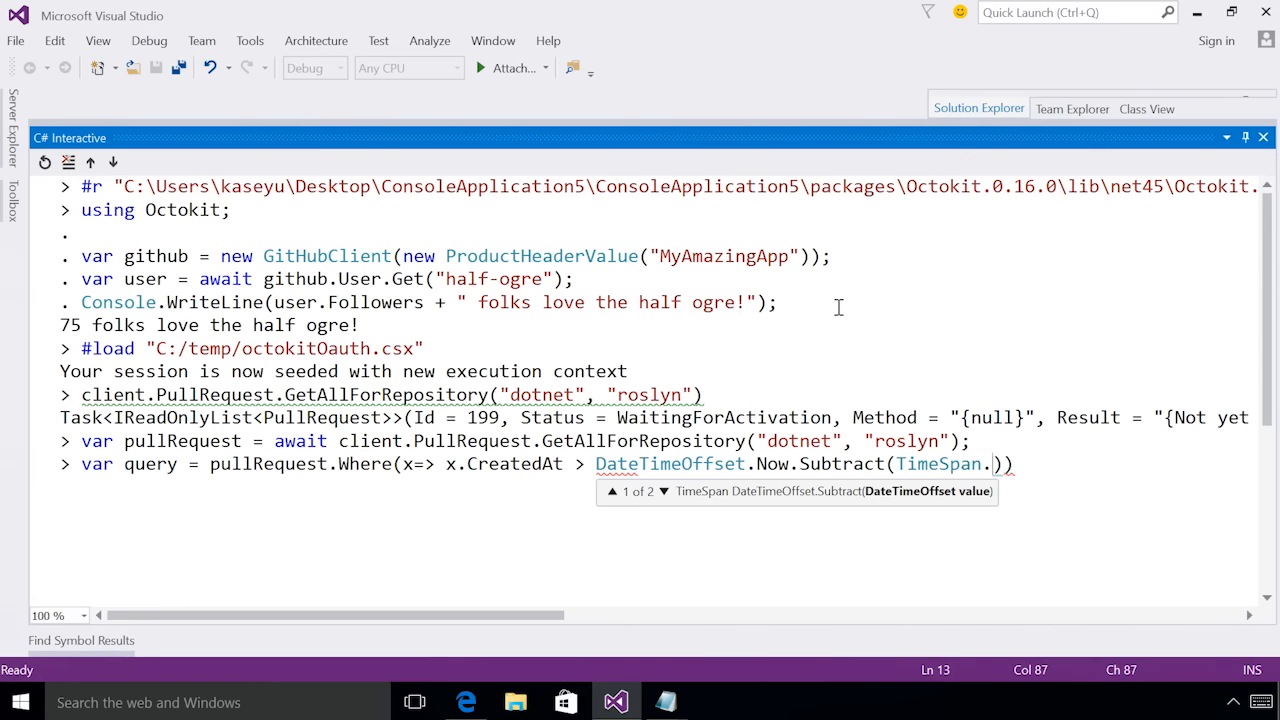
{"action": "type", "text": "FromDays("}
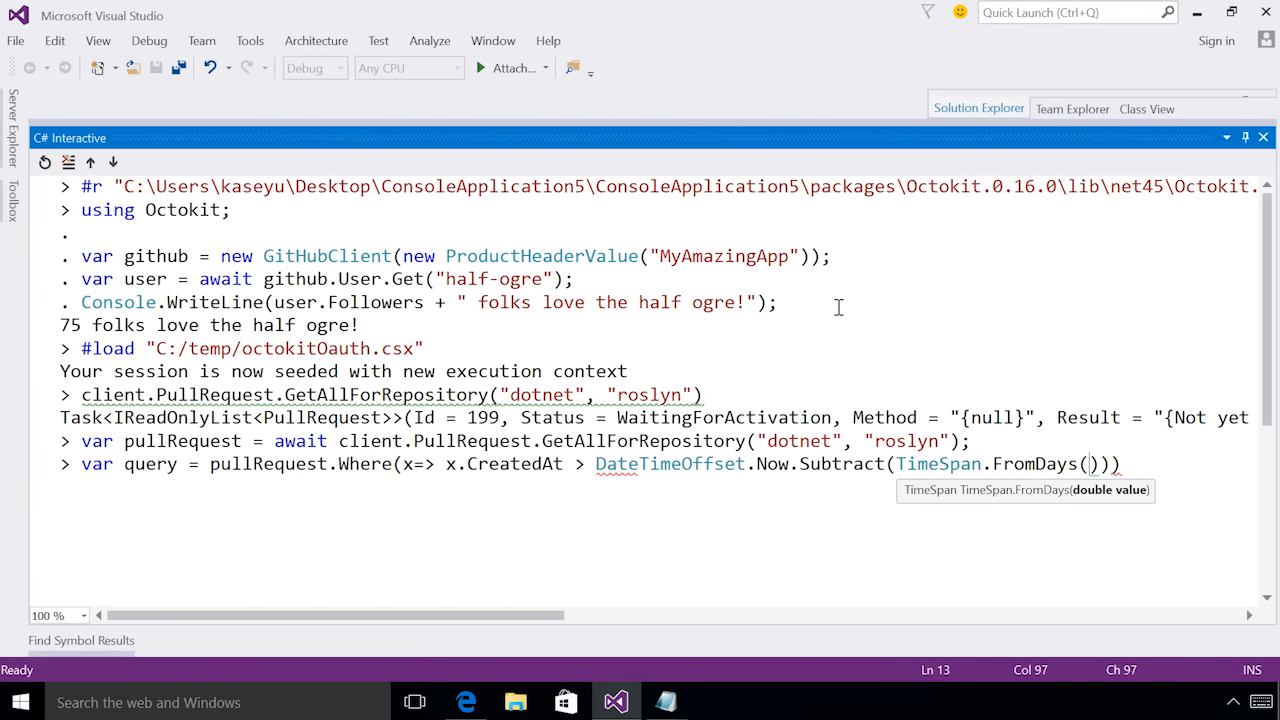
{"action": "type", "text": "14"}
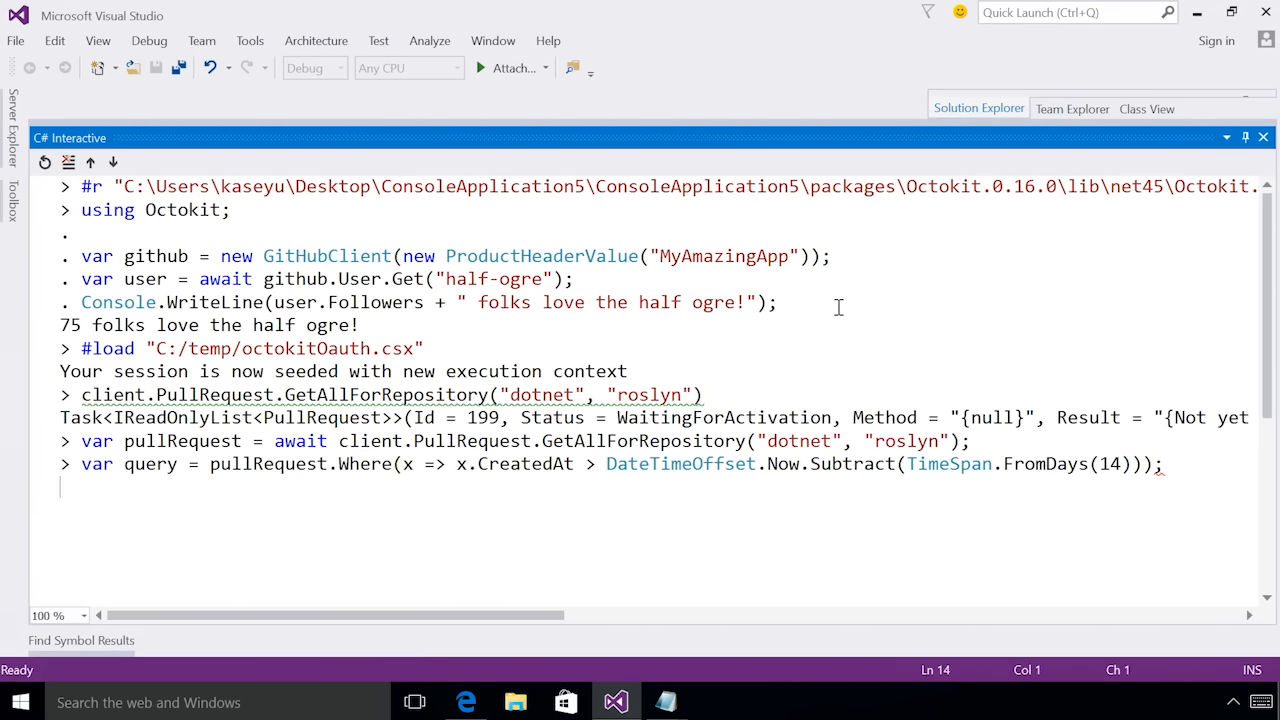
{"action": "type", "text": "foreach (var q"}
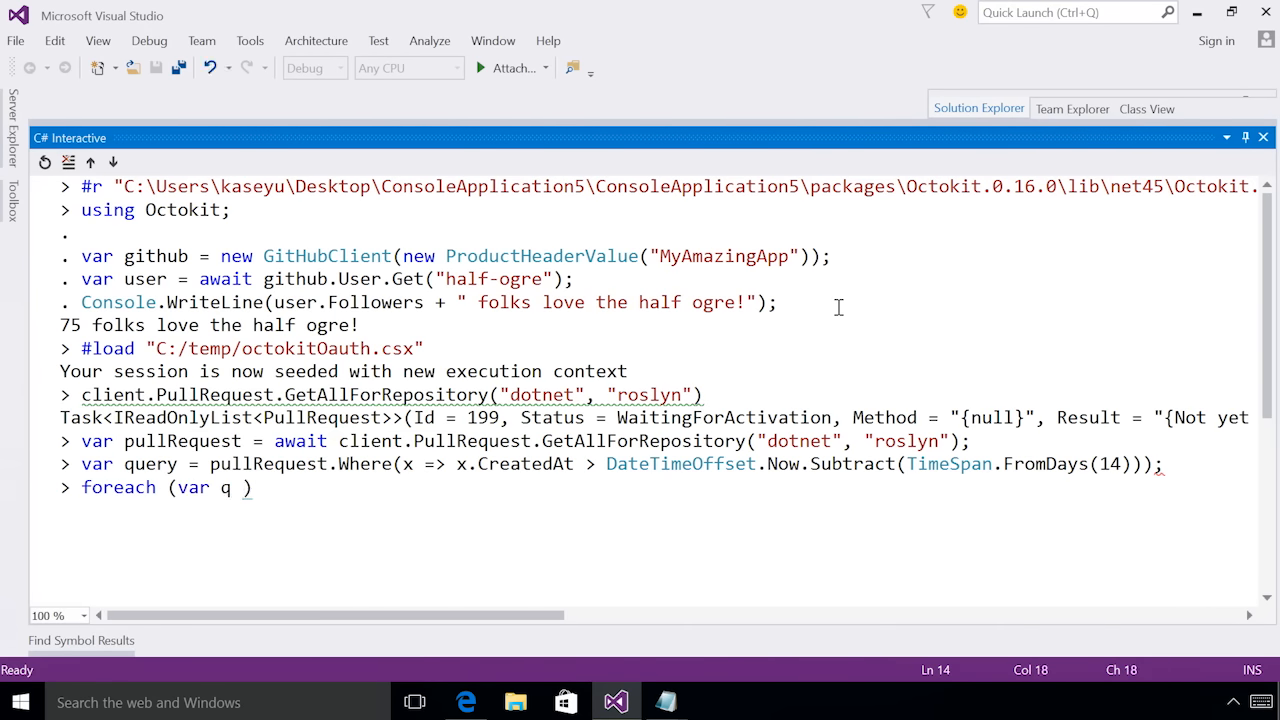
- Run foreach (var q in query) printing $"{q.CreatedAt}...{q.User.Login}...{q.Title}" for each pull request
{"action": "type", "text": "in query) { }"}
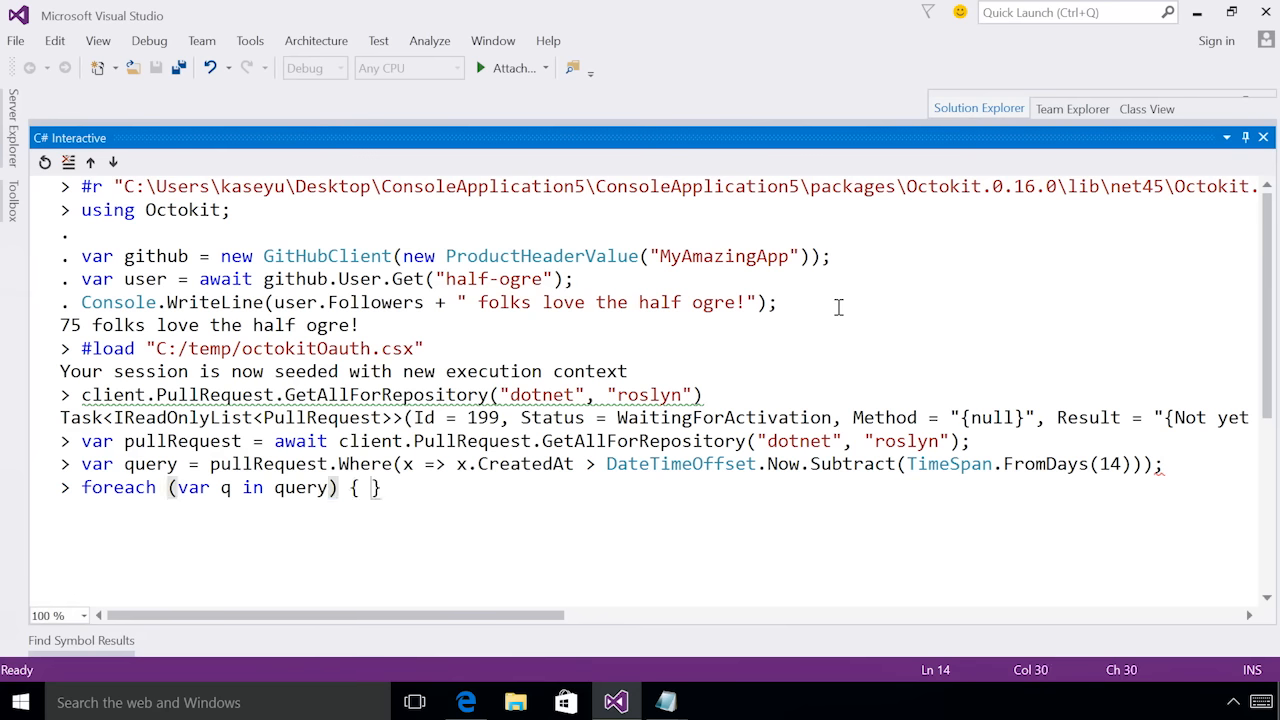
{"action": "key", "text": "enter"}
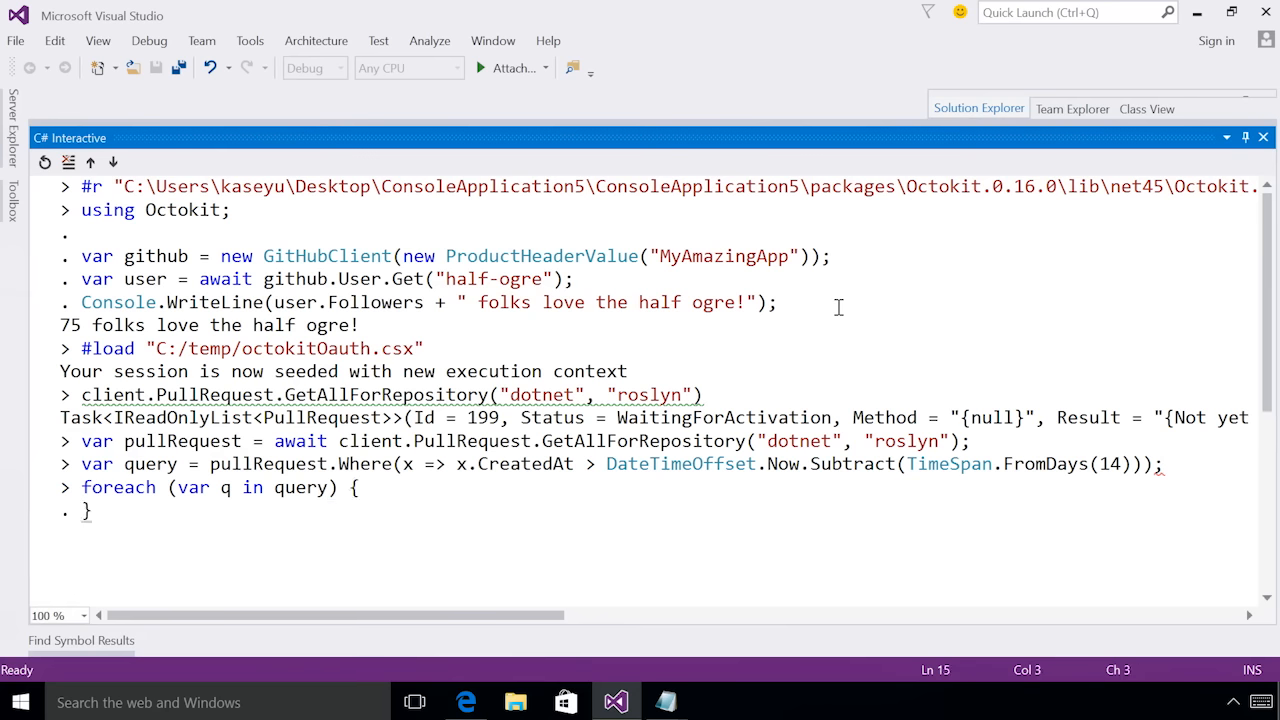
{"action": "type", "text": "COnsole.WriteLine("}
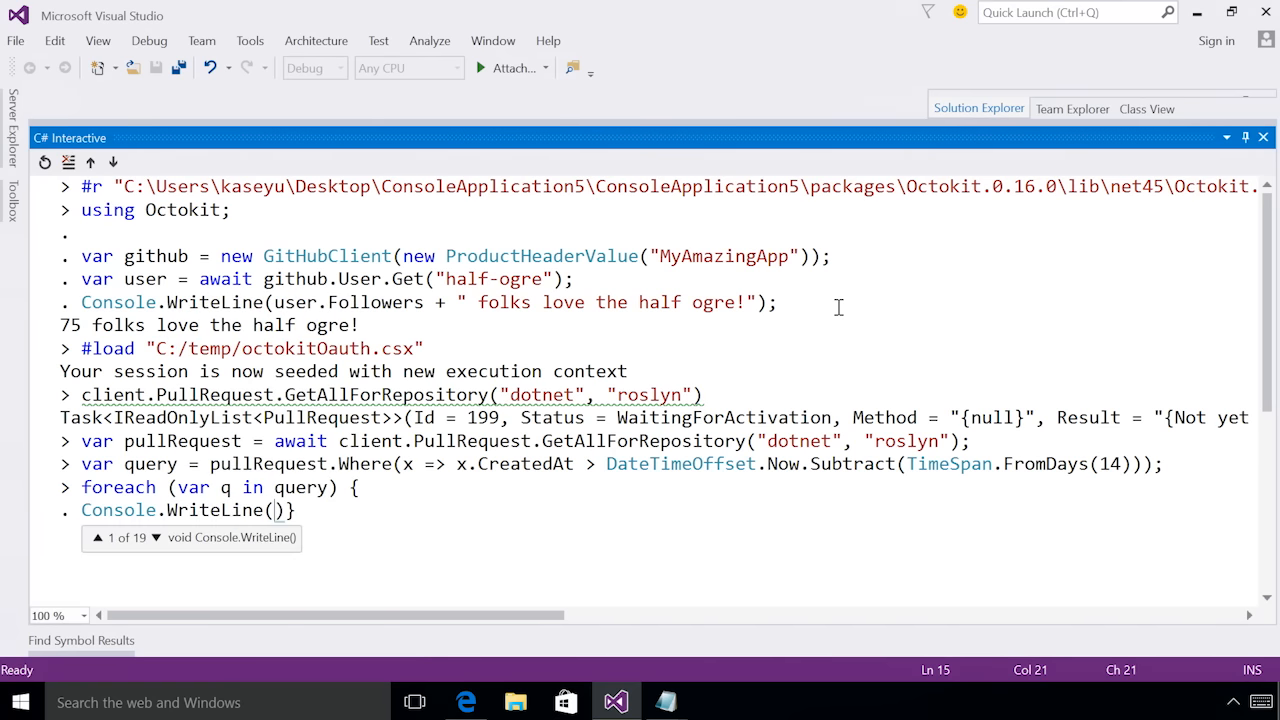
{"action": "type", "text": "$\""}
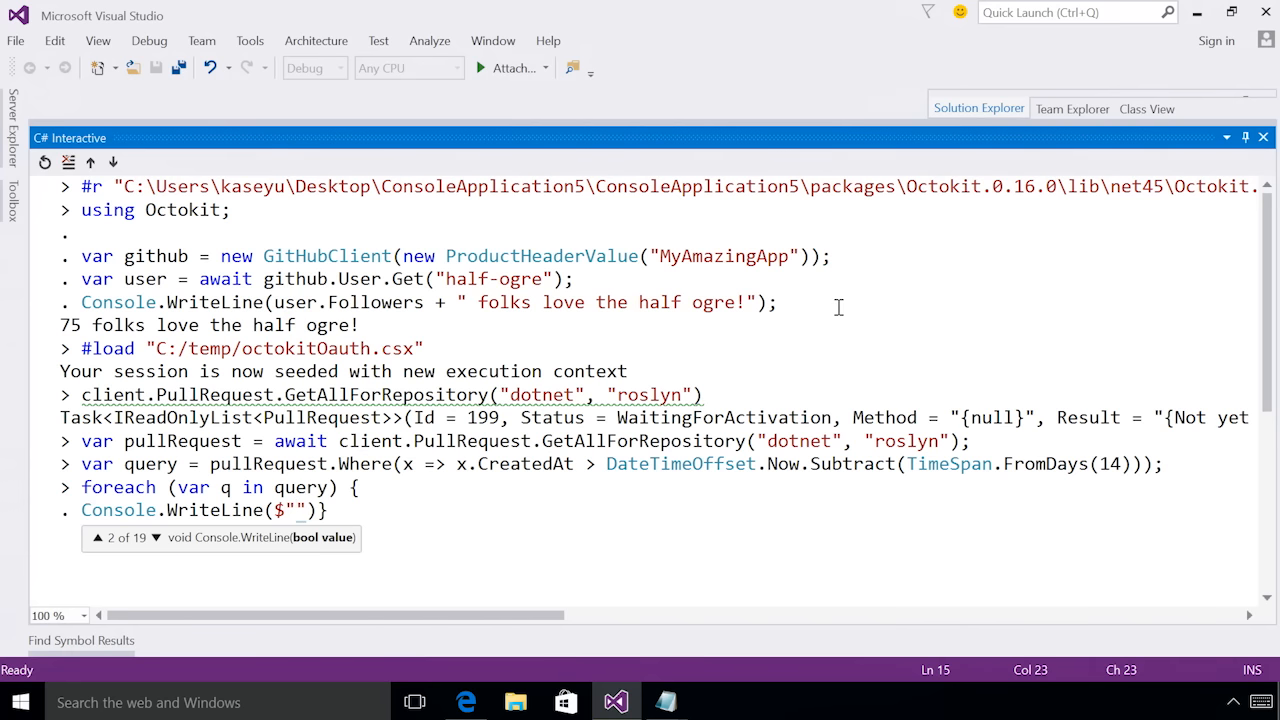
{"action": "type", "text": "{}"}
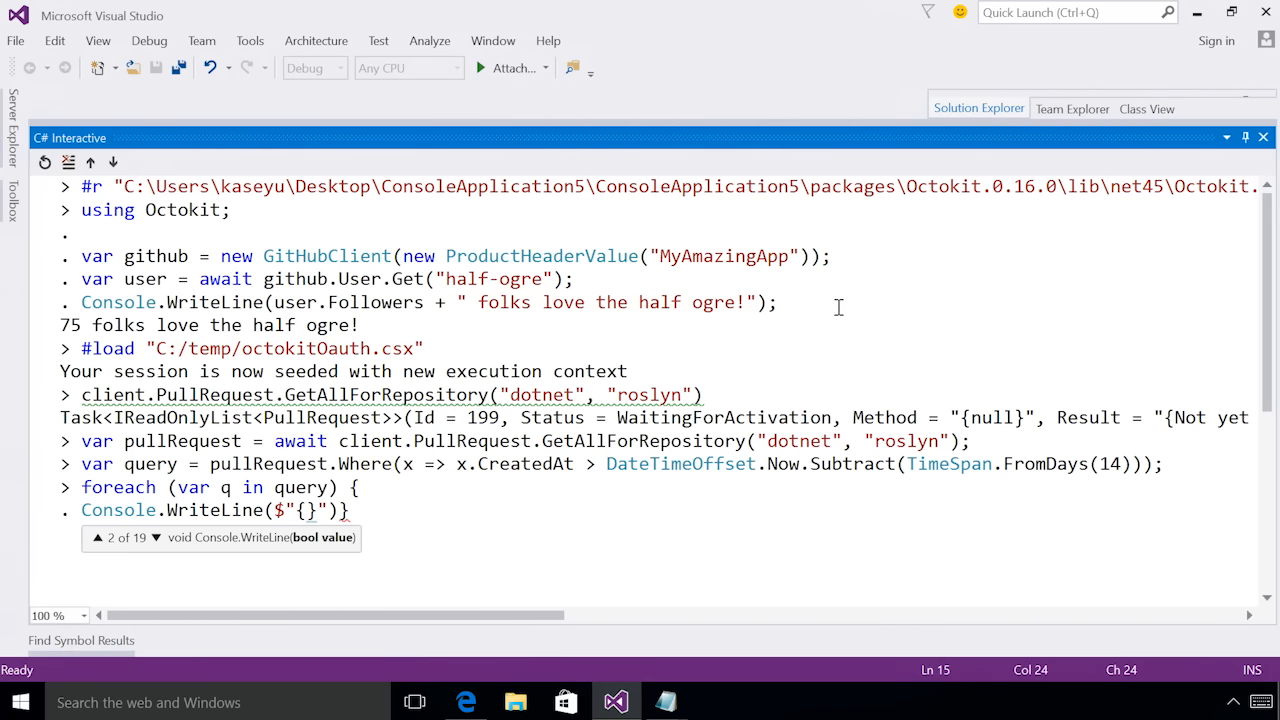
{"action": "type", "text": ".CreatedAt"}
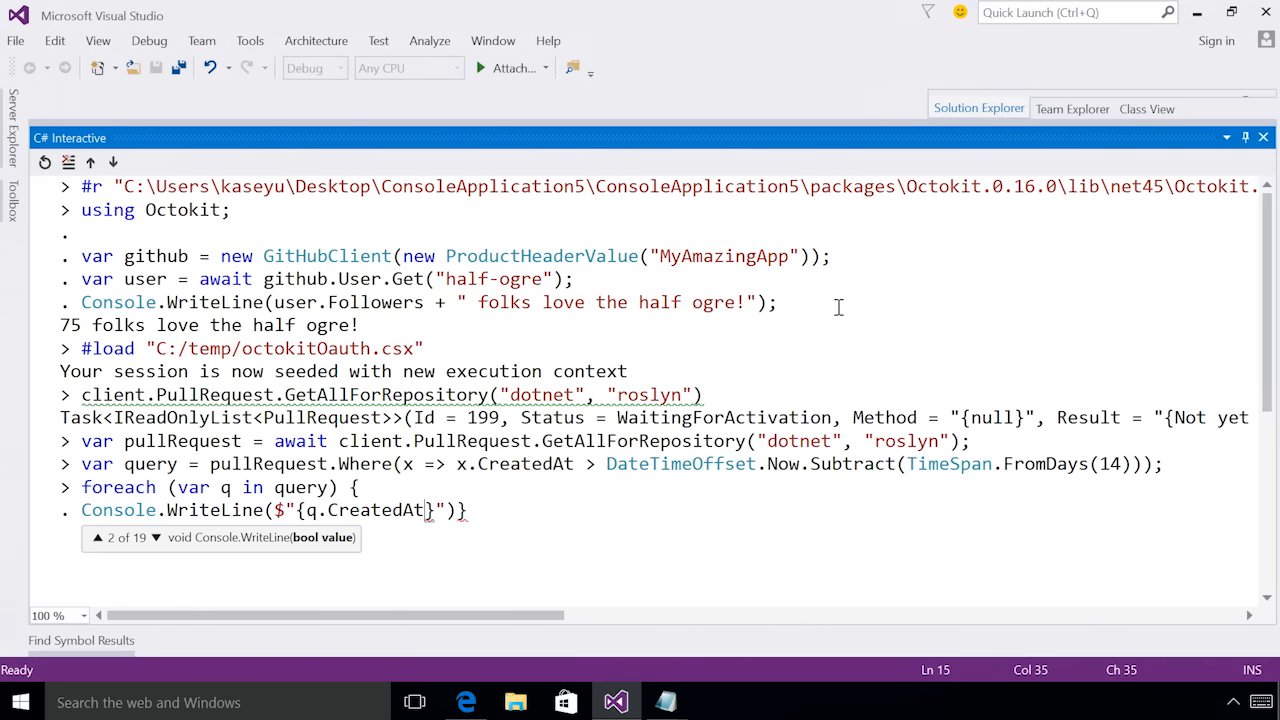
{"action": "type", "text": "..."}
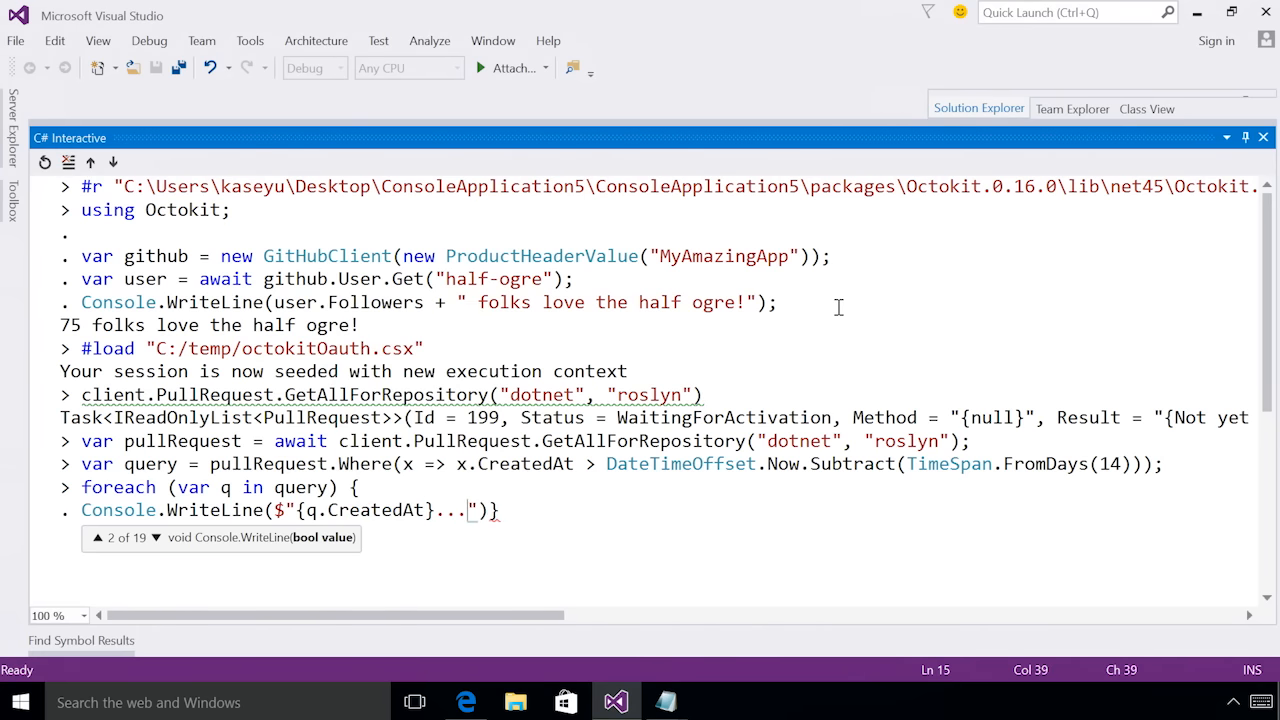
{"action": "type", "text": ".q."}
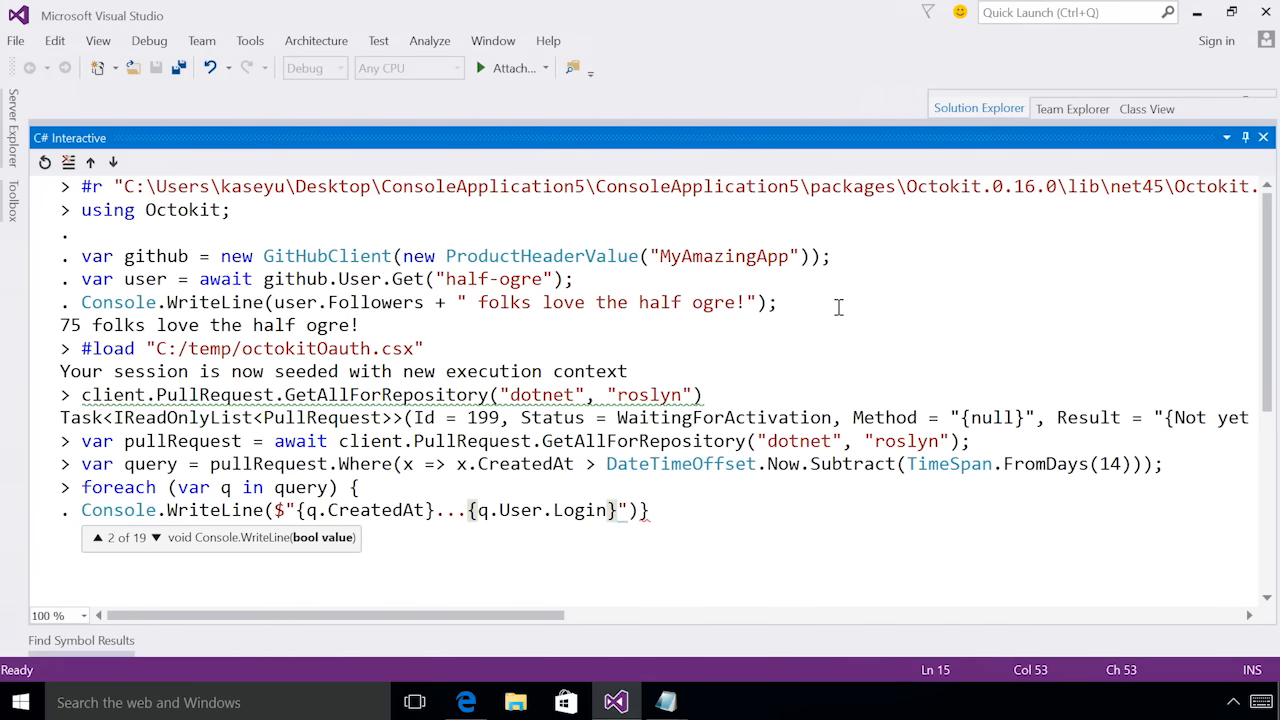
{"action": "type", "text": "...{i}"}
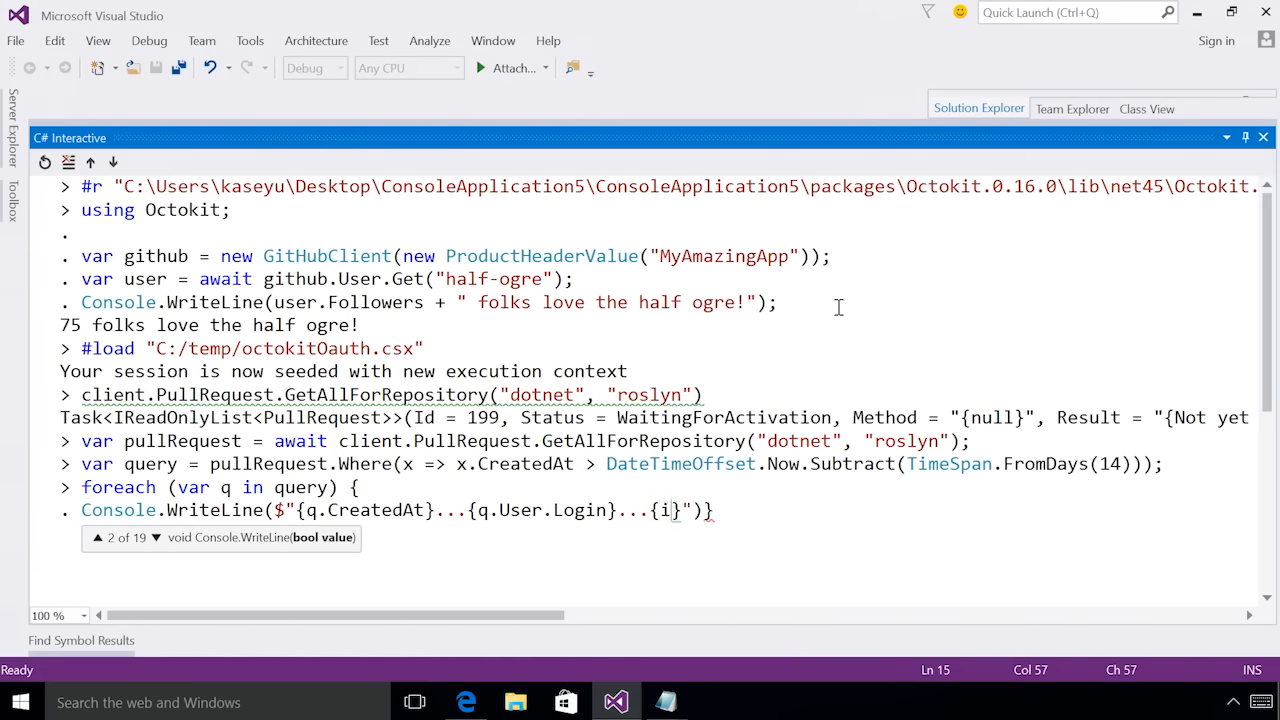
{"action": "type", "text": "Us"}
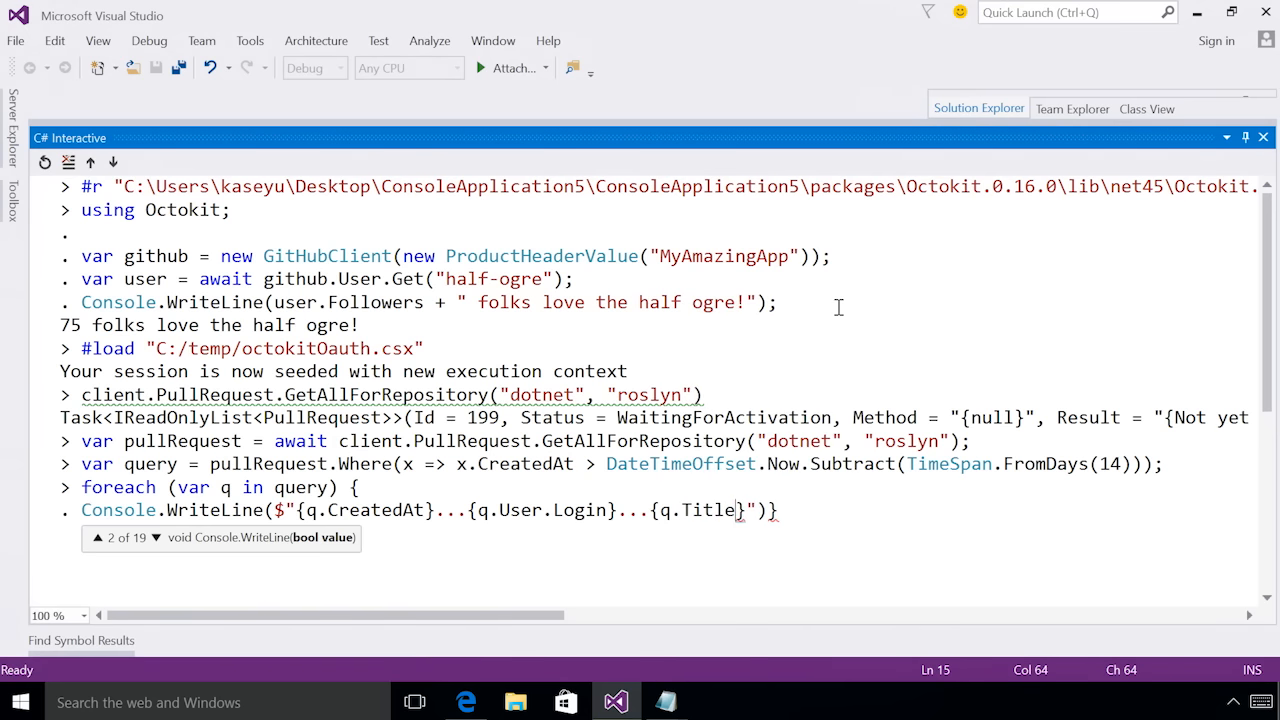
{"action": "type", "text": "\")"}
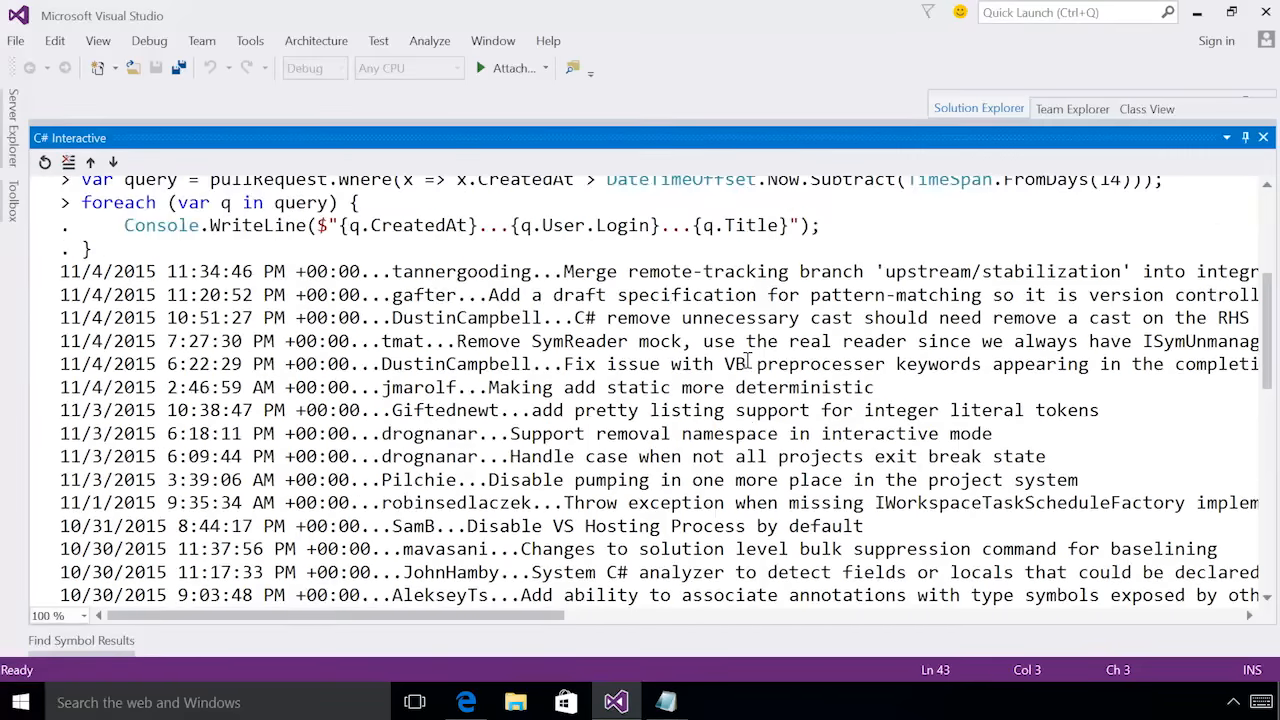
{"action": "mouse_move", "coordinate": [990, 396]}
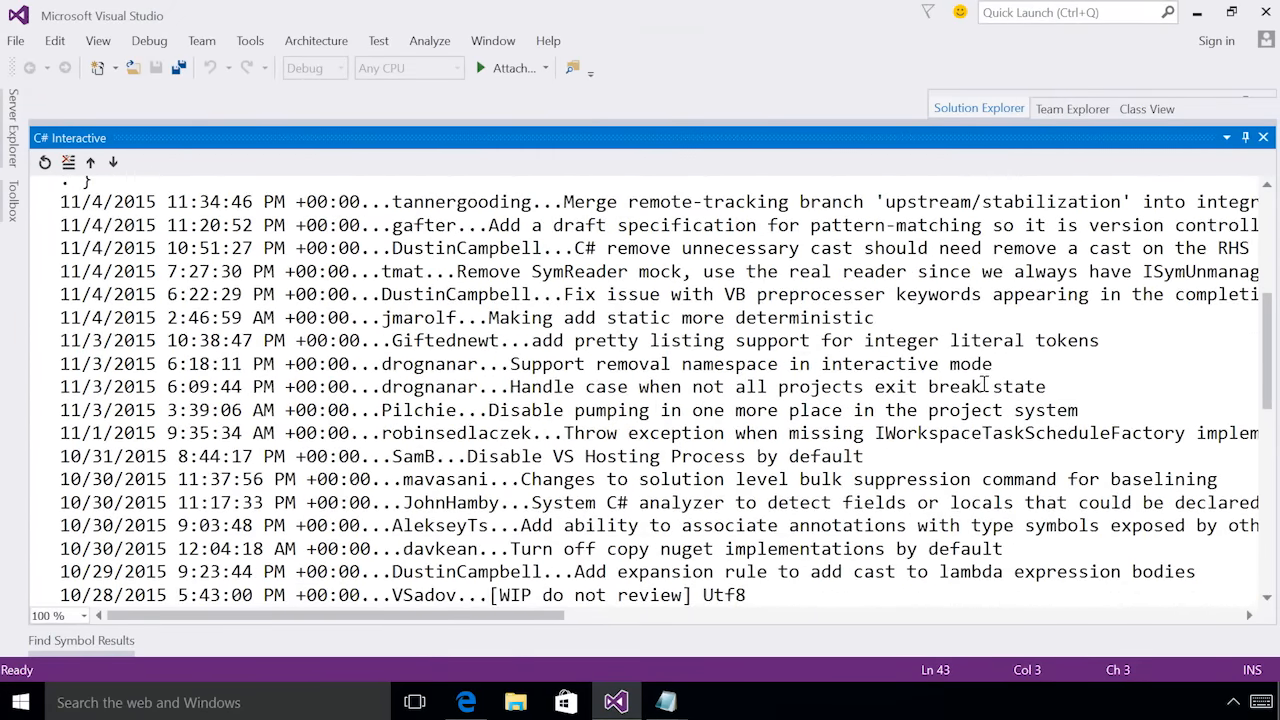
- Review the pull-request listing down to the new prompt and begin a new 'client.' expression
{"action": "scroll", "scroll_direction": "down", "scroll_amount": 3}
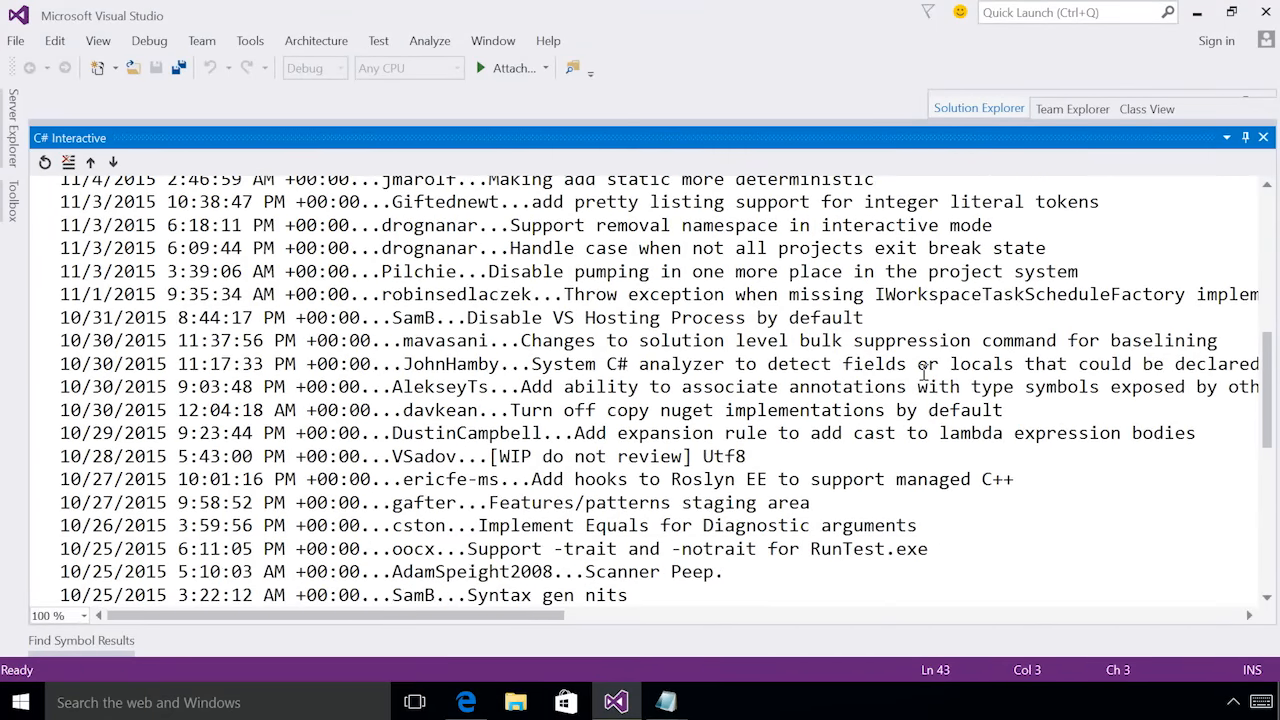
{"action": "scroll", "scroll_direction": "down", "scroll_amount": 3}
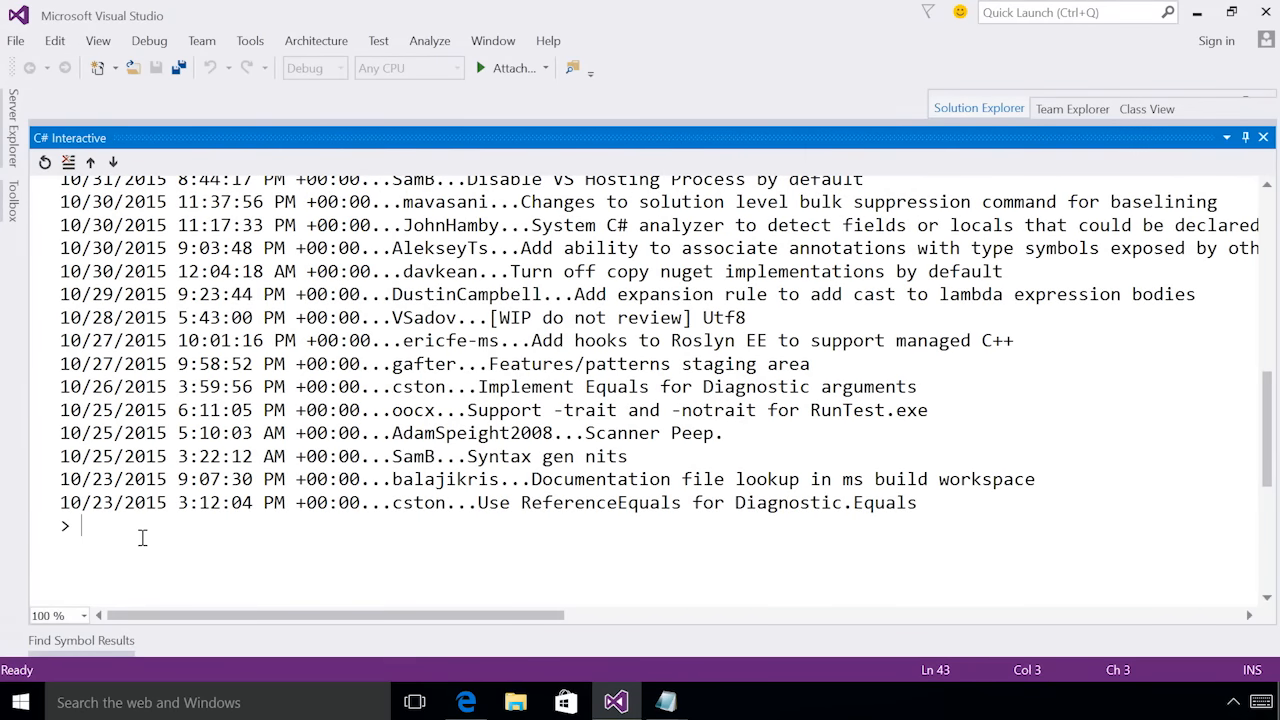
{"action": "type", "text": "client."}
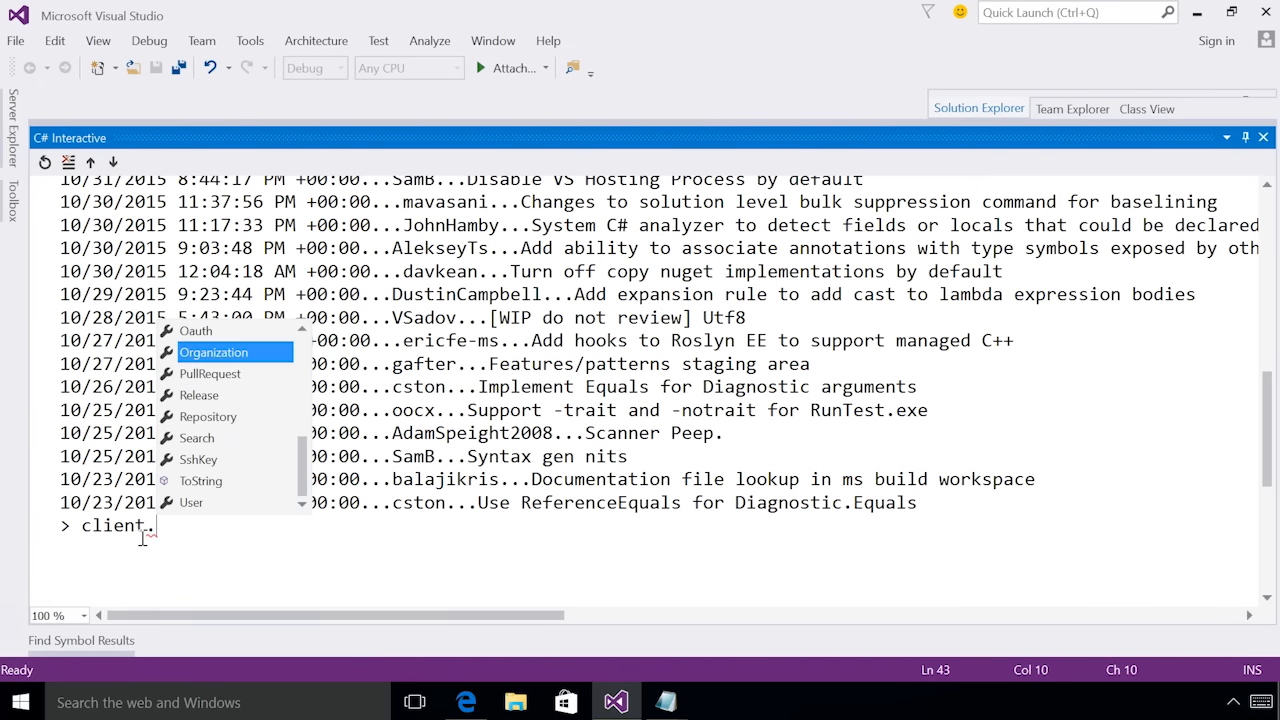
- Enter client.Organization.Member.CheckMember("Microsoft", "kuhlenh"), getting back an unstarted Task
{"action": "type", "text": "Organization.Member"}
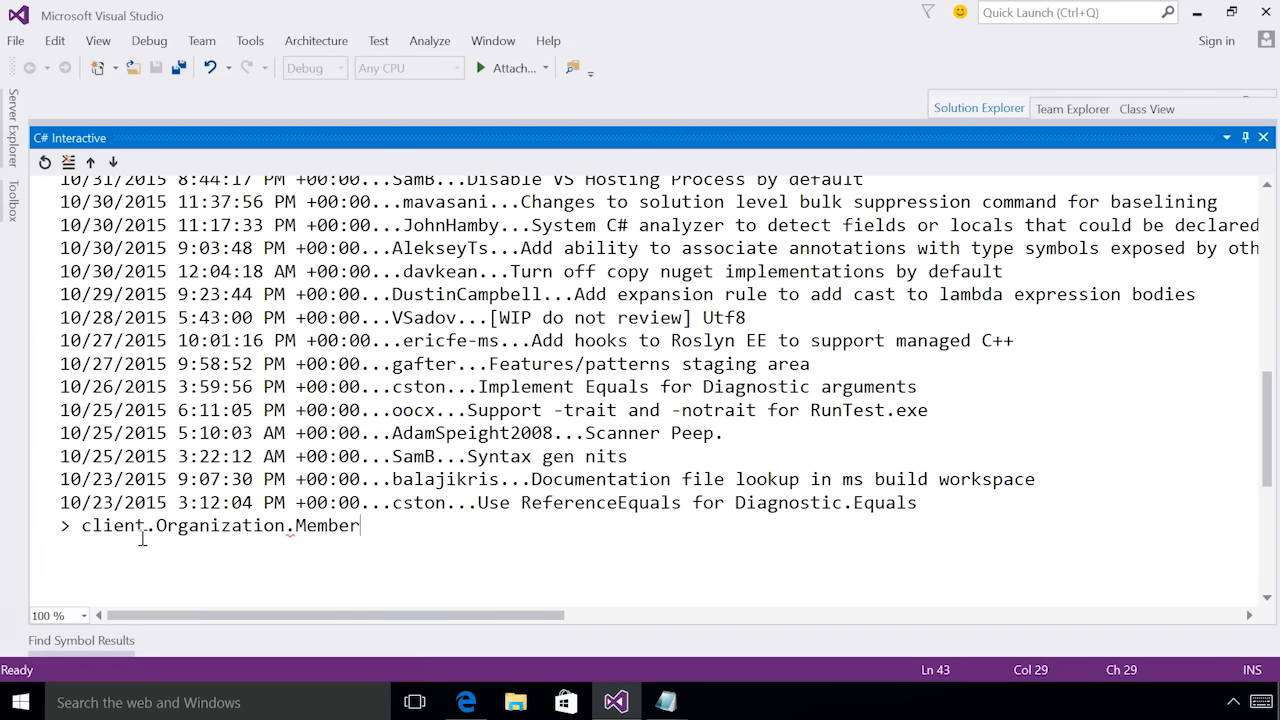
{"action": "type", "text": ".CheckMember"}
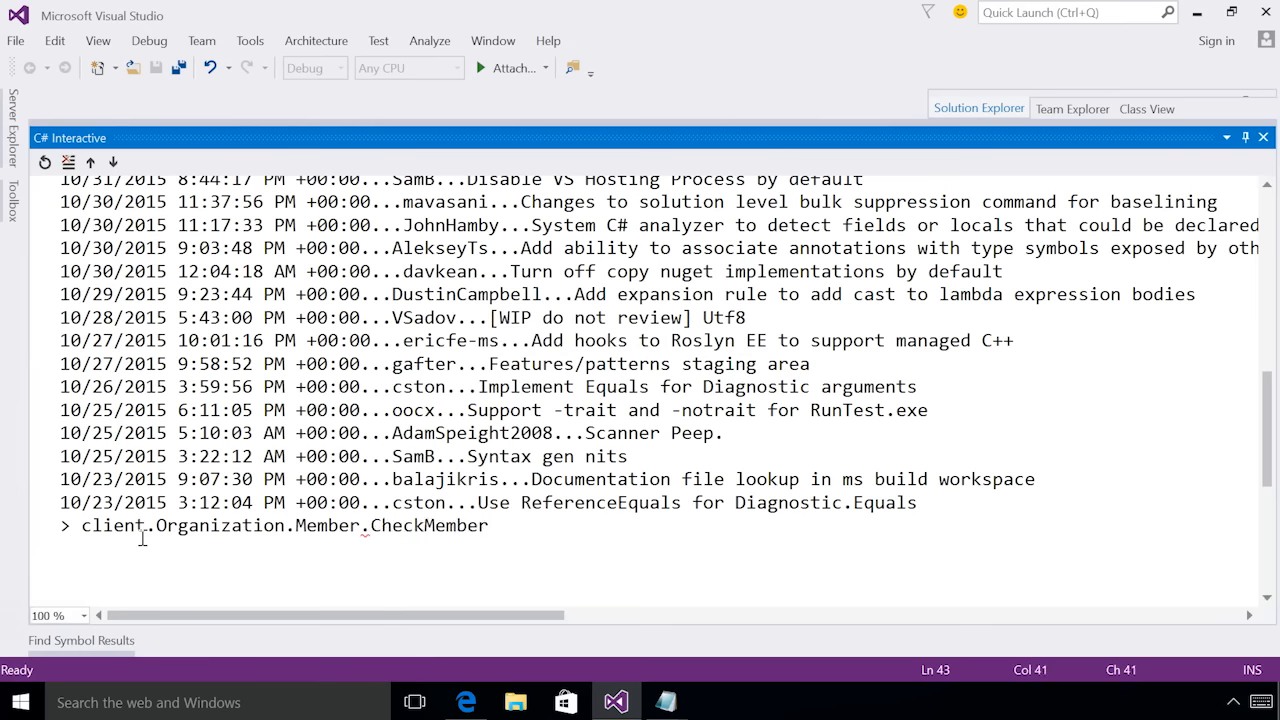
{"action": "type", "text": "(\"\")"}
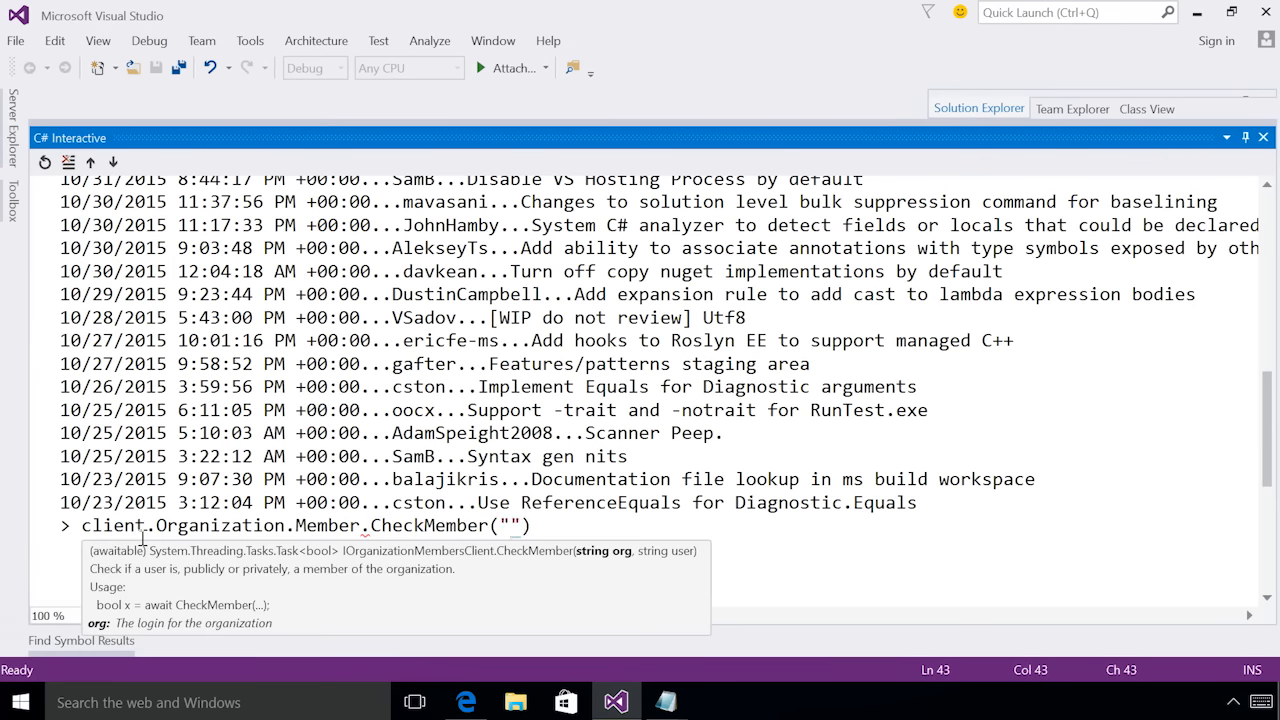
{"action": "type", "text": "Microsoft"}
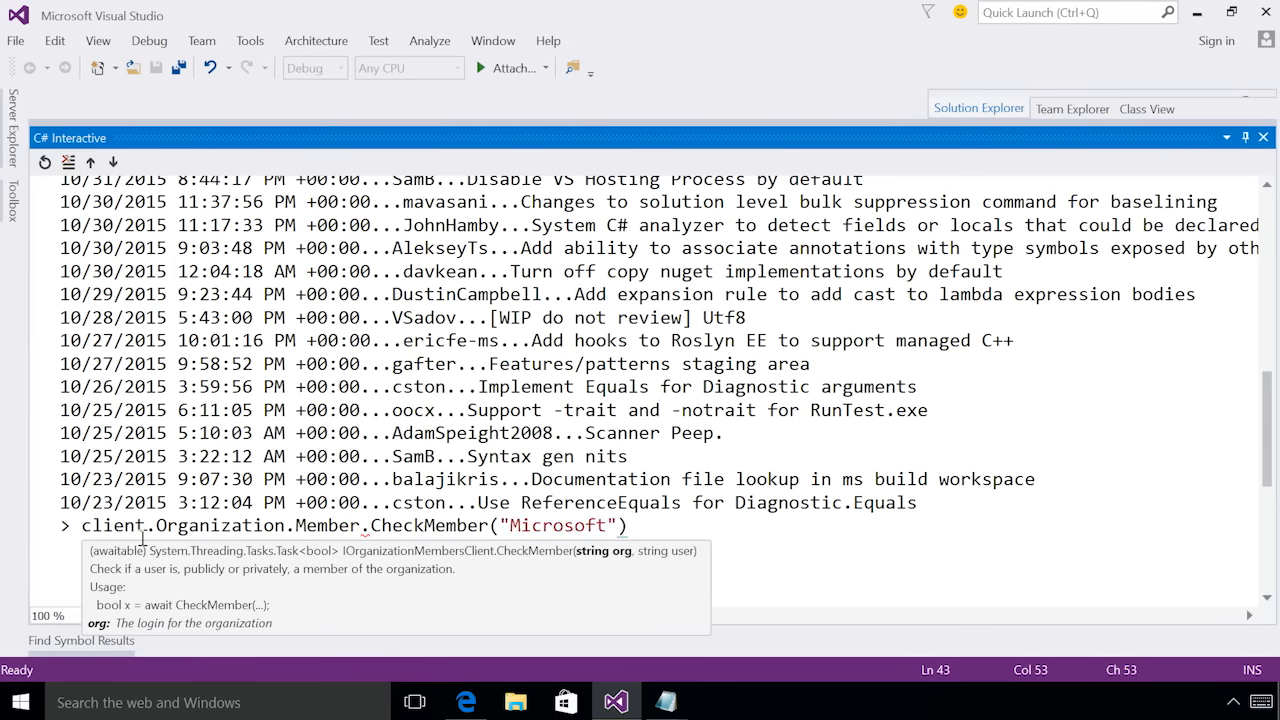
{"action": "type", "text": ", \"kuhl"}
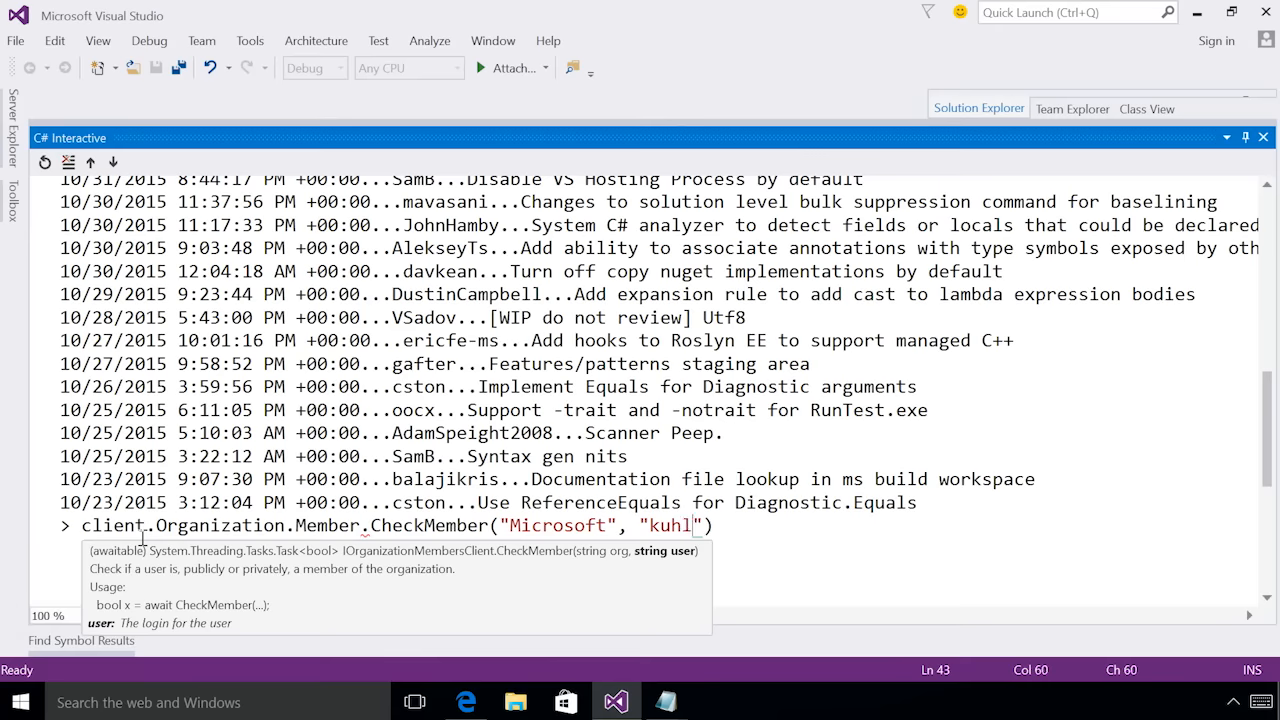
{"action": "type", "text": "enh"}
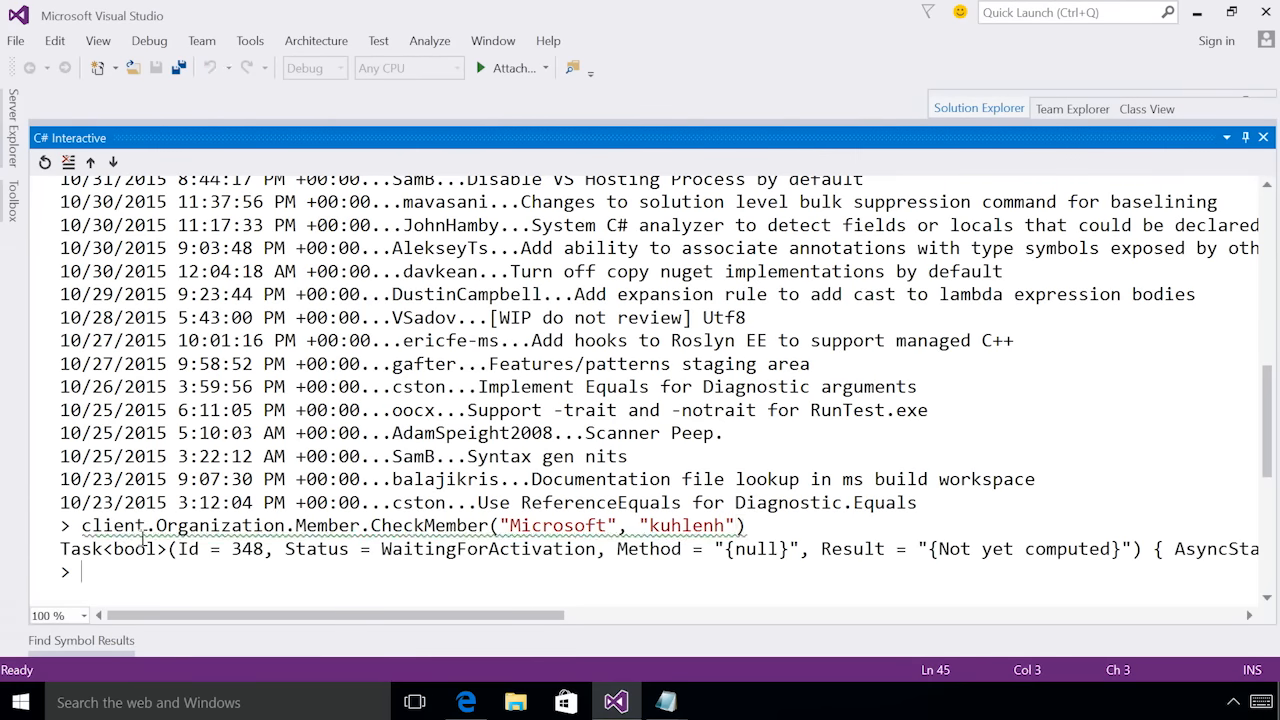
- Await CheckMember for 'kuhlenh' (true), then rerun it with 'haacked' (false)
{"action": "type", "text": "await"}
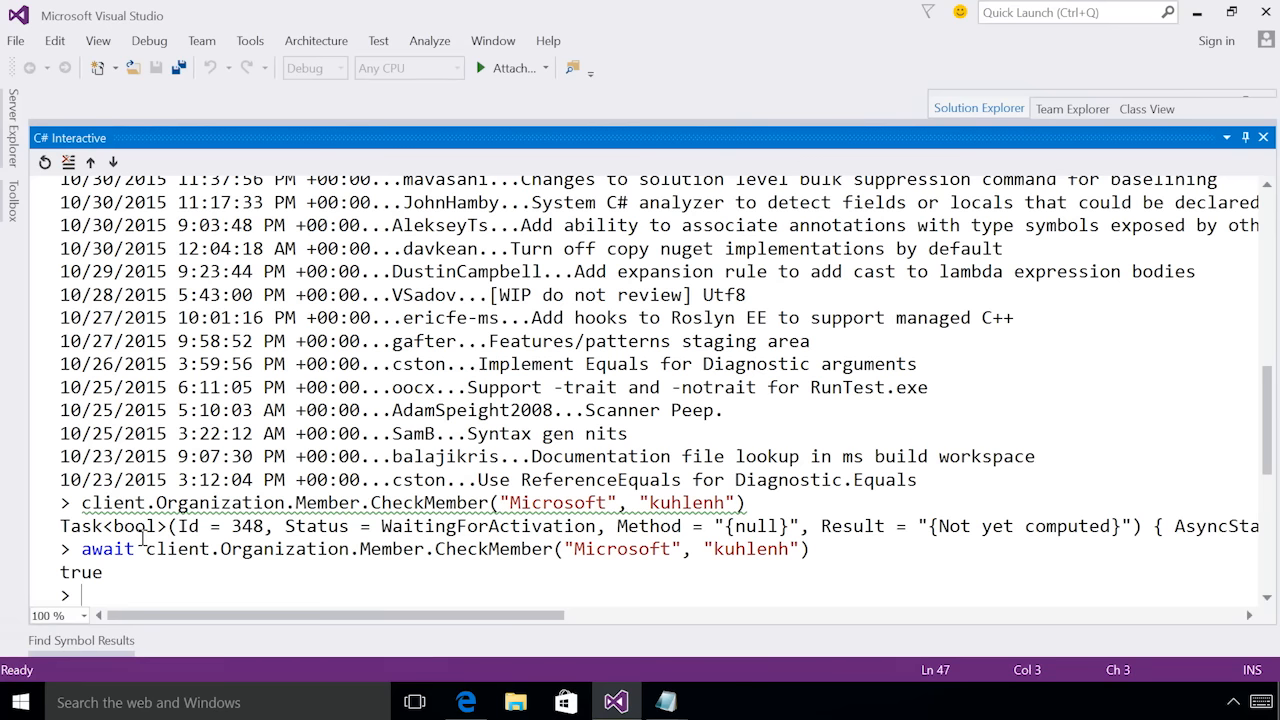
{"action": "type", "text": "client.Organization.Member.CheckMember(\"Microsoft\", \"kuhlenh\")"}
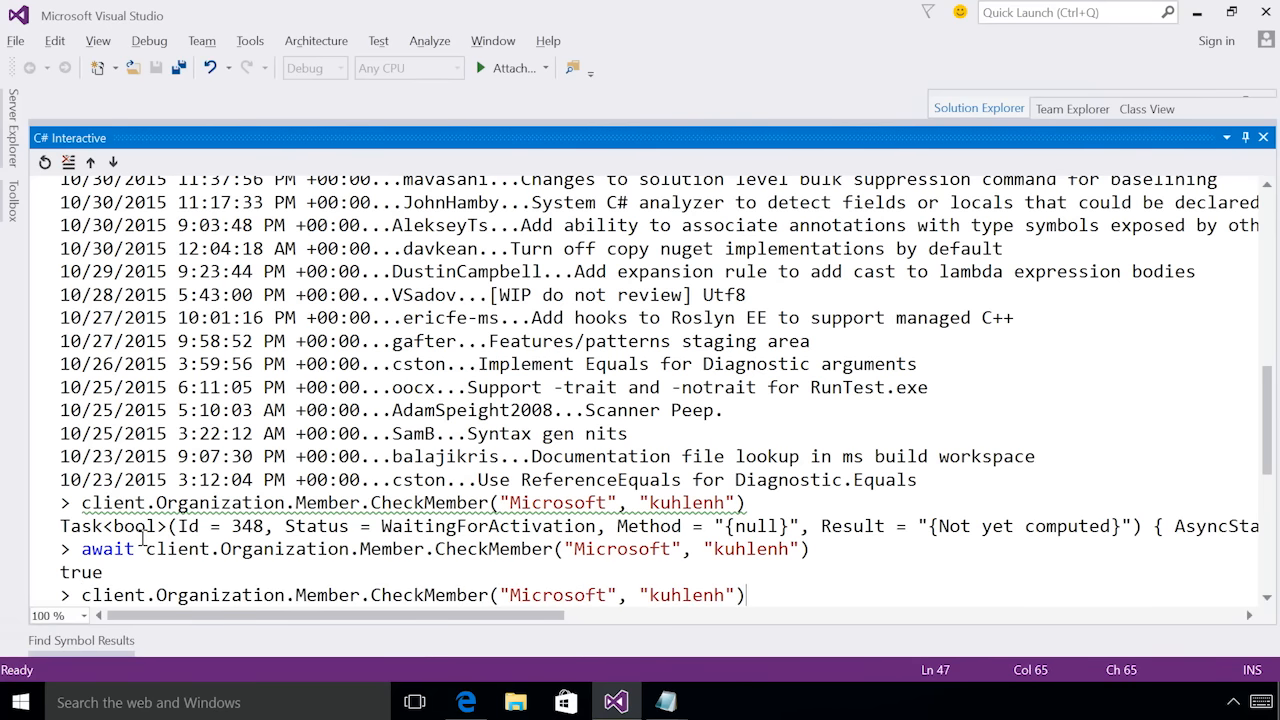
{"action": "scroll", "scroll_direction": "down", "scroll_amount": 3}
{"action": "type", "text": "await "}
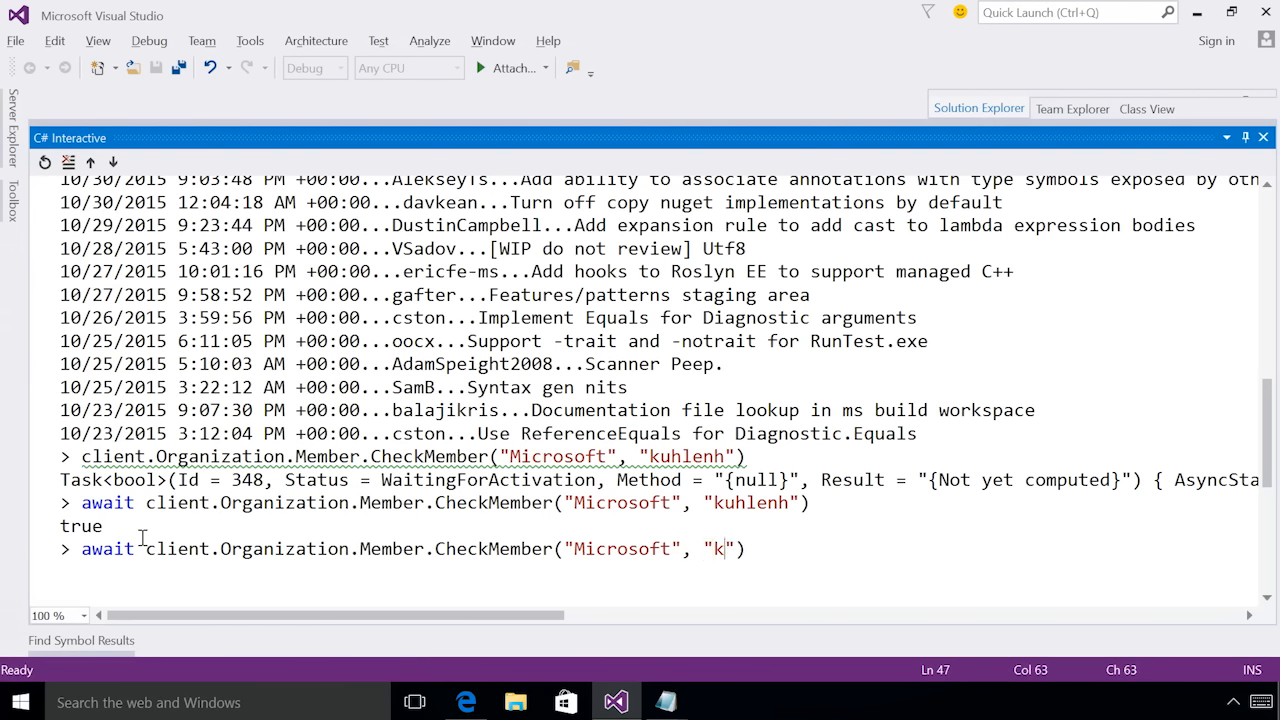
{"action": "type", "text": "aacked"}
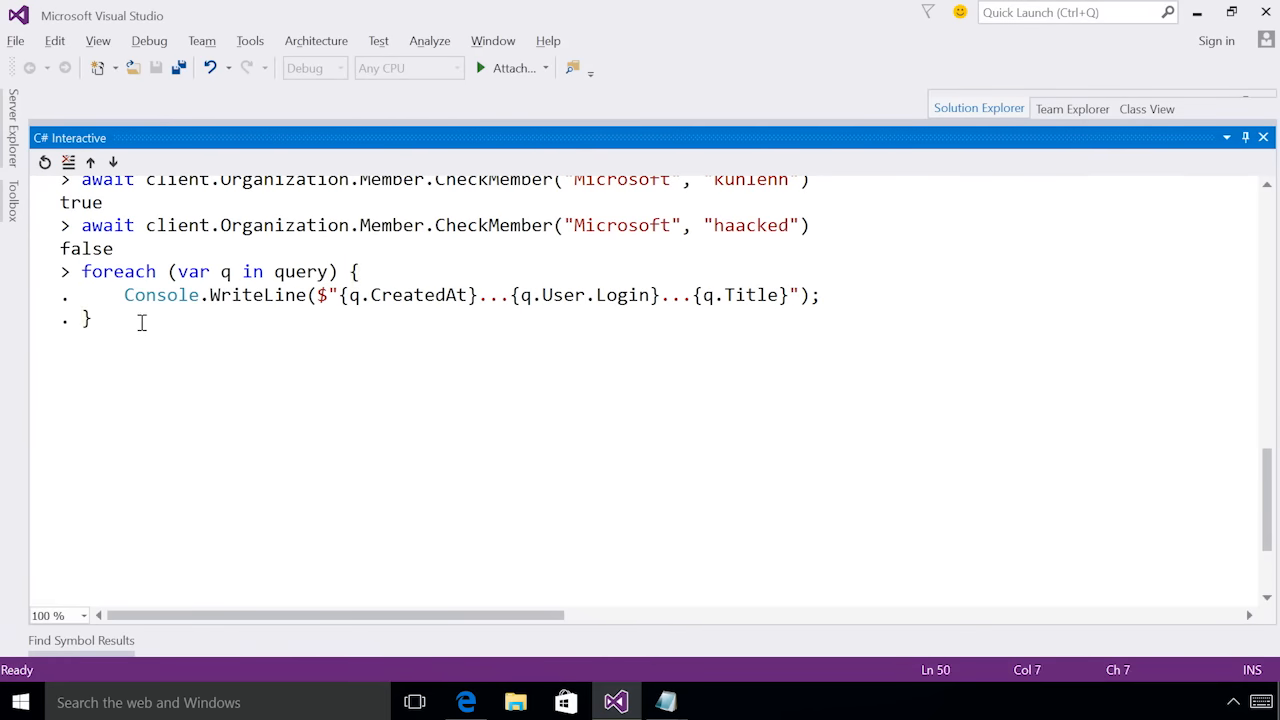
- Add var internalMember = await client.Organization.Member.CheckMember("Microsoft", q.User.Login) inside the loop
{"action": "type", "text": "var internalMem"}
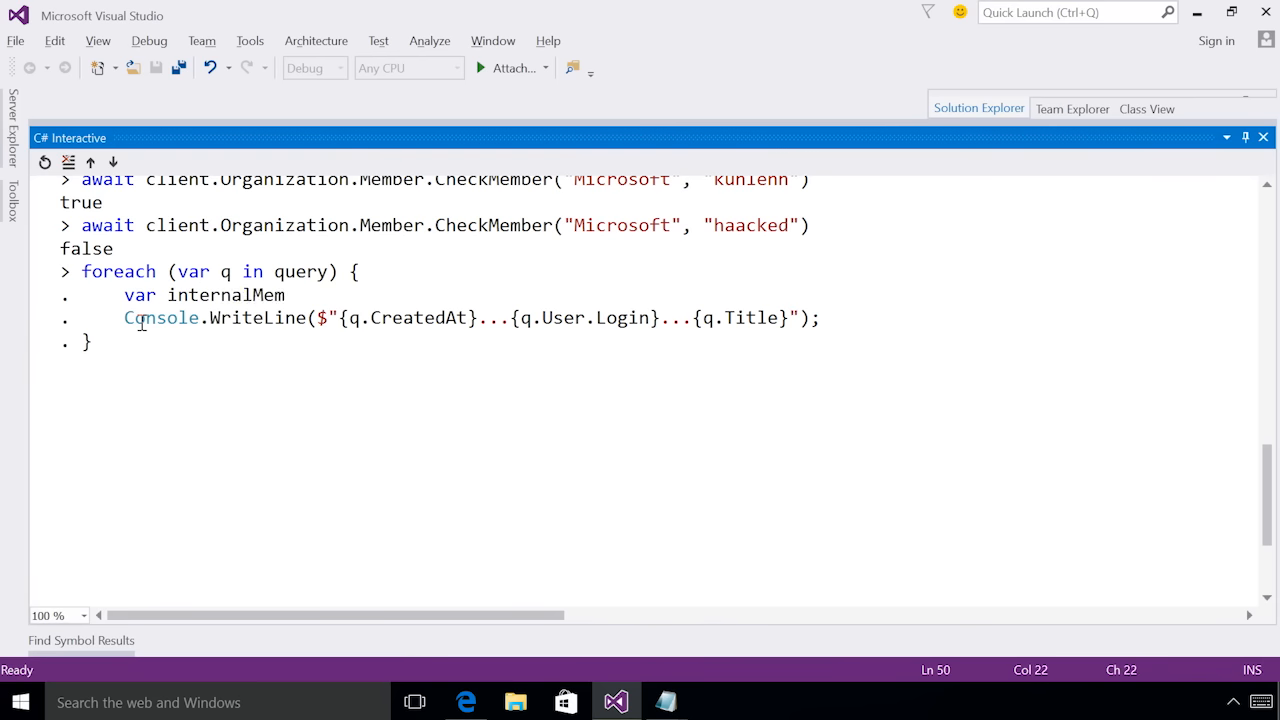
{"action": "type", "text": "ber ="}
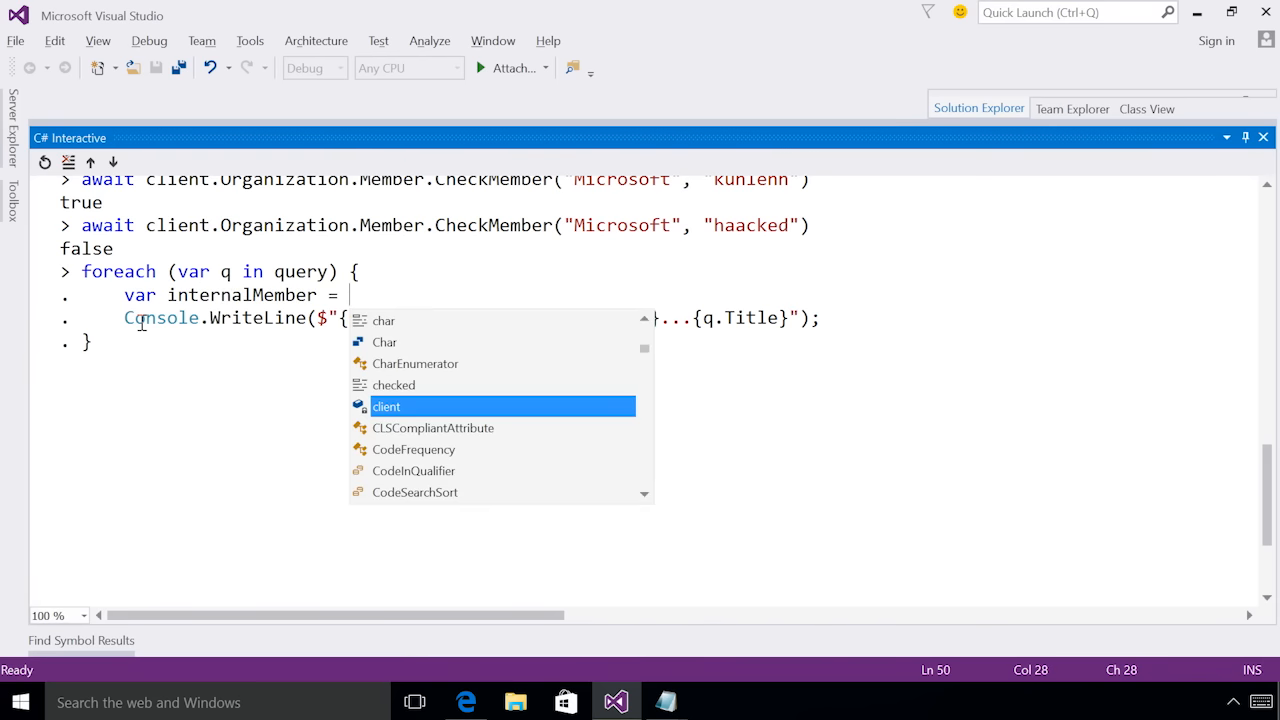
{"action": "type", "text": "await client"}
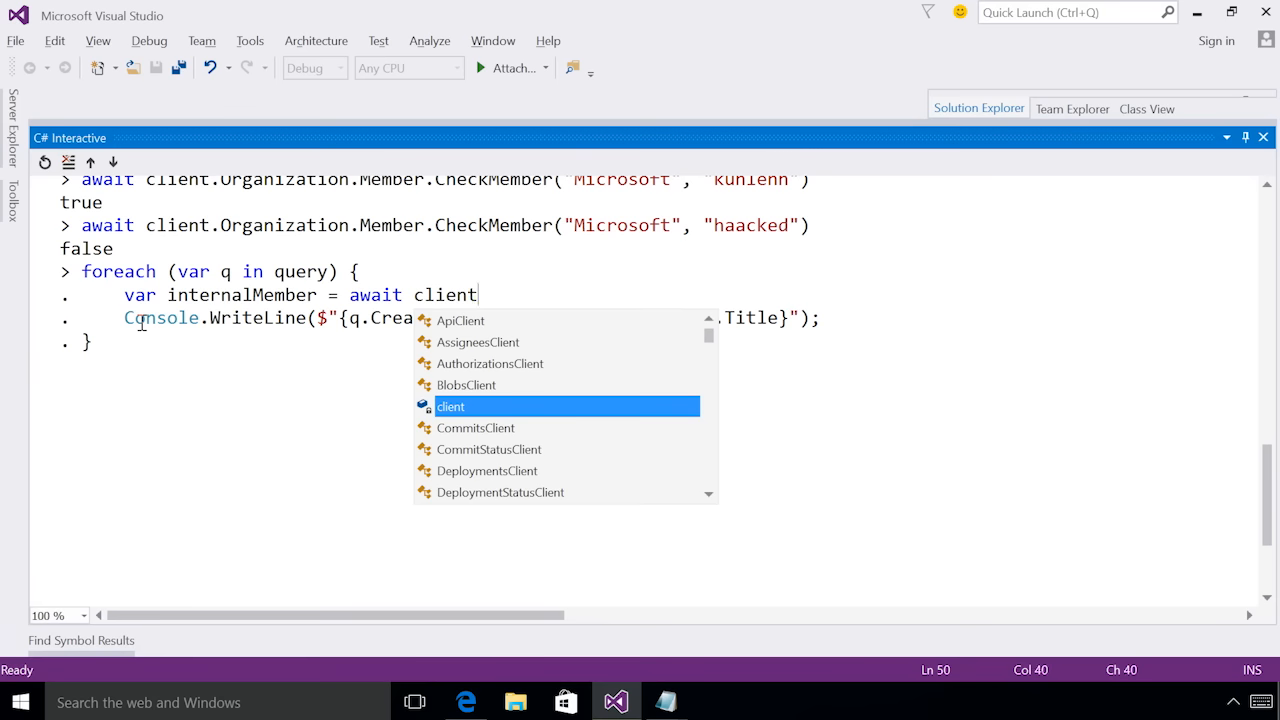
{"action": "type", "text": ".Organization"}
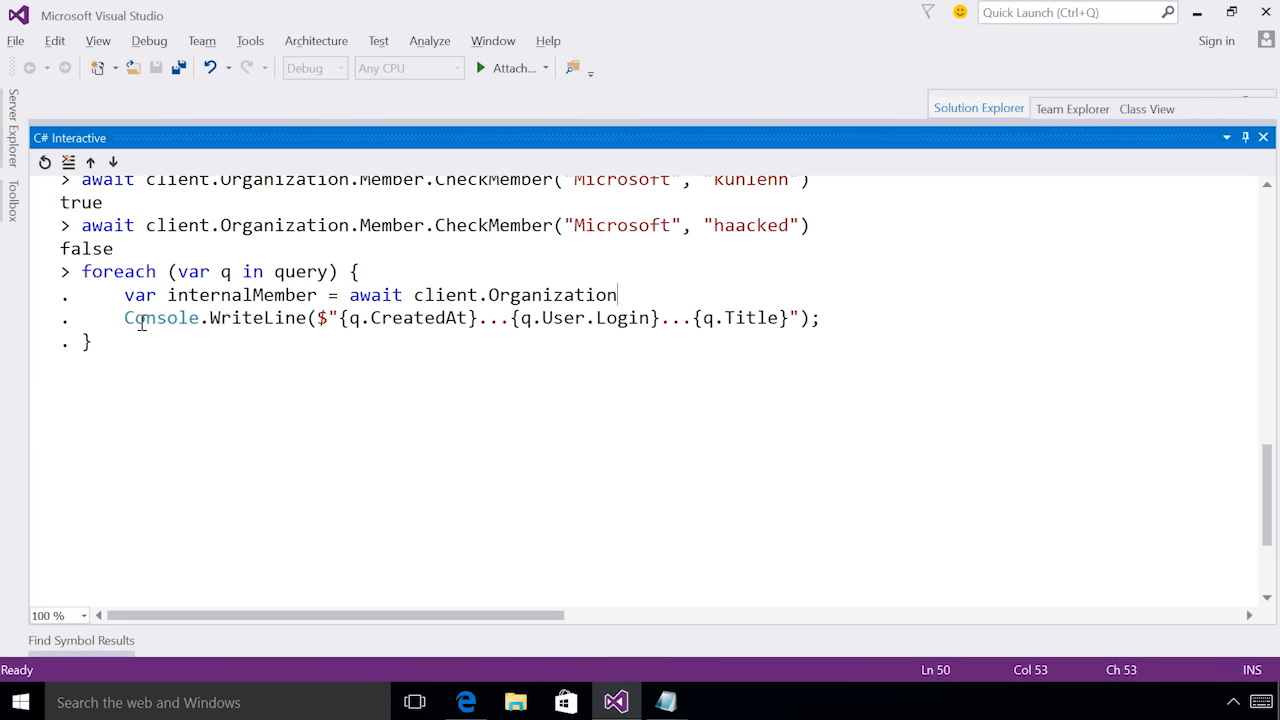
{"action": "type", "text": ".Member"}
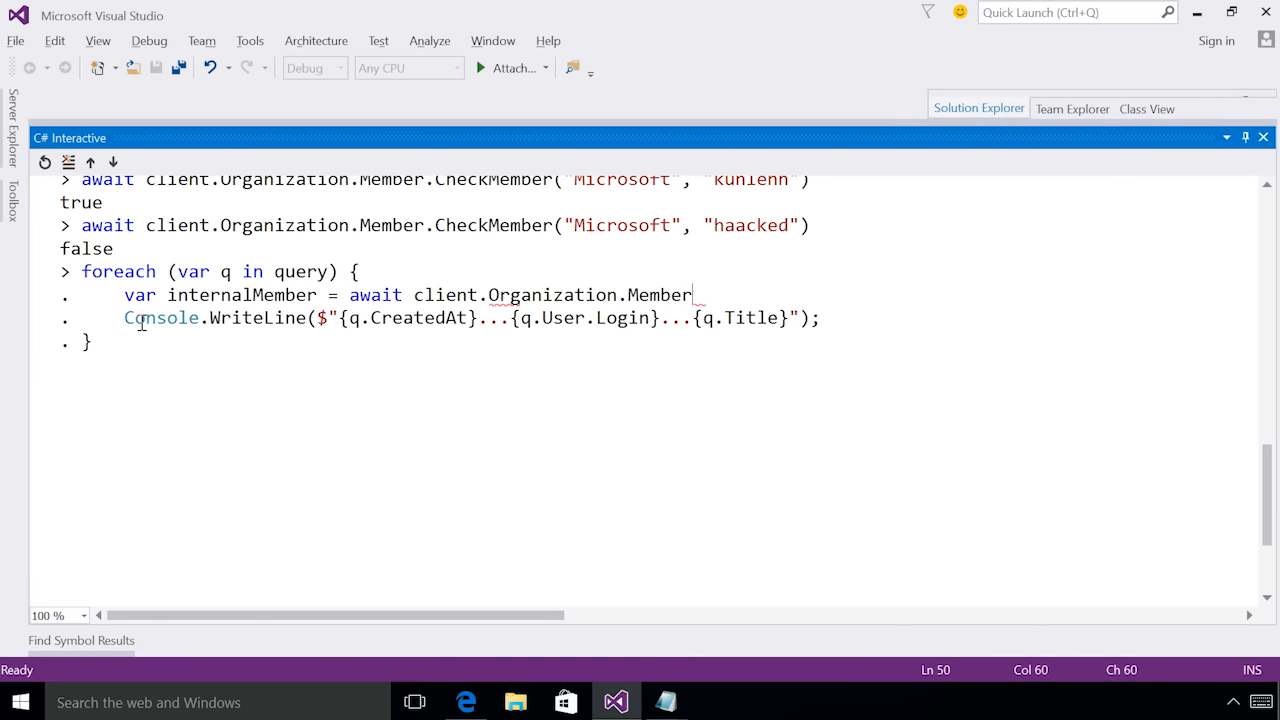
{"action": "type", "text": ".CheckMember(\"Microsoft\","}
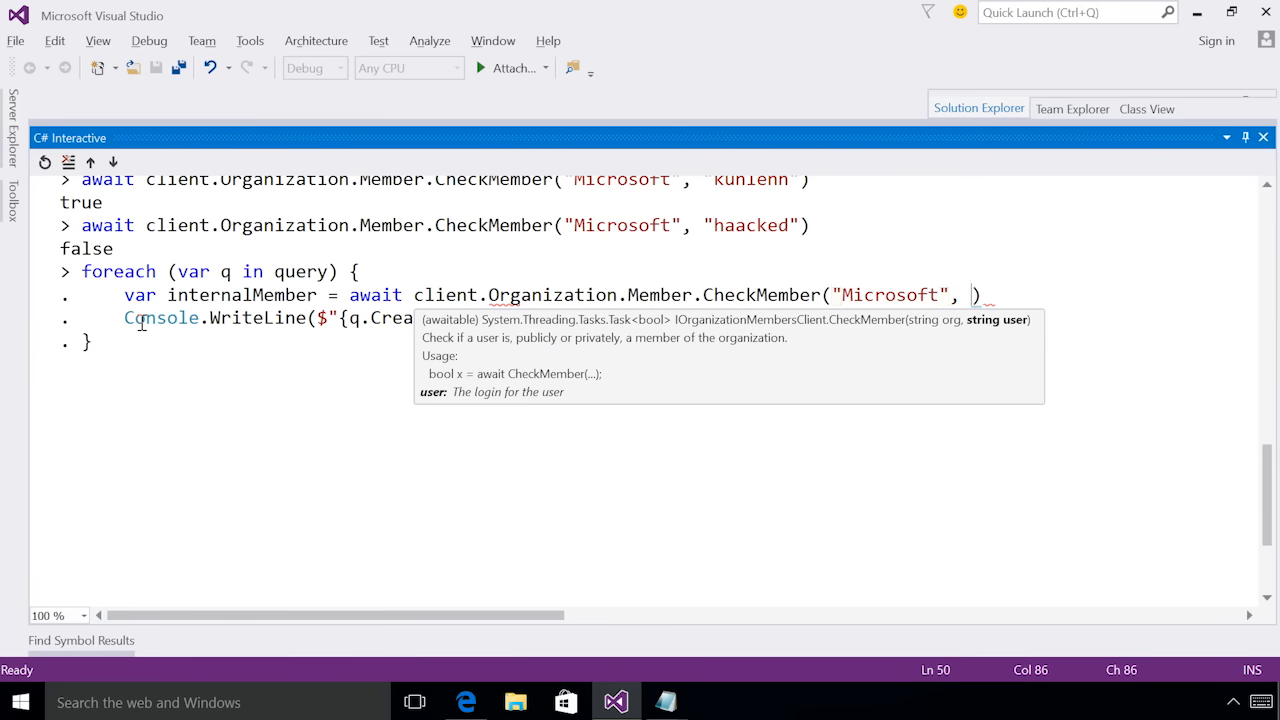
{"action": "type", "text": "q.User"}
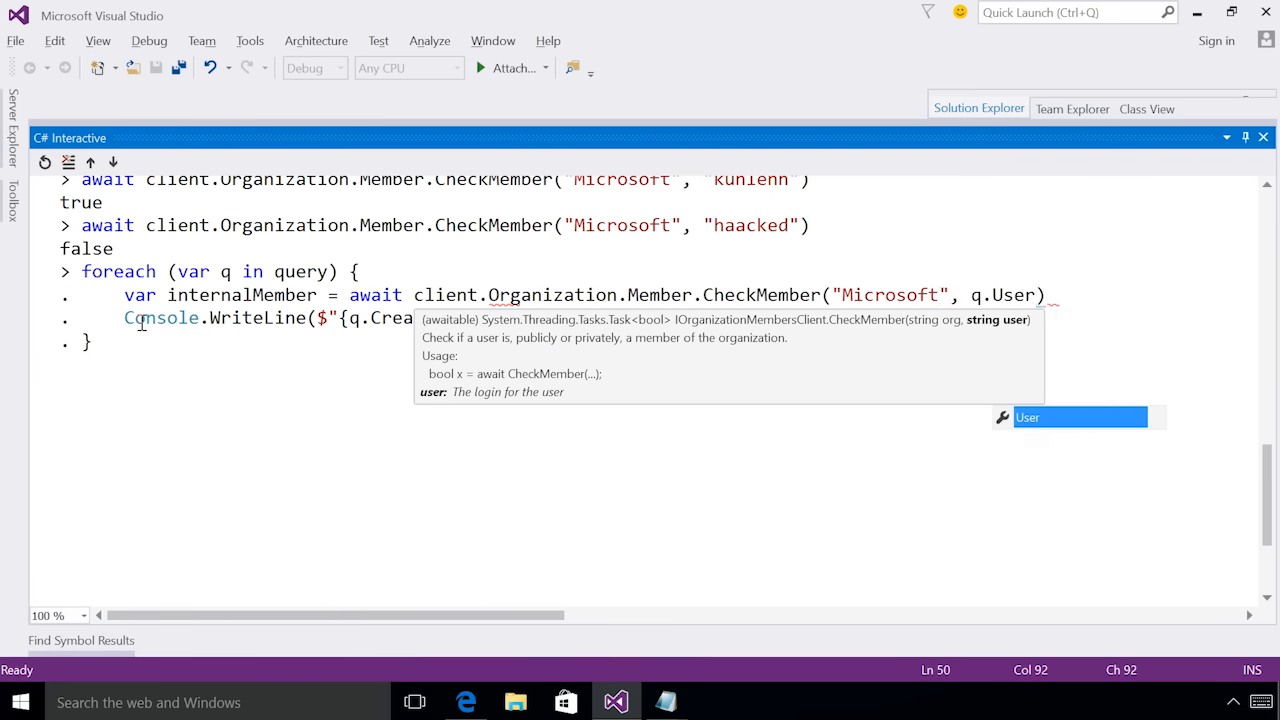
{"action": "type", "text": ".Login"}
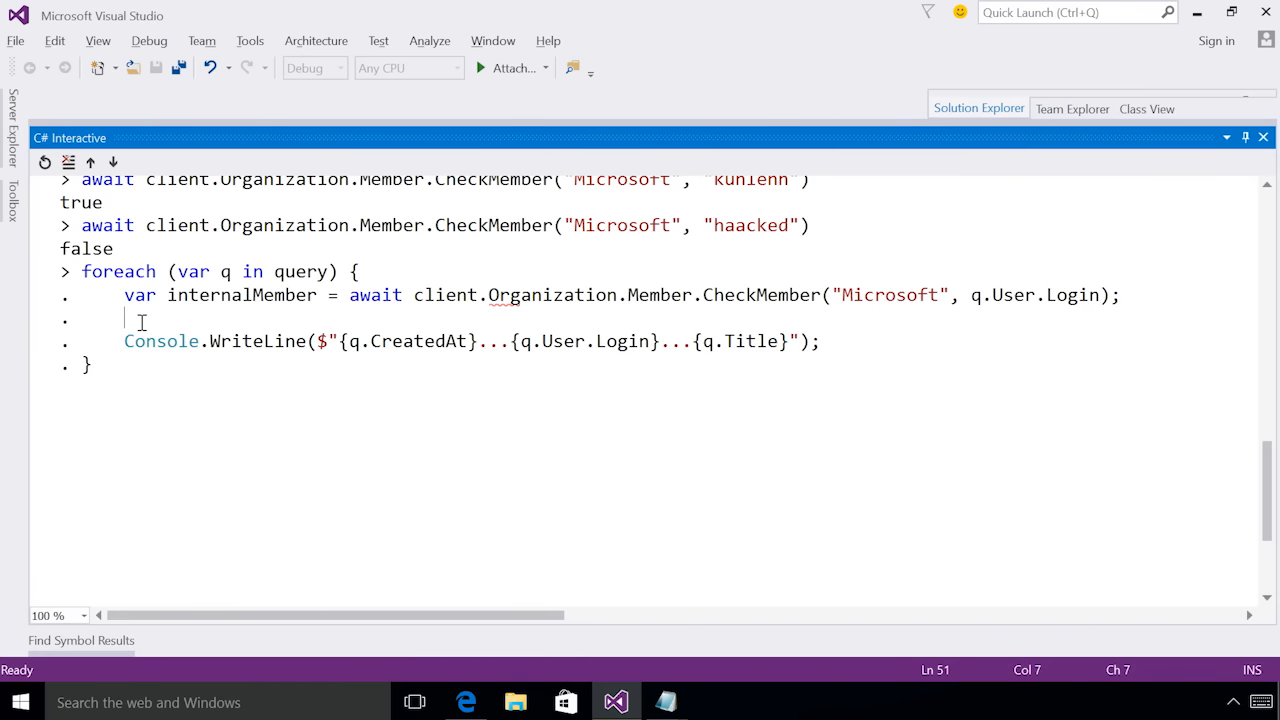
- Wrap Console.WriteLine in if (!internalMember) { } and run the filtered loop
{"action": "type", "text": "if(!internalMember"}
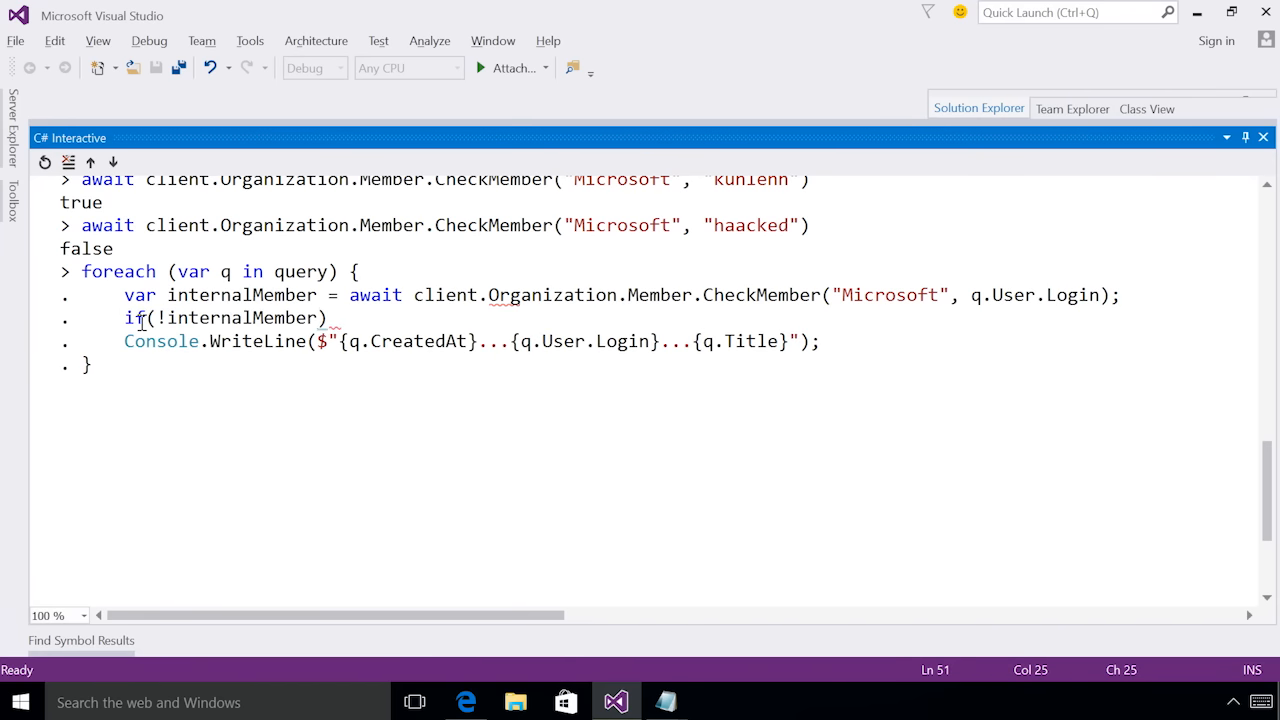
{"action": "left_click", "coordinate": [90, 340]}
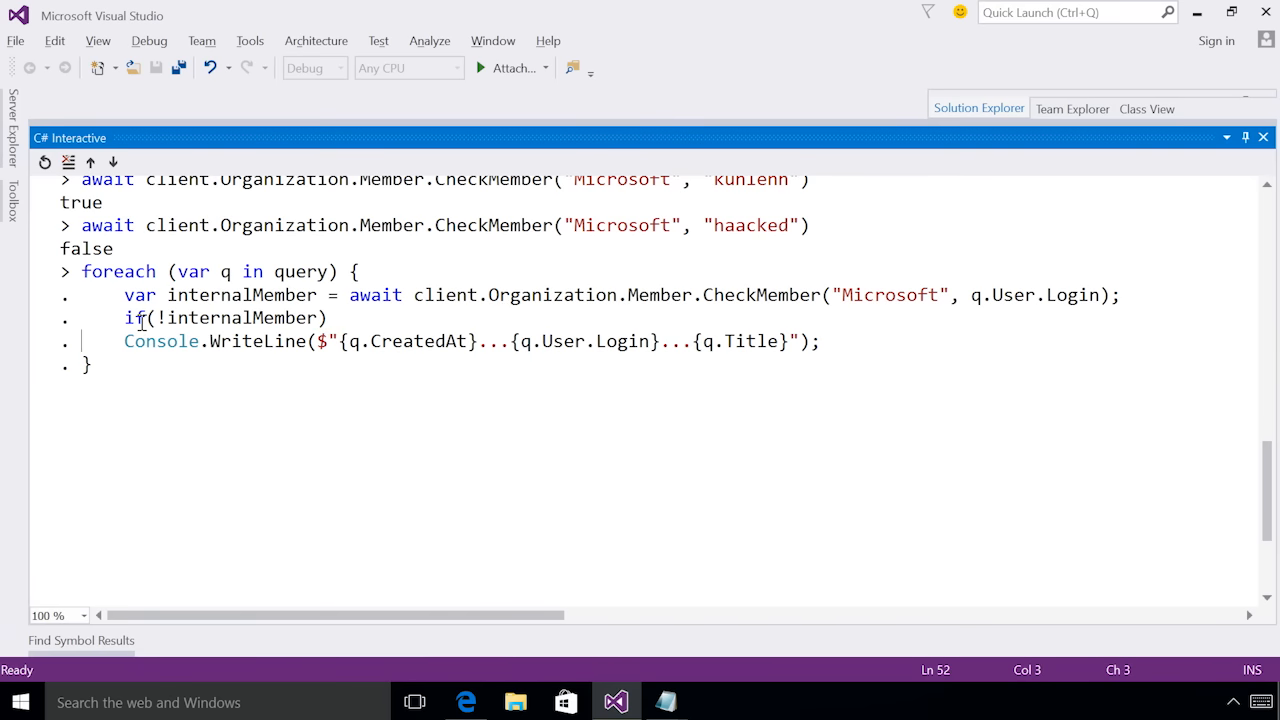
{"action": "type", "text": "{"}
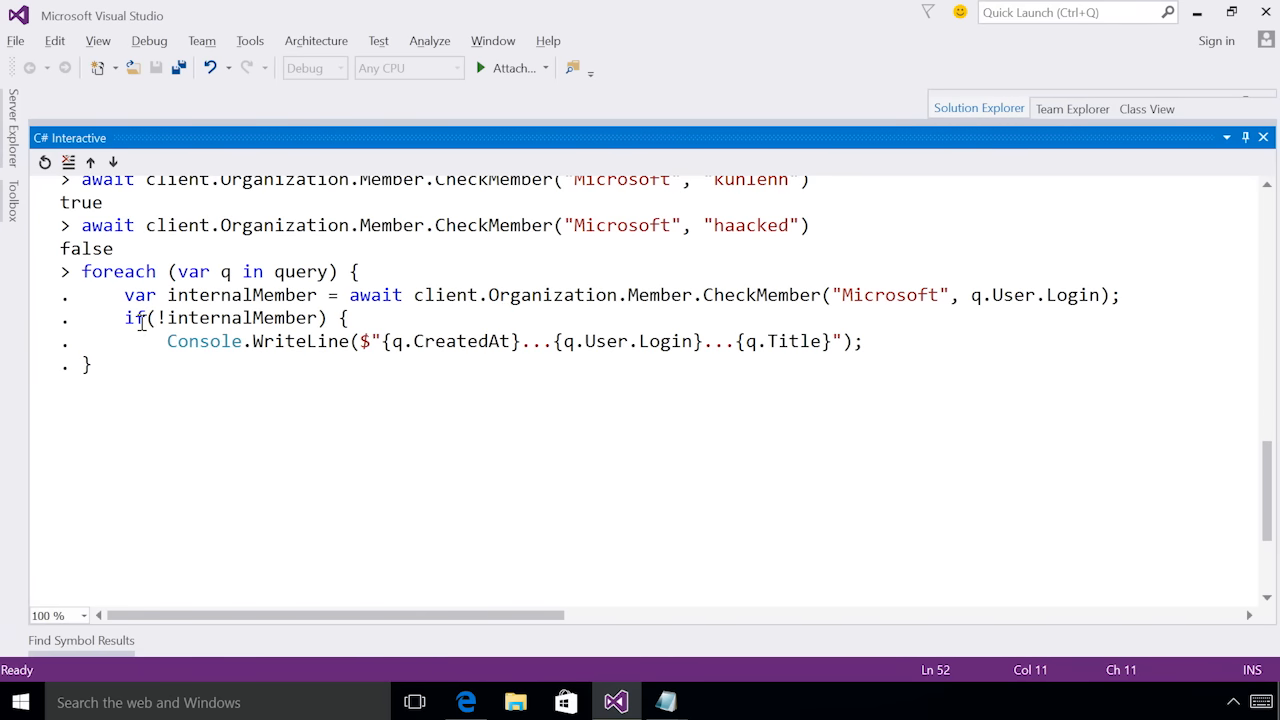
{"action": "left_click", "coordinate": [878, 342]}
{"action": "type", "text": "}"}
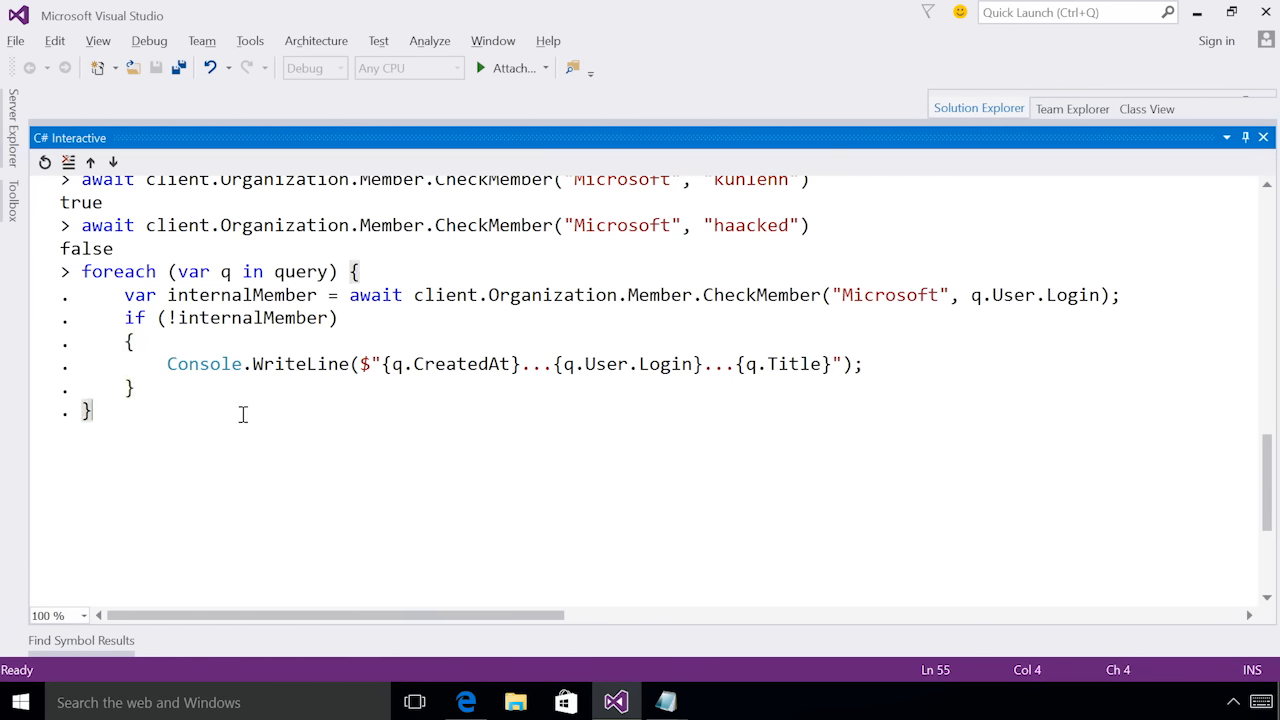
{"action": "key", "text": "enter"}
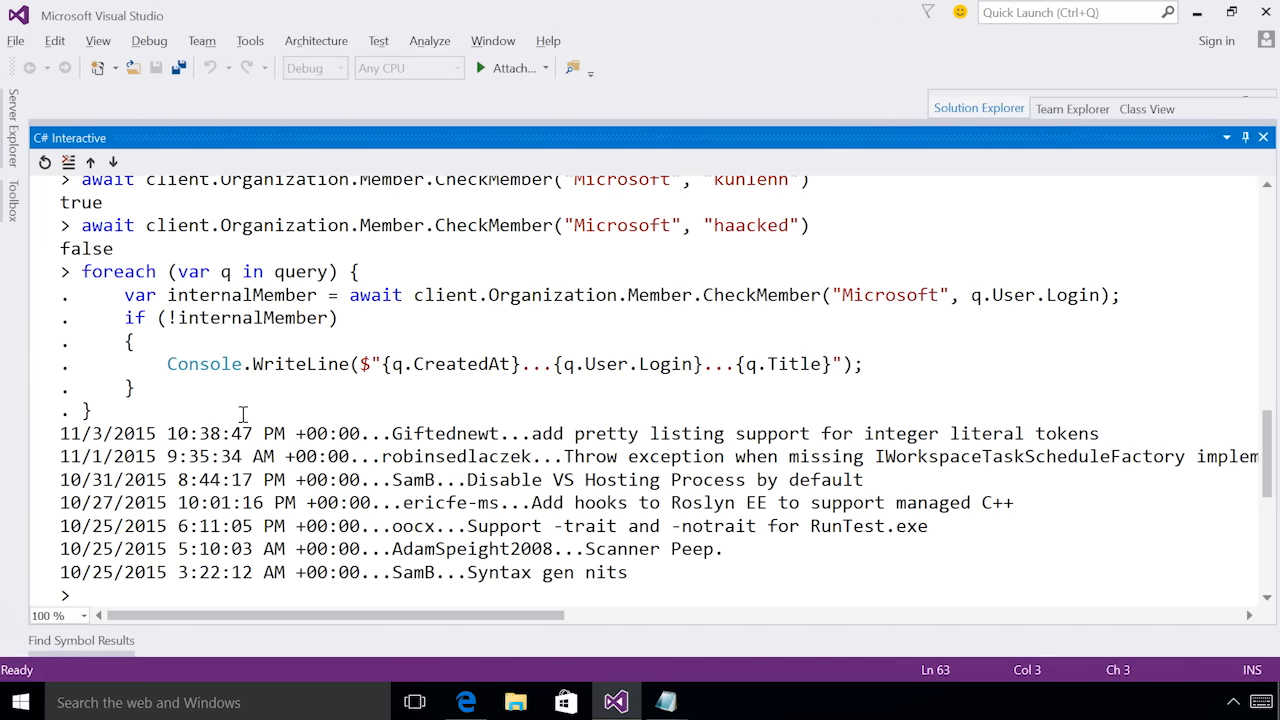
- Search Start for 'Devel' to find the Developer Command Prompt for VS2015
{"action": "type", "text": "Devel"}
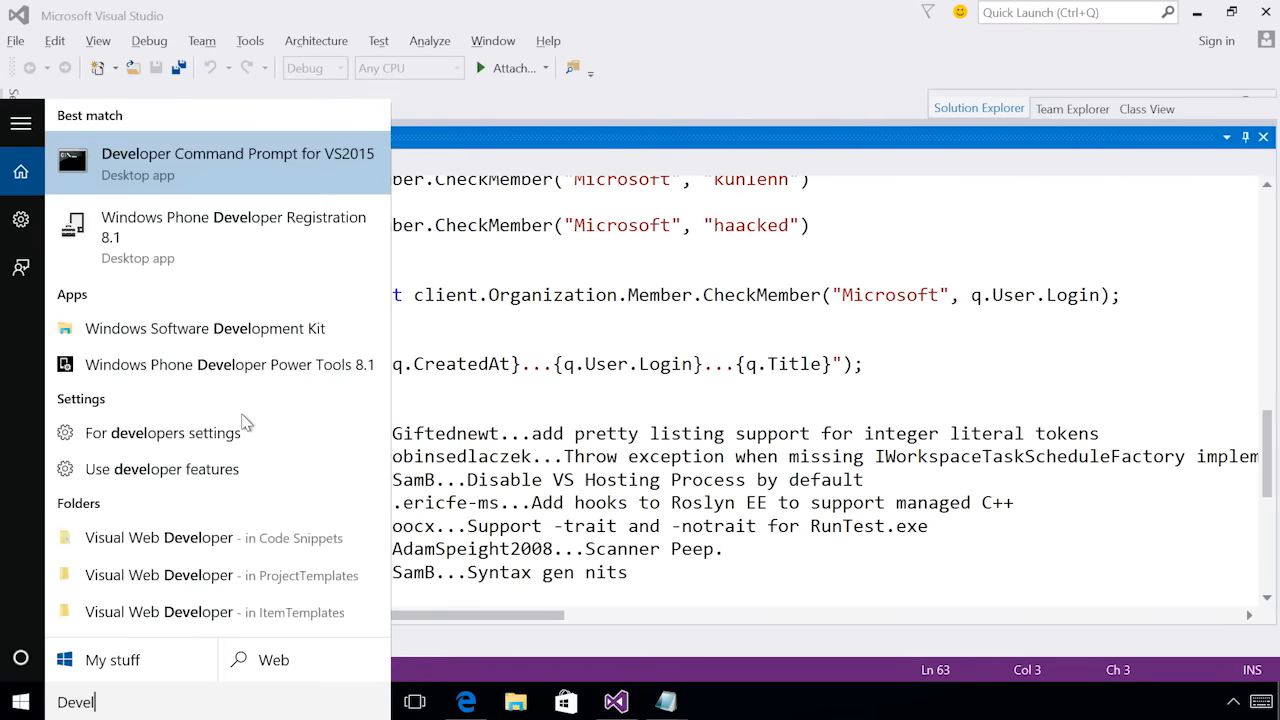
- Launch the VS2015 Developer Command Prompt and run csi "C:/temp/seedOctokit.csx"
{"action": "left_click", "coordinate": [236, 164]}
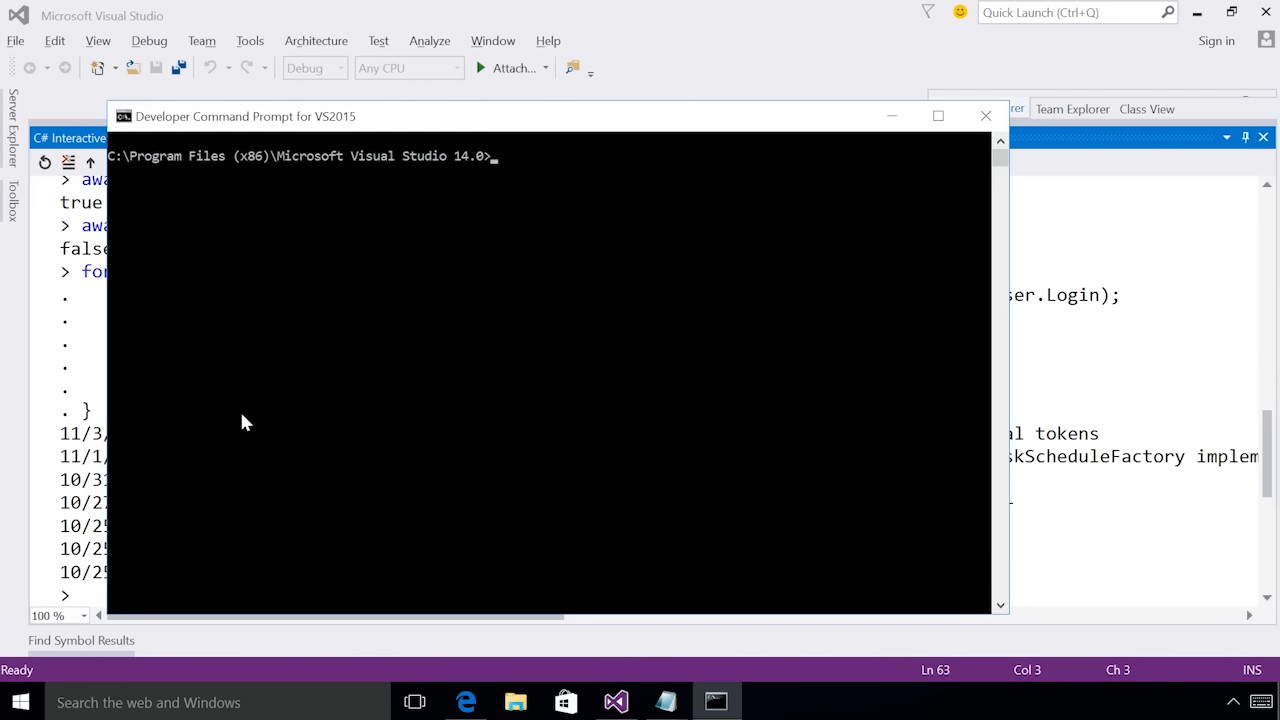
{"action": "type", "text": "csi"}
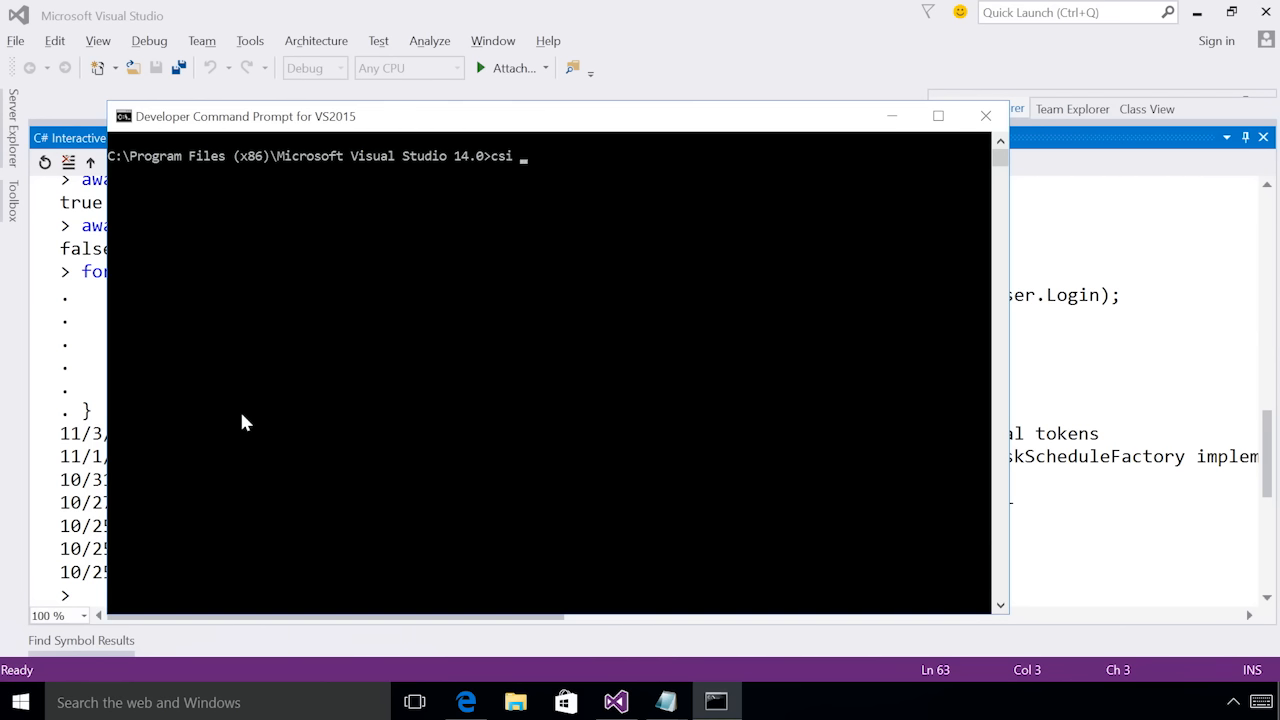
{"action": "type", "text": "\"C:"}
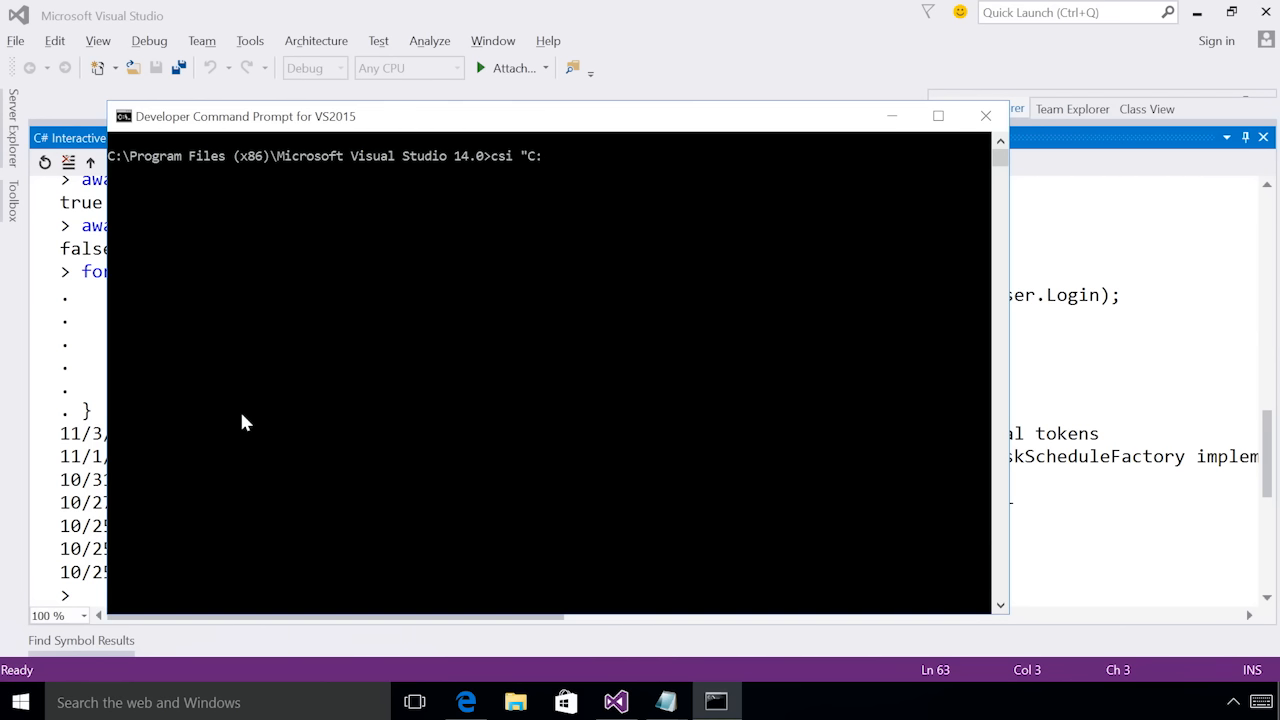
{"action": "type", "text": "/temp/seedOctokit.csx"}
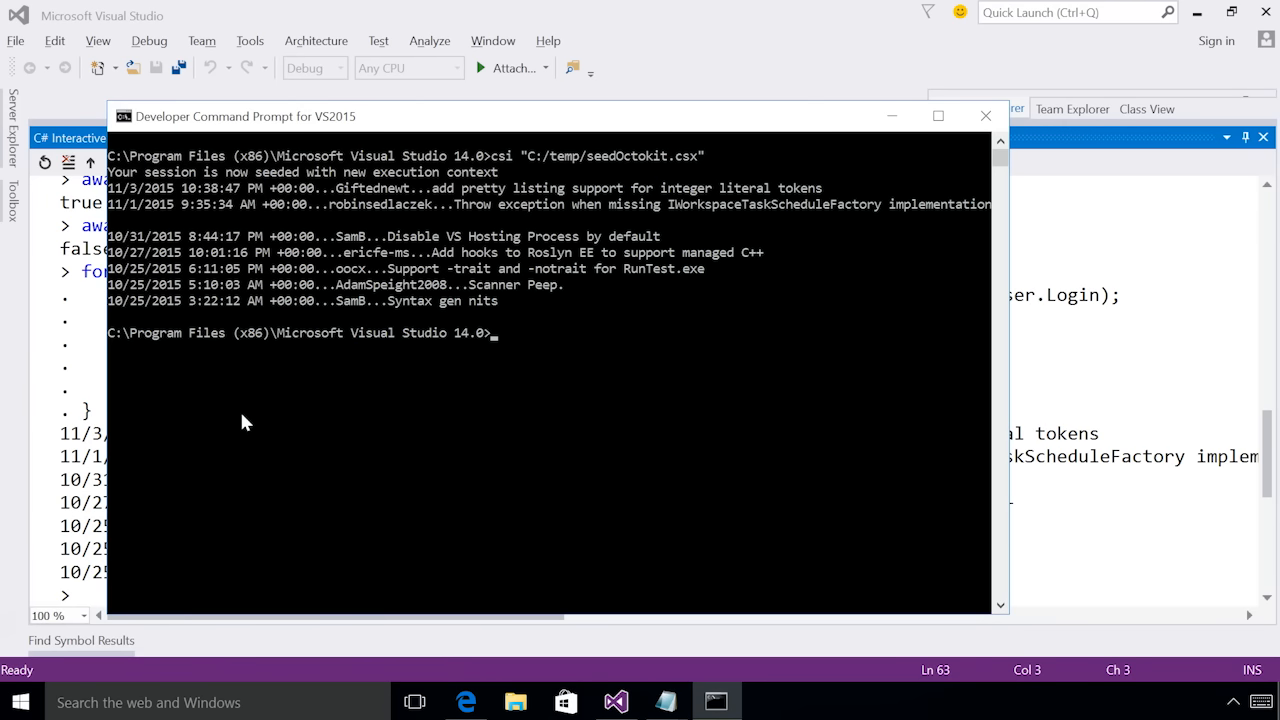
- Start csi, paste the Windows Forms setup lines and run f.ShowDialog() to show the Roslyn logo form
{"action": "type", "text": "csi"}
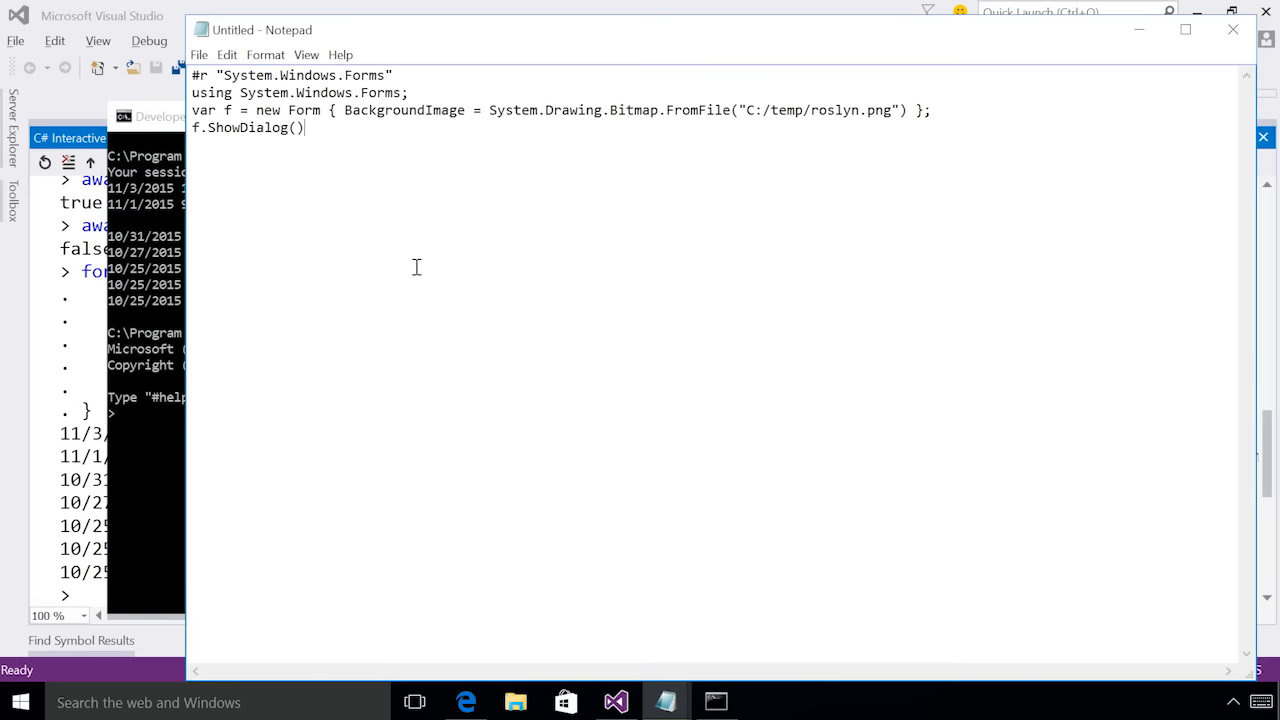
{"action": "key", "text": "ctrl+a"}
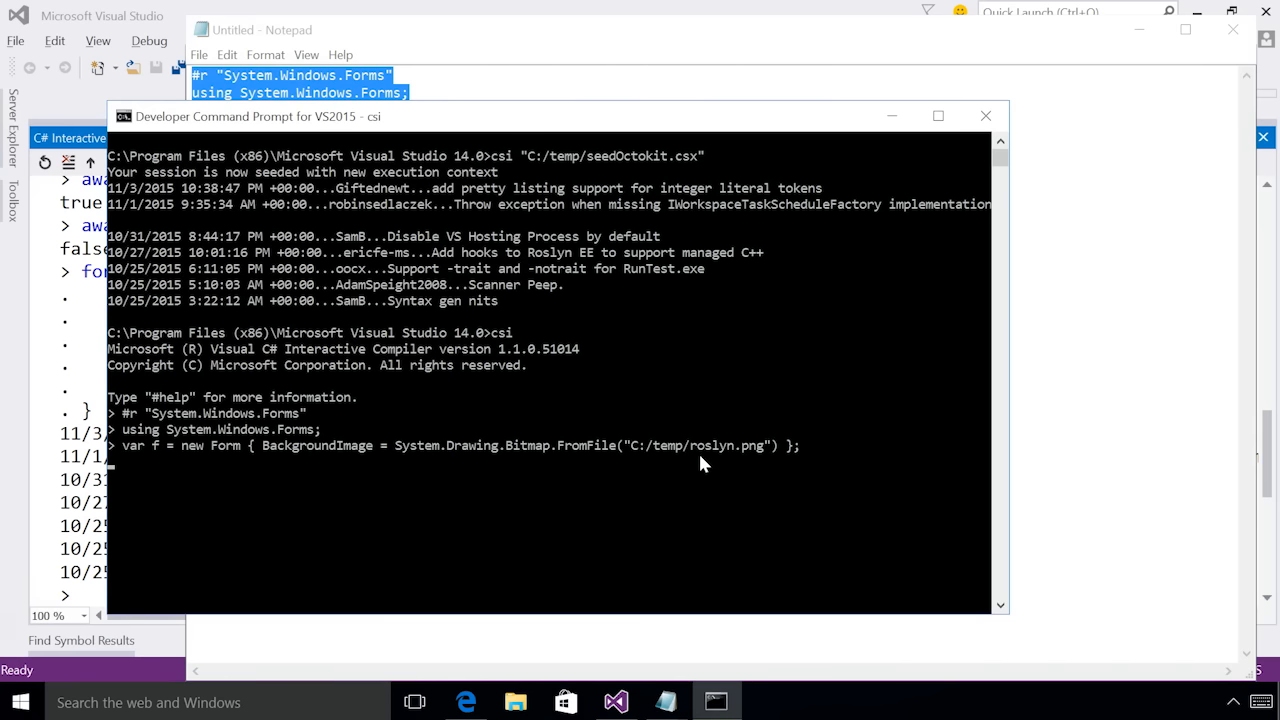
{"action": "type", "text": "f.ShowDialog()"}
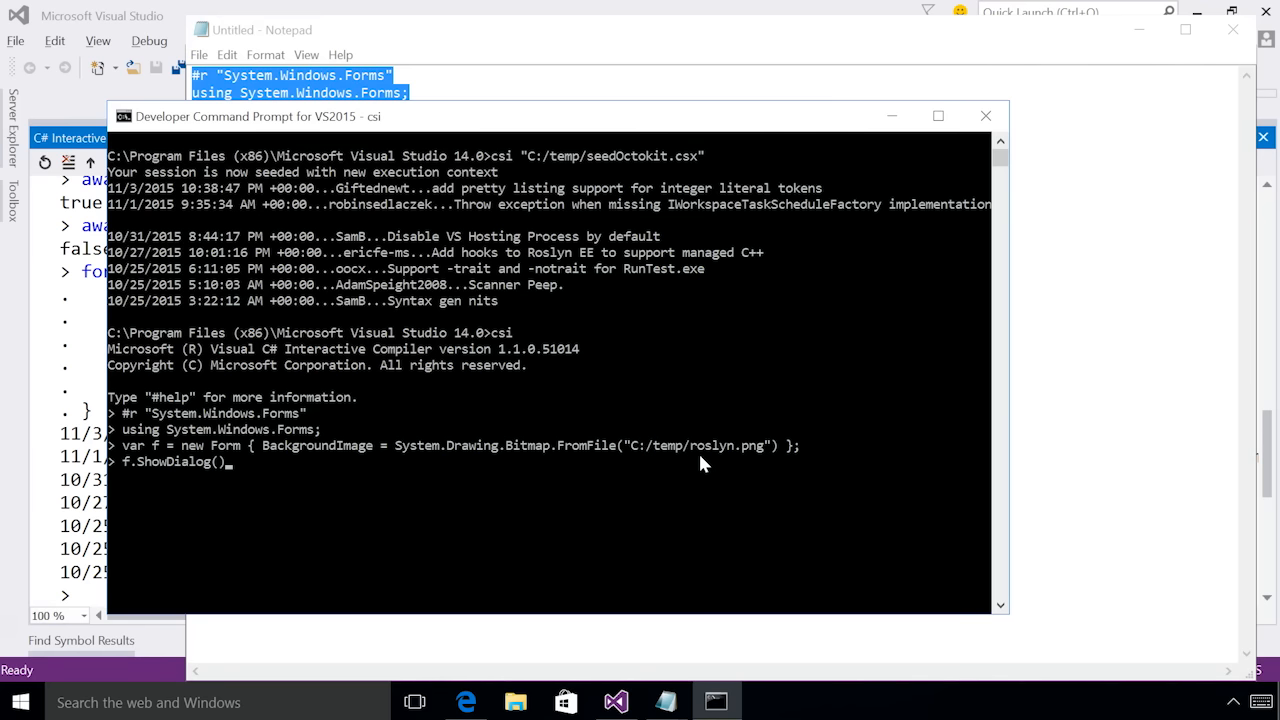
{"action": "key", "text": "Return"}
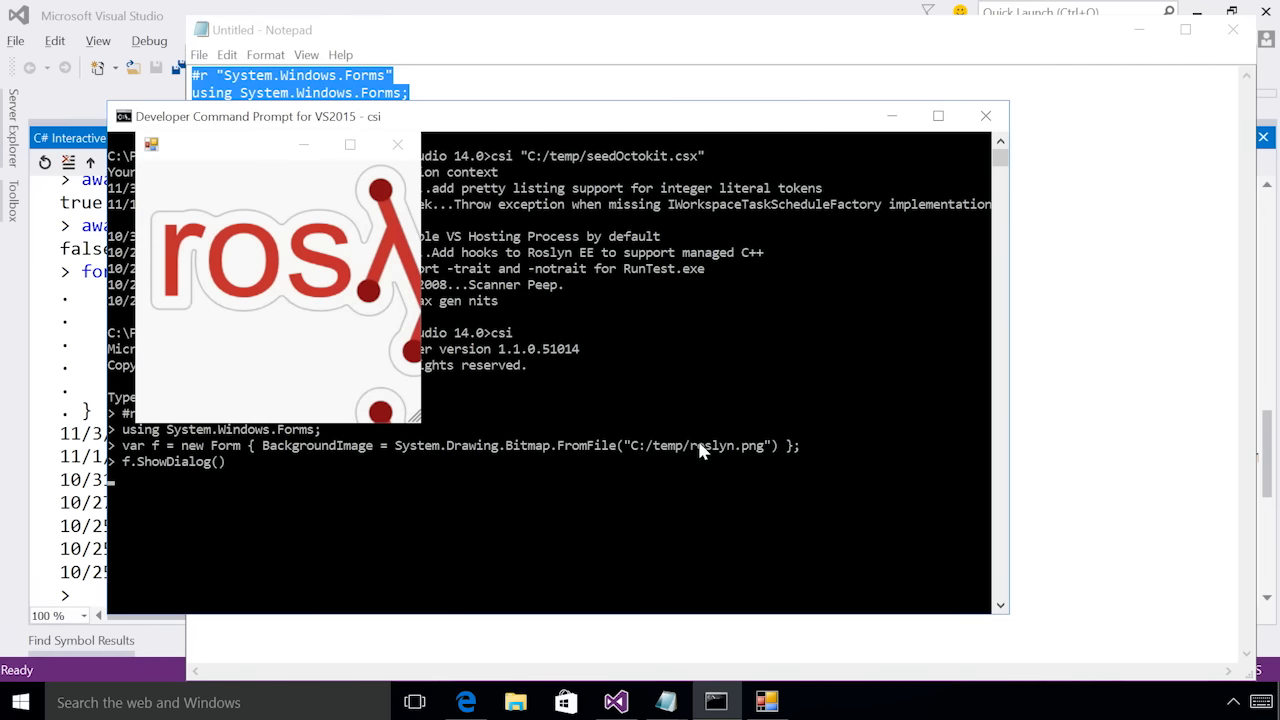